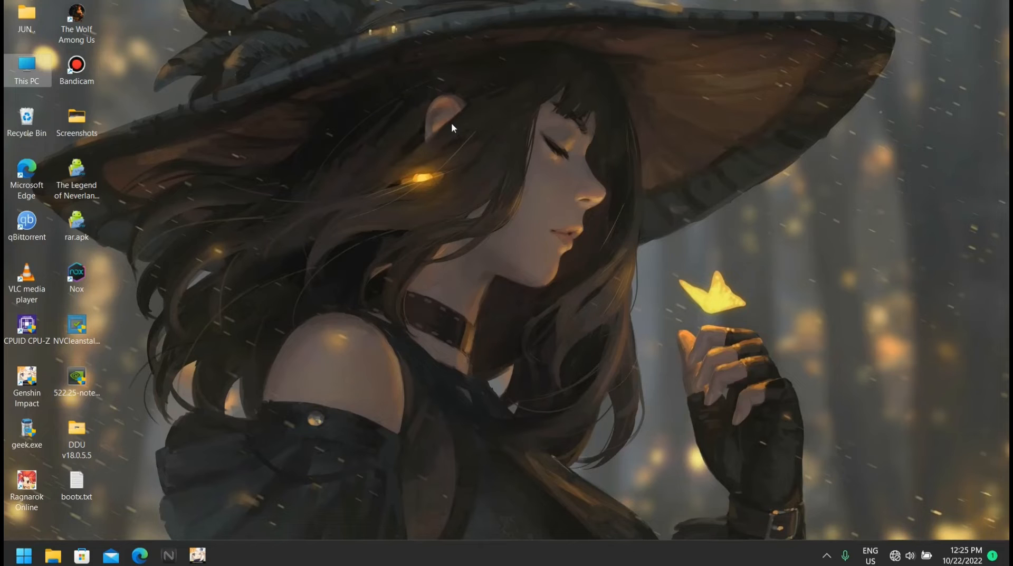
pyautogui.moveTo(448, 127)
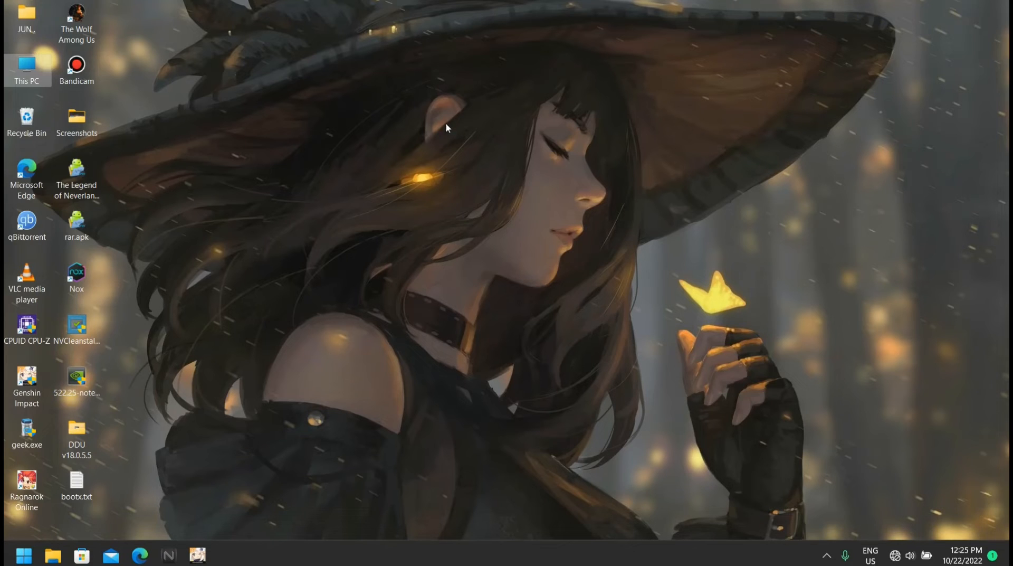
pyautogui.moveTo(215, 329)
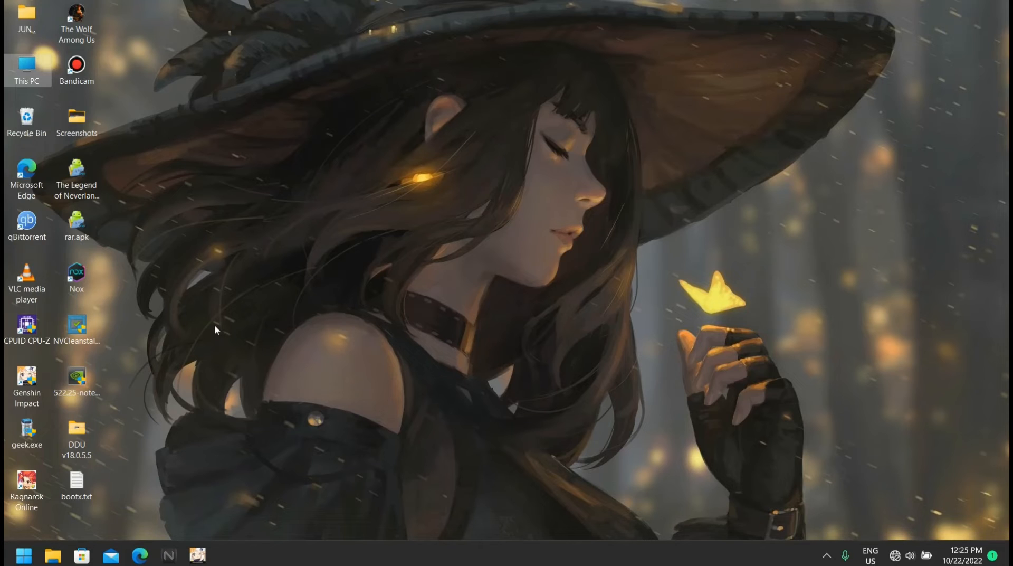
pyautogui.moveTo(201, 271)
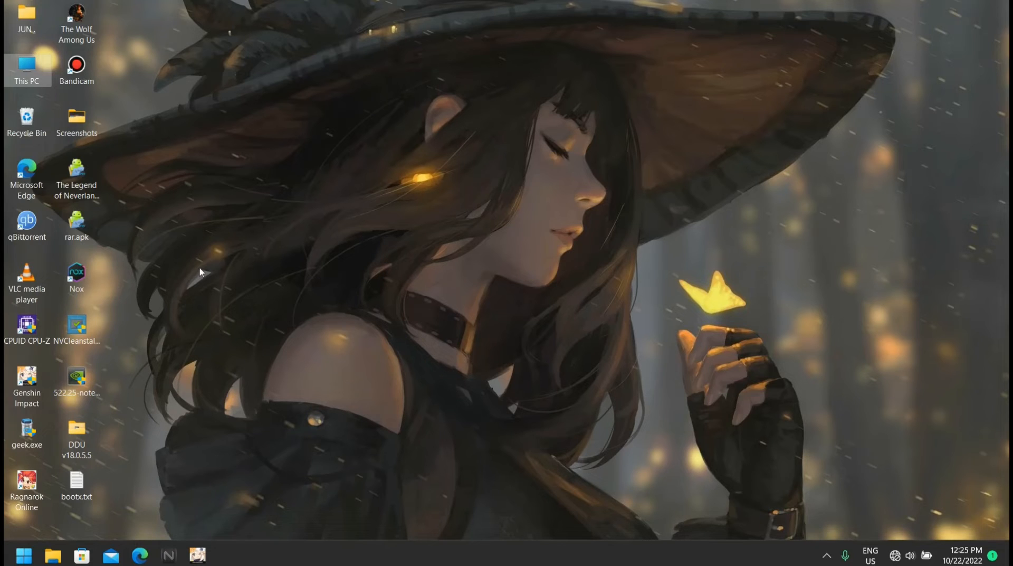
pyautogui.moveTo(179, 149)
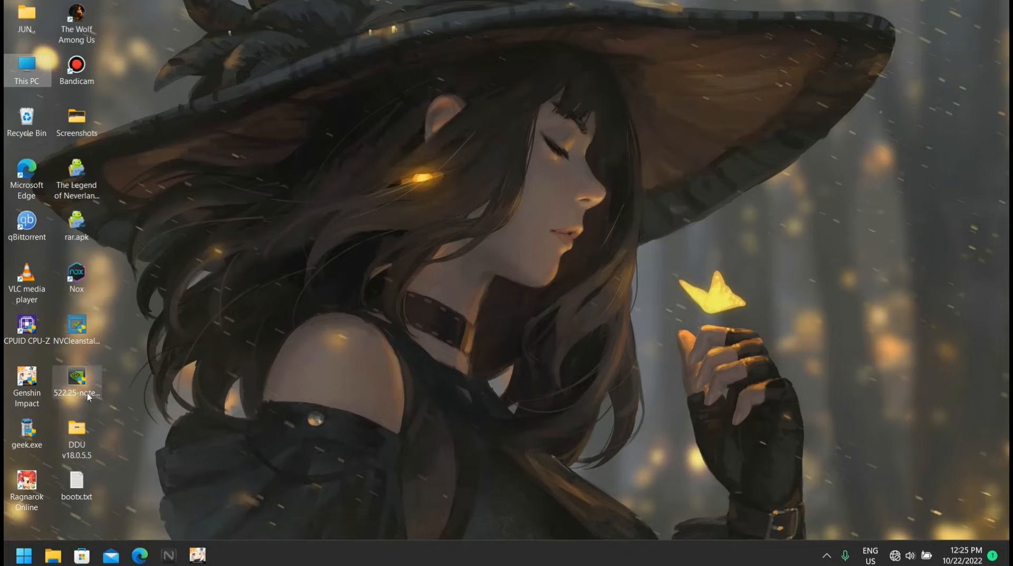
pyautogui.moveTo(206, 283)
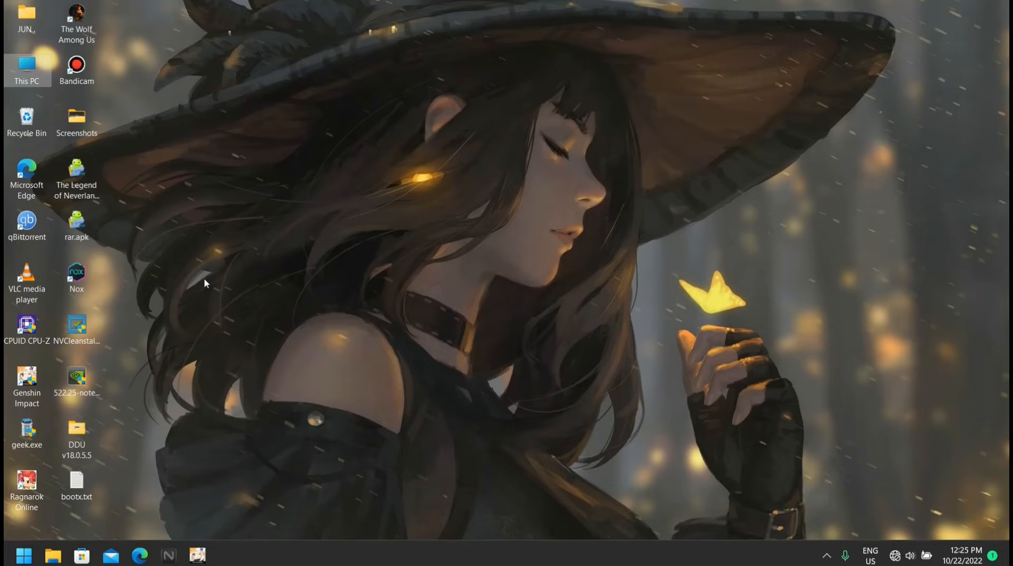
pyautogui.moveTo(235, 377)
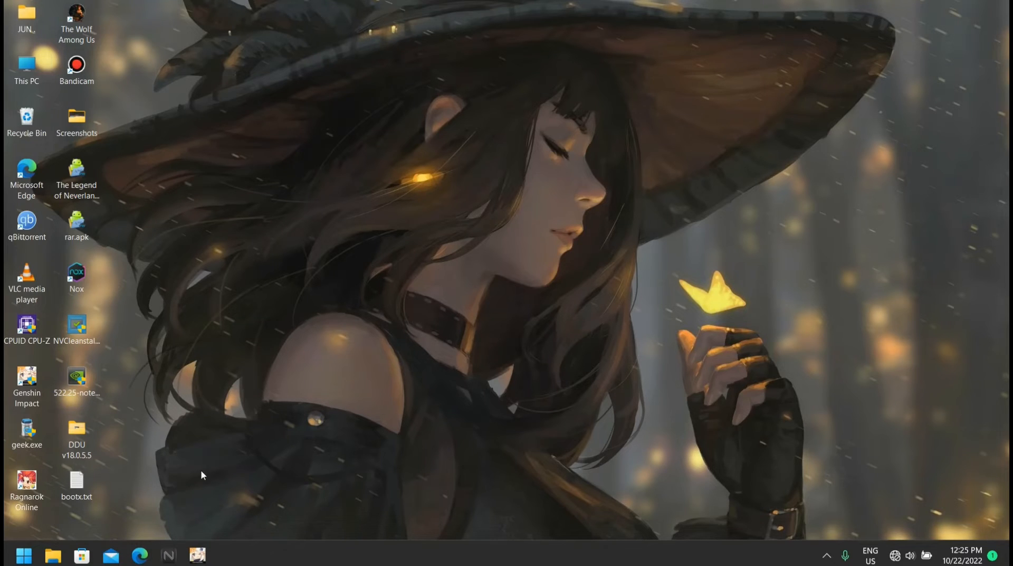
# Launch Edge and reach the NVIDIA Driver Downloads page from the 'nvidia driver' search results
pyautogui.click(139, 555)
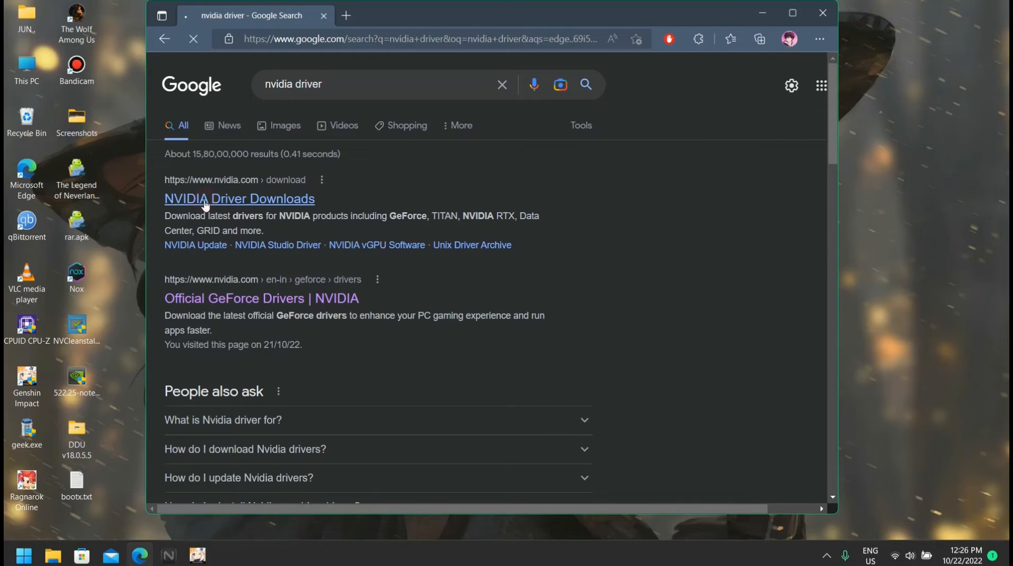
pyautogui.click(240, 198)
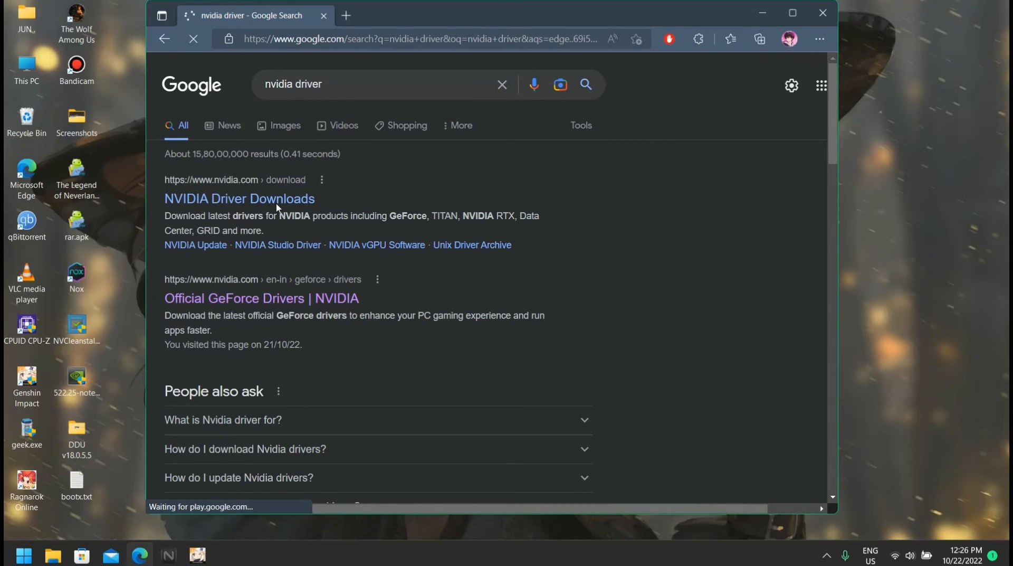
pyautogui.click(238, 198)
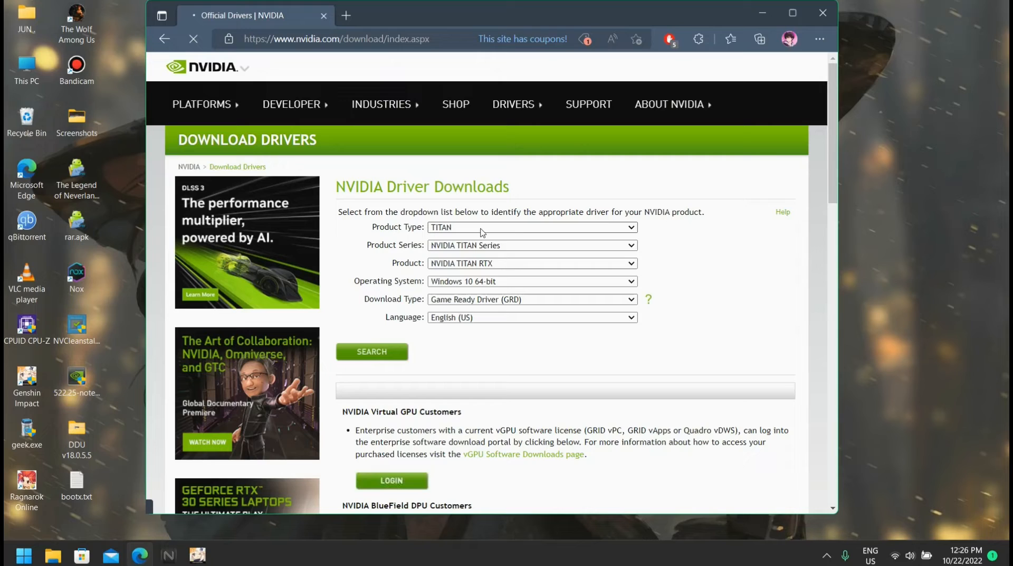
# Fill the driver form: GeForce, GeForce 16 Series, GeForce GTX 1650, Windows 11
pyautogui.click(530, 280)
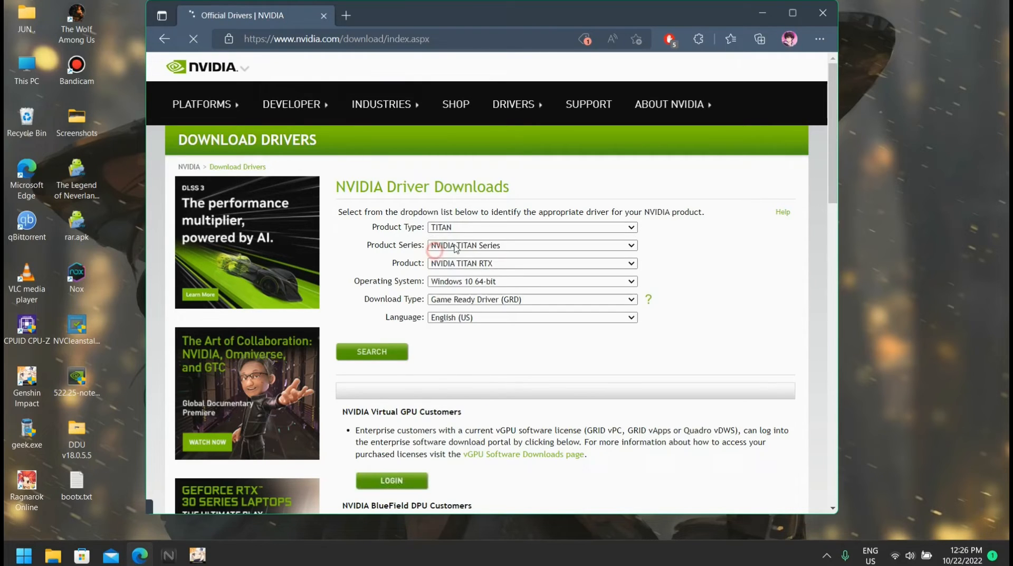
pyautogui.click(532, 245)
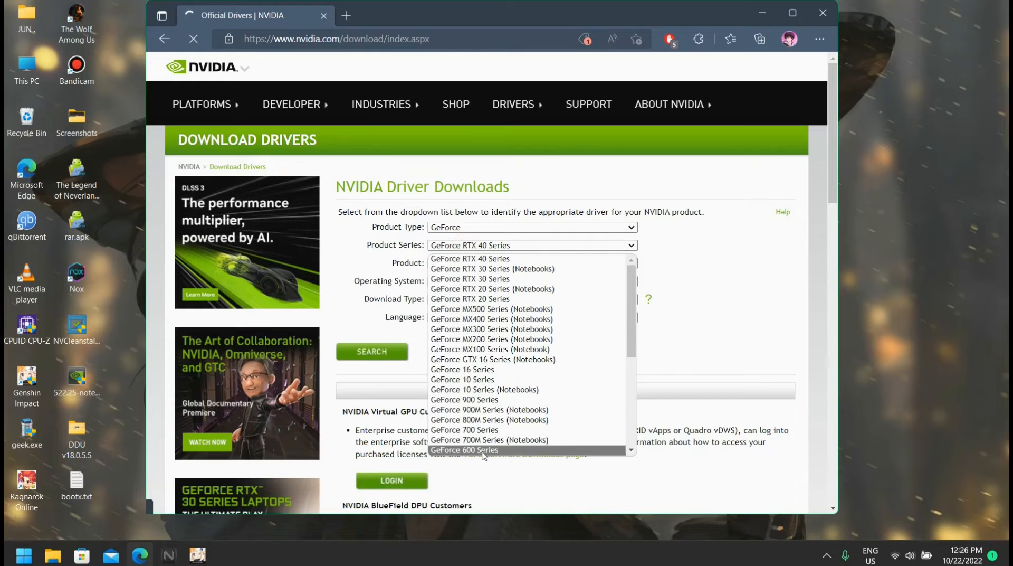
pyautogui.moveTo(462, 379)
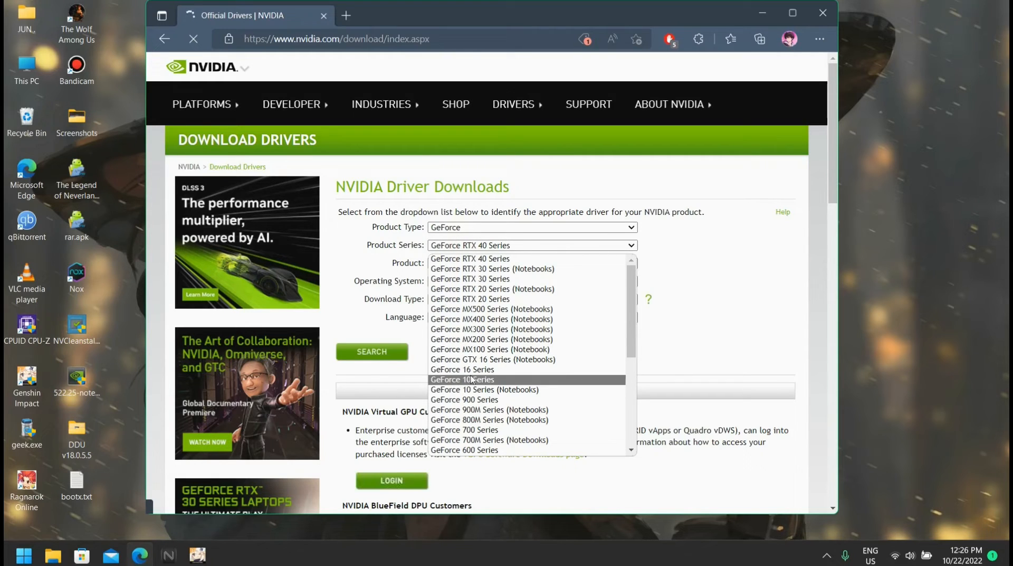
pyautogui.click(462, 368)
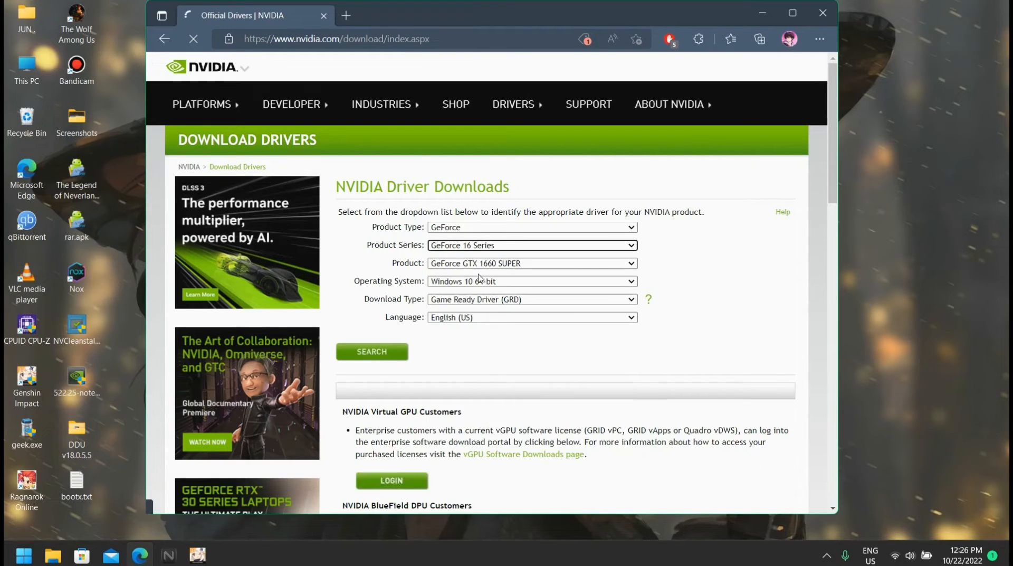
pyautogui.click(532, 263)
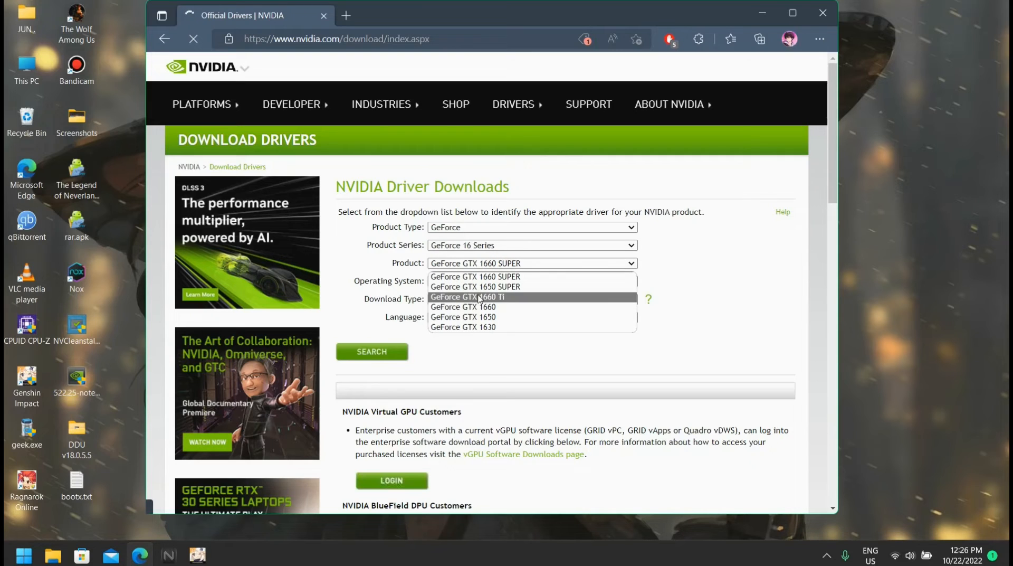
pyautogui.moveTo(462, 316)
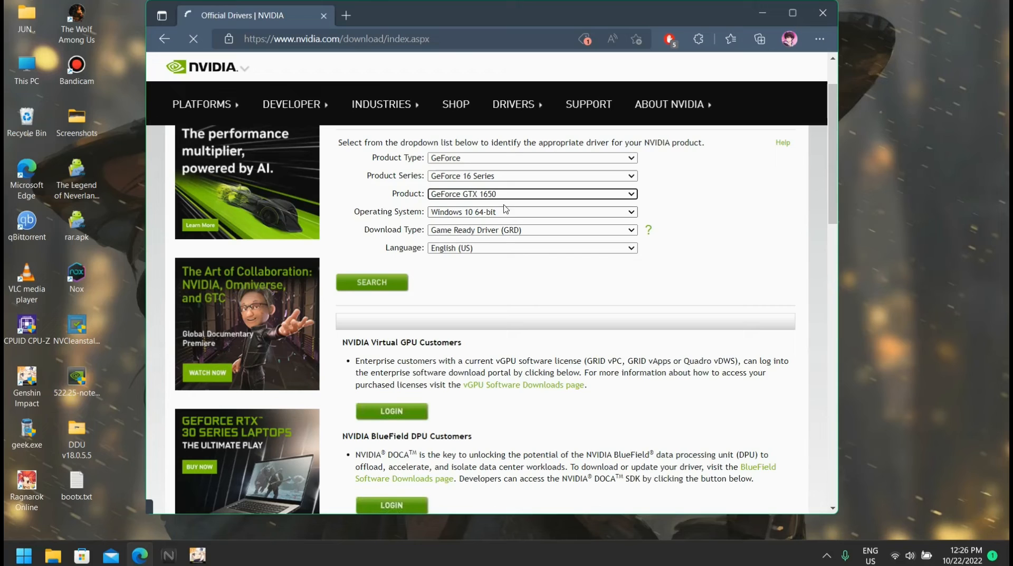
pyautogui.click(530, 211)
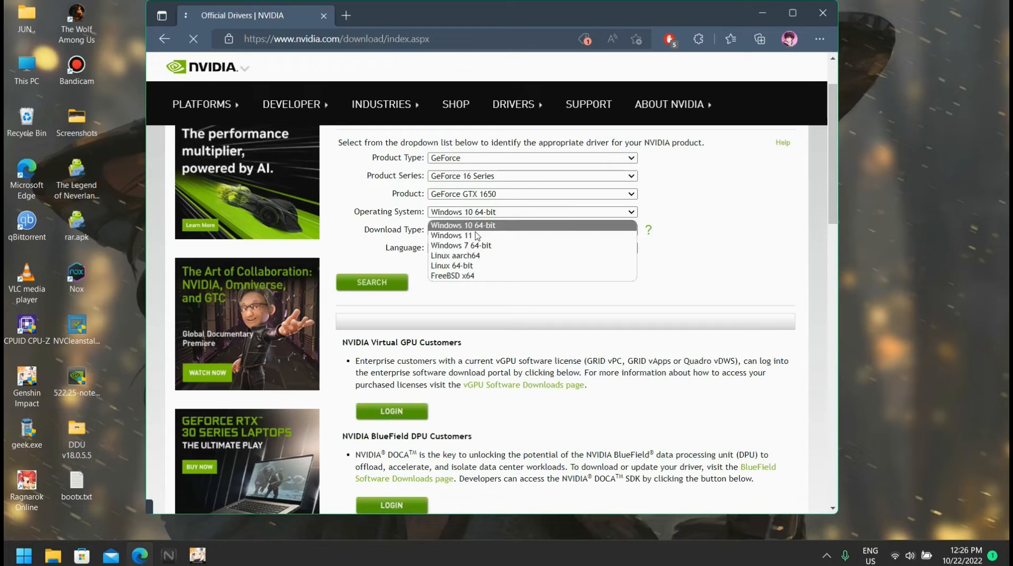
pyautogui.click(451, 235)
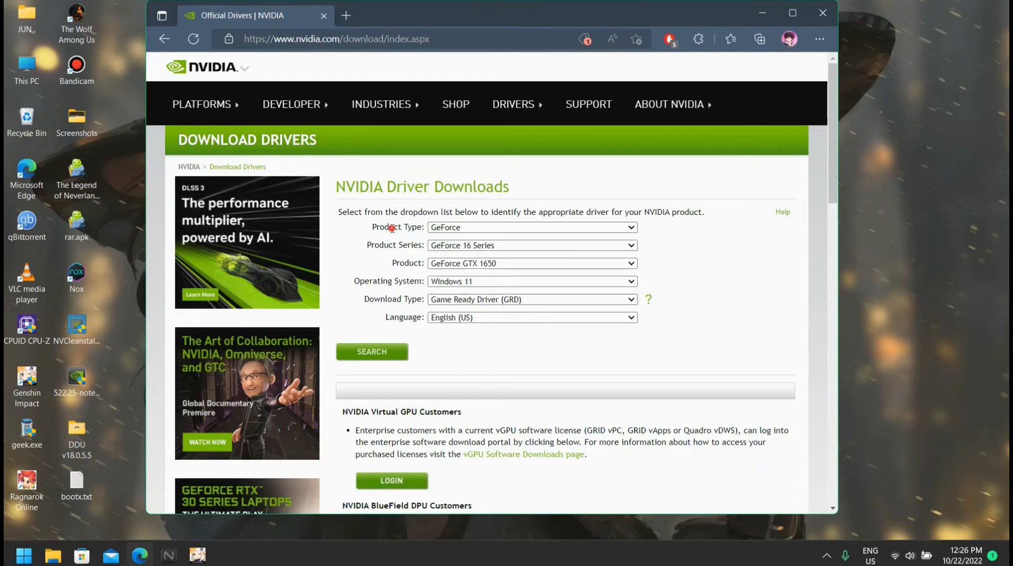
# Return to the search results and reach the Official GeForce Drivers page instead
pyautogui.click(164, 40)
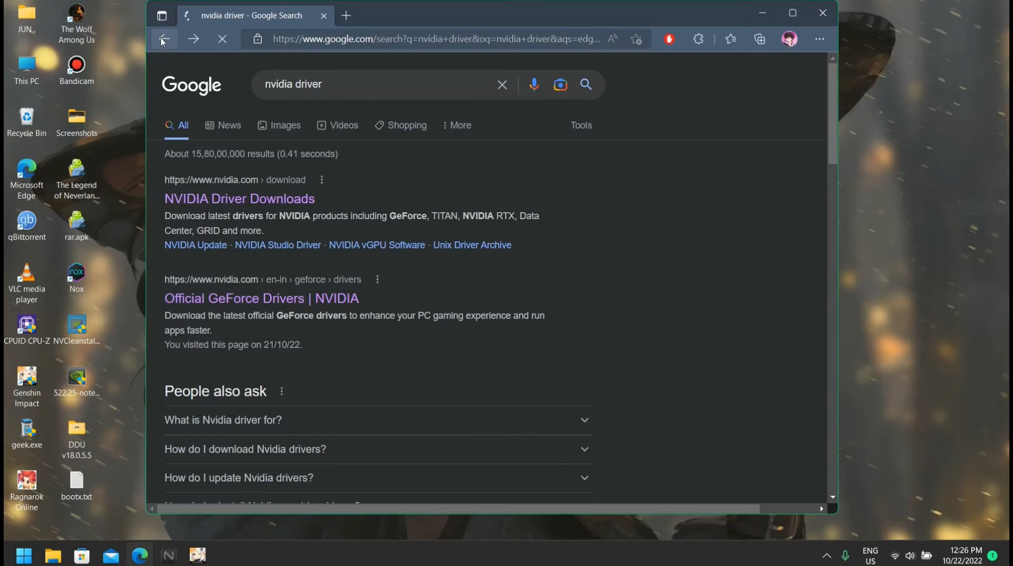
pyautogui.scroll(-3)
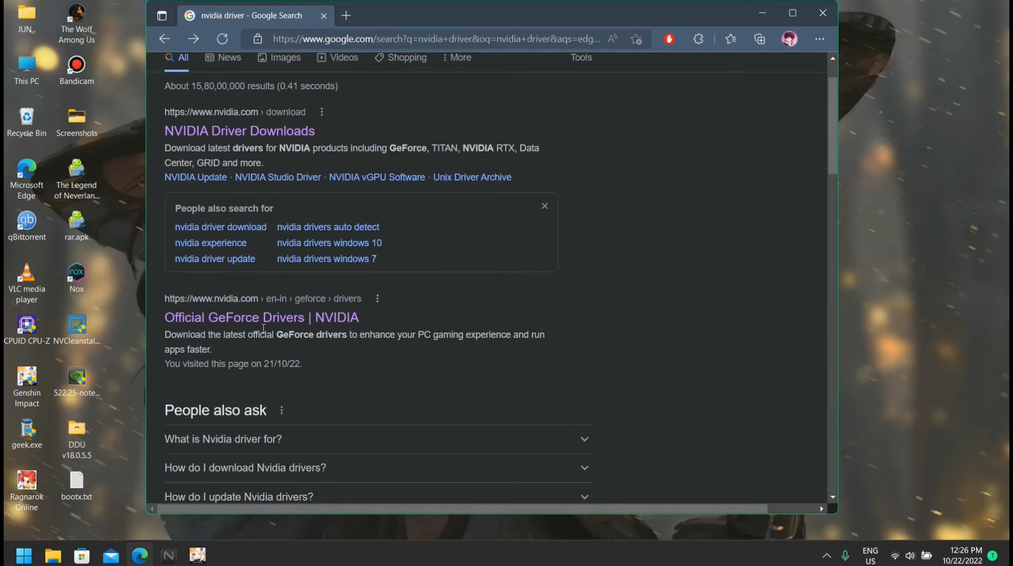
pyautogui.moveTo(260, 317)
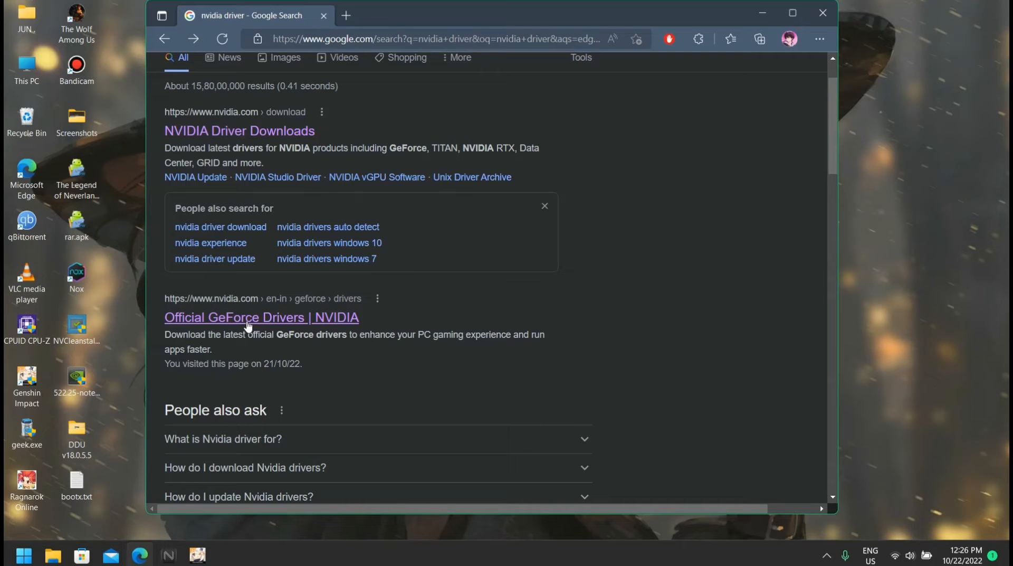
pyautogui.click(260, 316)
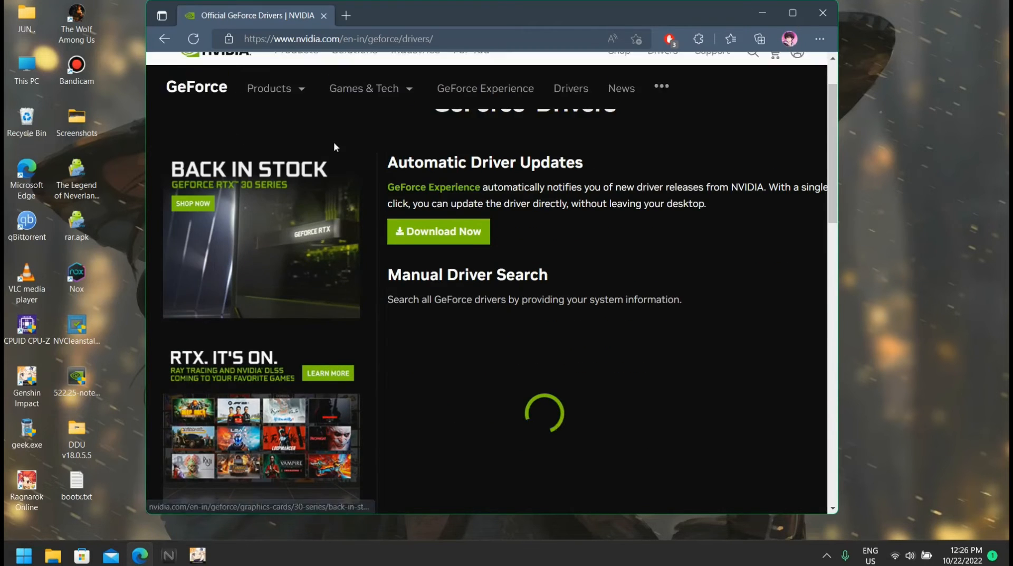
# Keep GeForce as the product type in the Manual Driver Search form
pyautogui.scroll(-3)
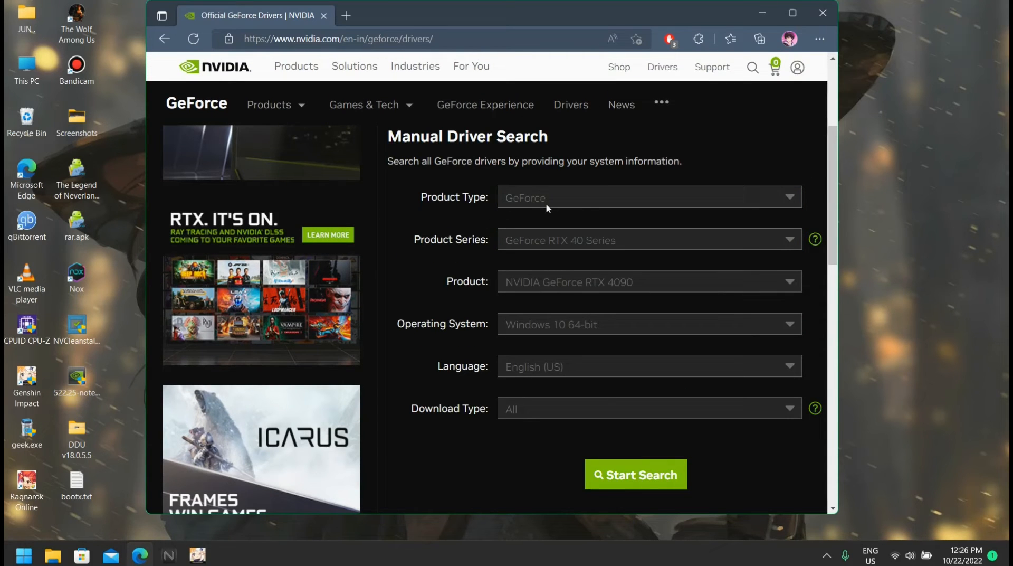
pyautogui.click(648, 197)
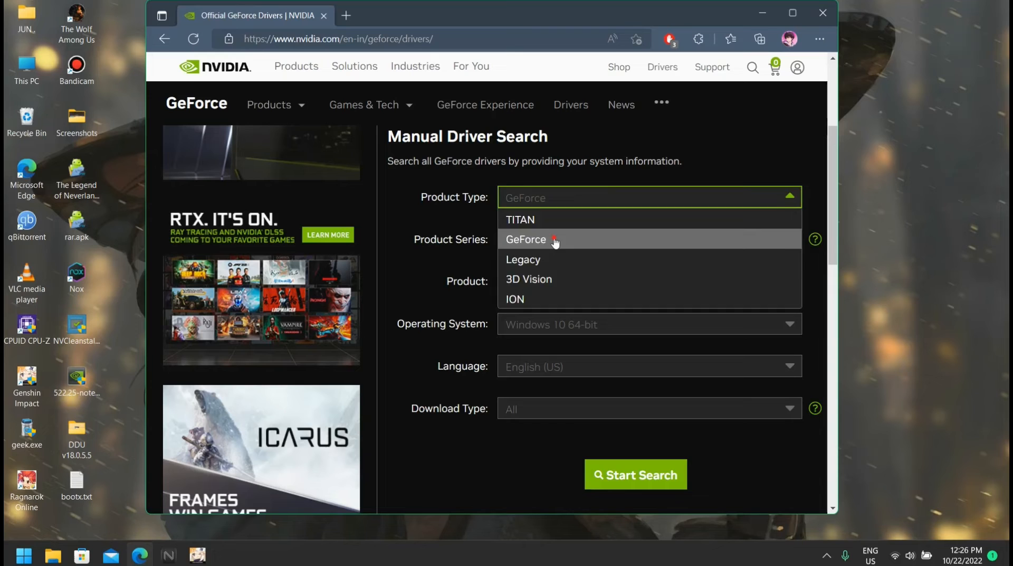
pyautogui.click(526, 240)
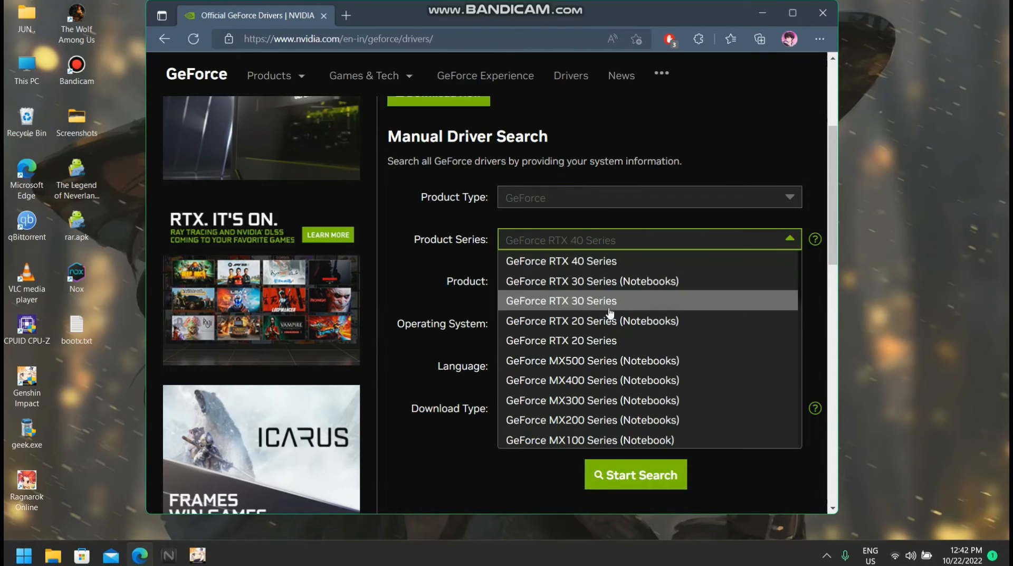
pyautogui.scroll(-3)
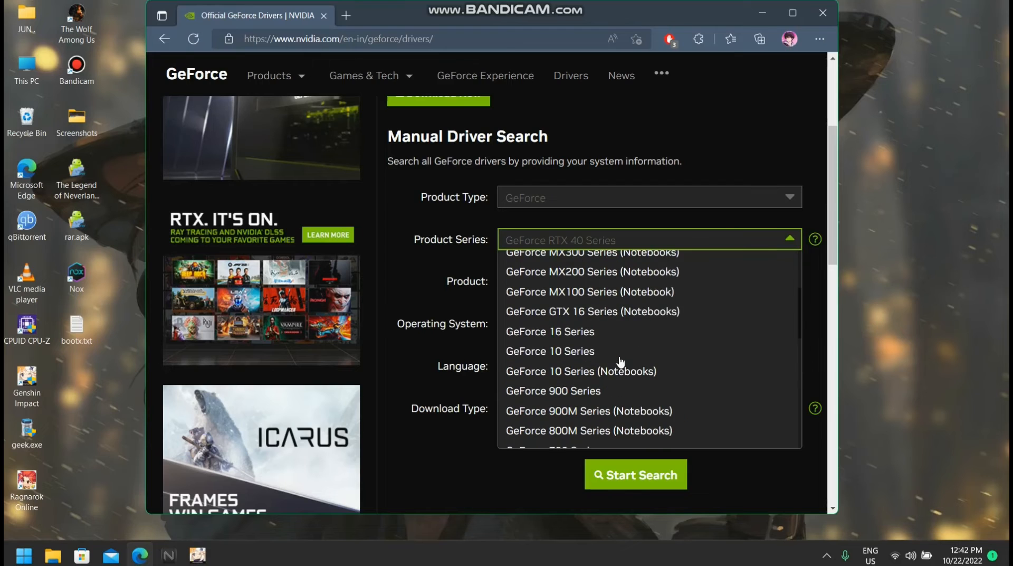
pyautogui.moveTo(550, 332)
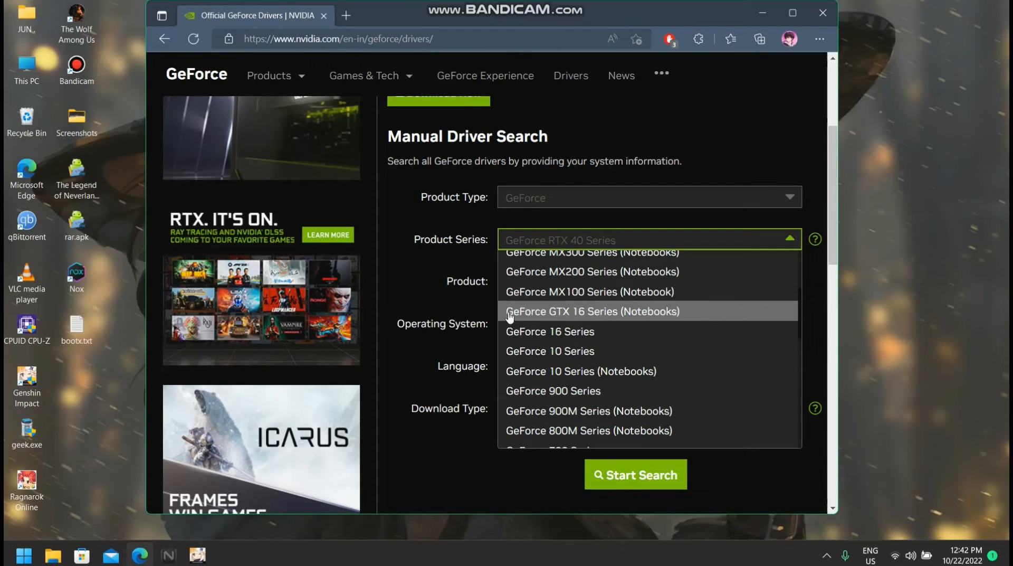
pyautogui.moveTo(564, 321)
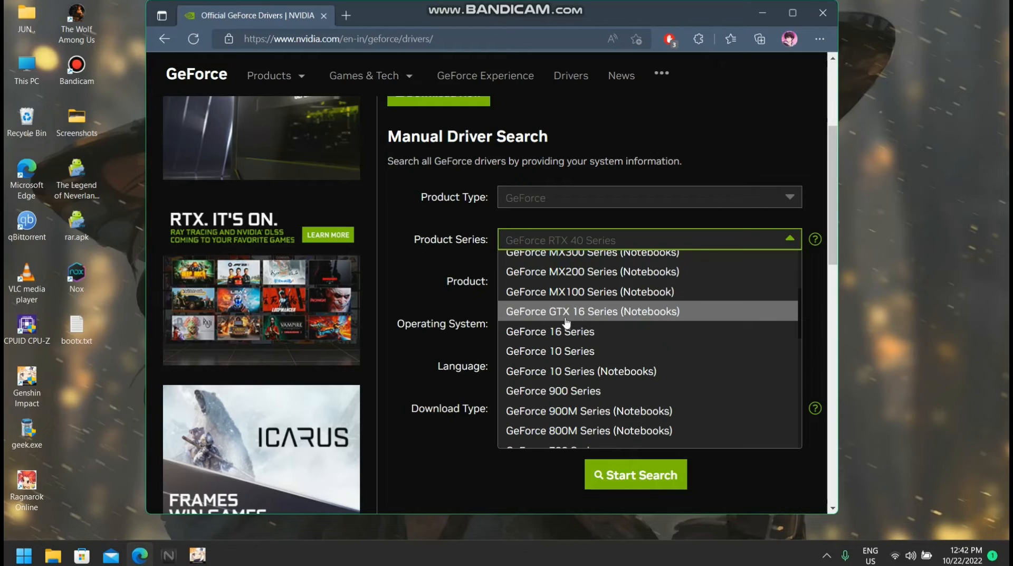
pyautogui.moveTo(591, 314)
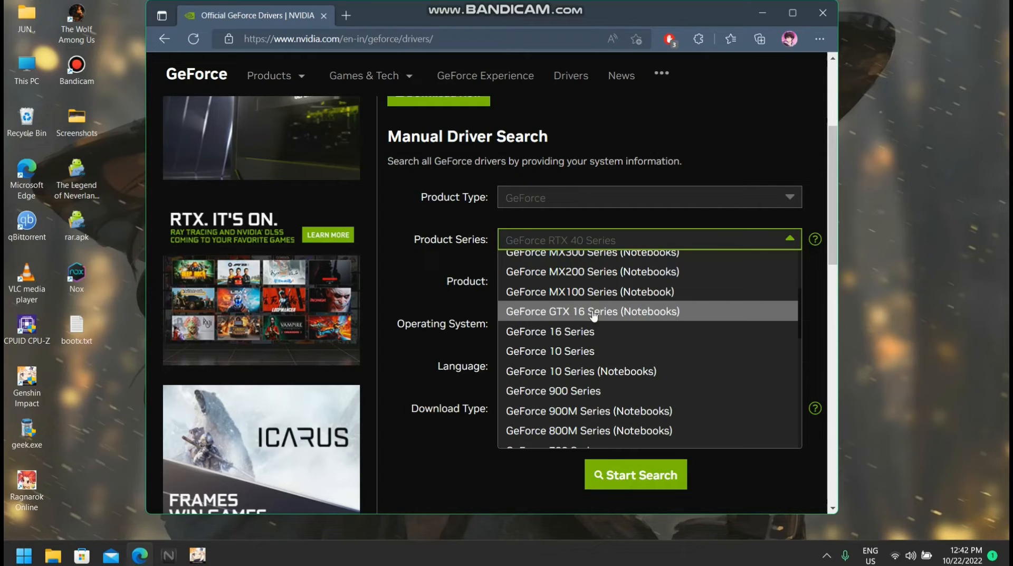
pyautogui.moveTo(637, 316)
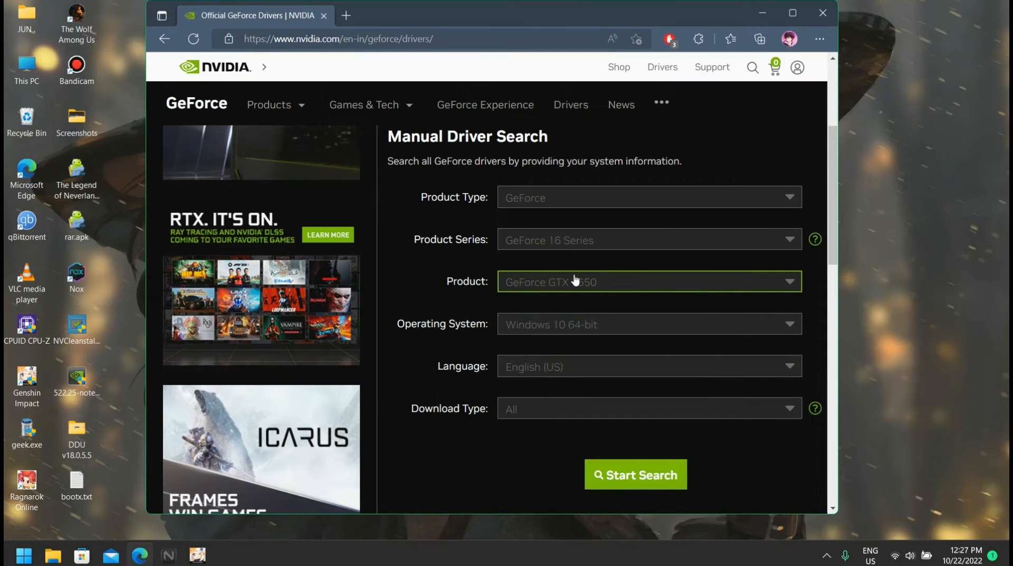
# Set the manual search to Windows 11 with Game Ready Driver as the download type
pyautogui.click(649, 323)
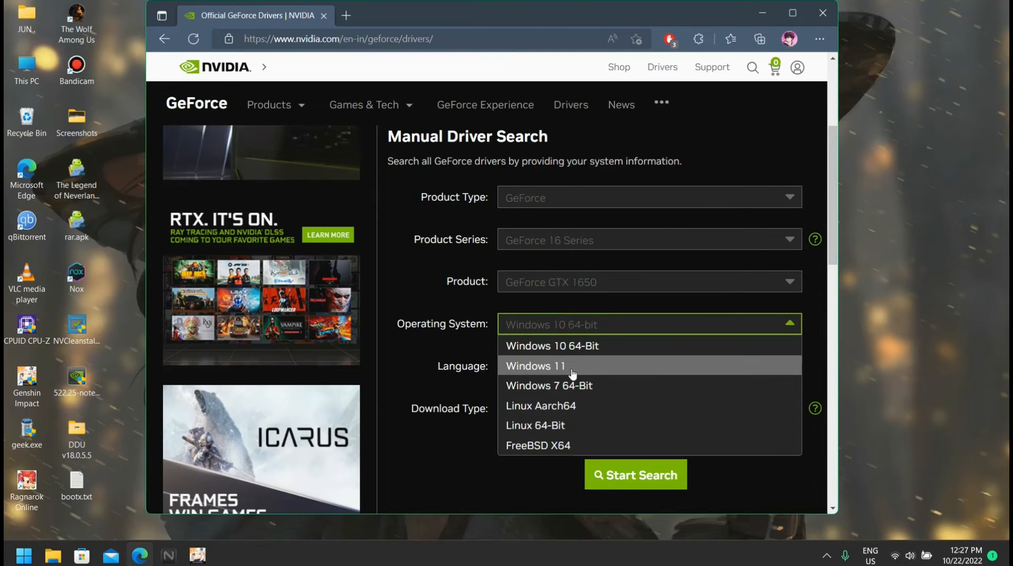
pyautogui.click(536, 366)
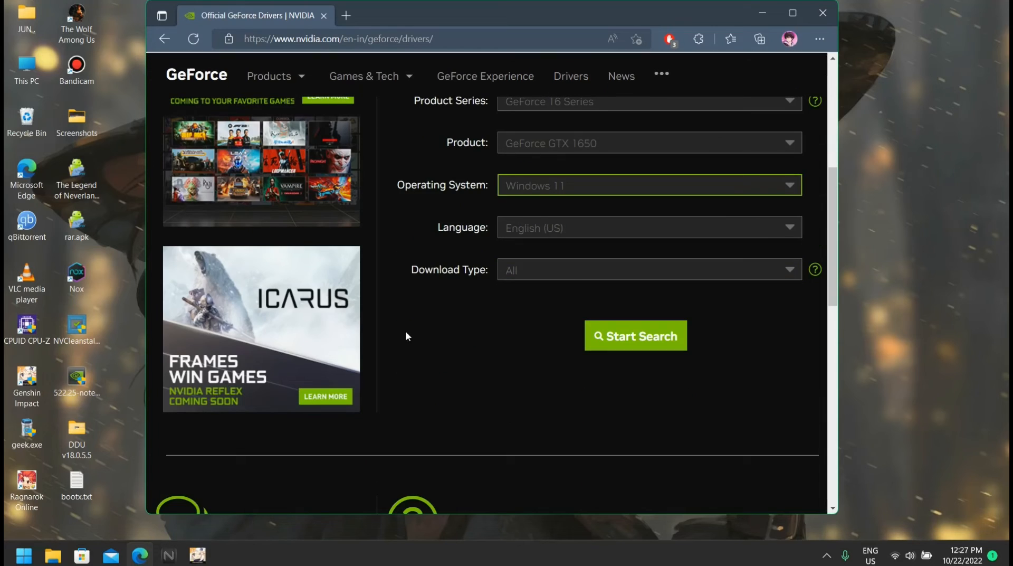
pyautogui.click(646, 269)
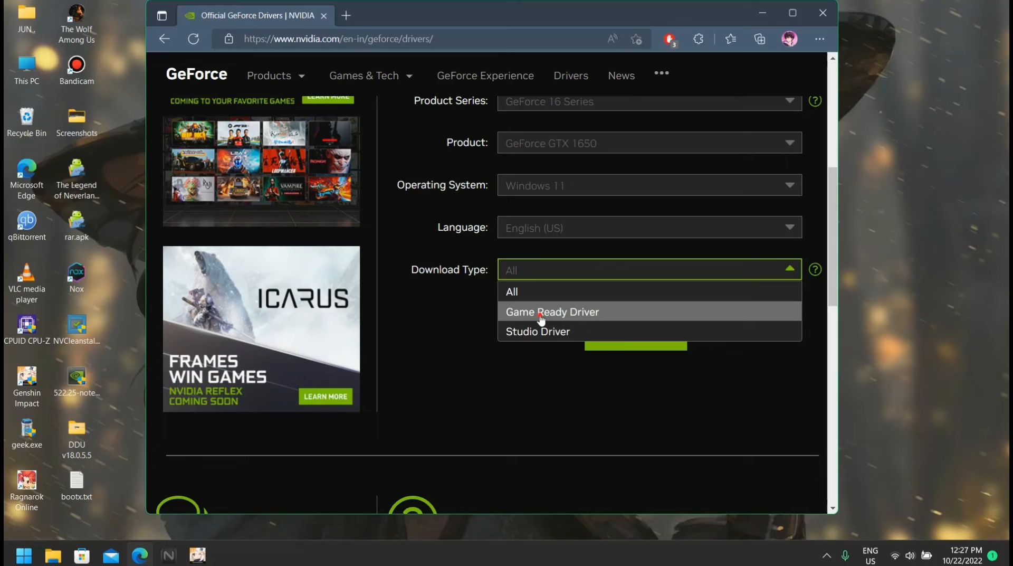
pyautogui.click(552, 311)
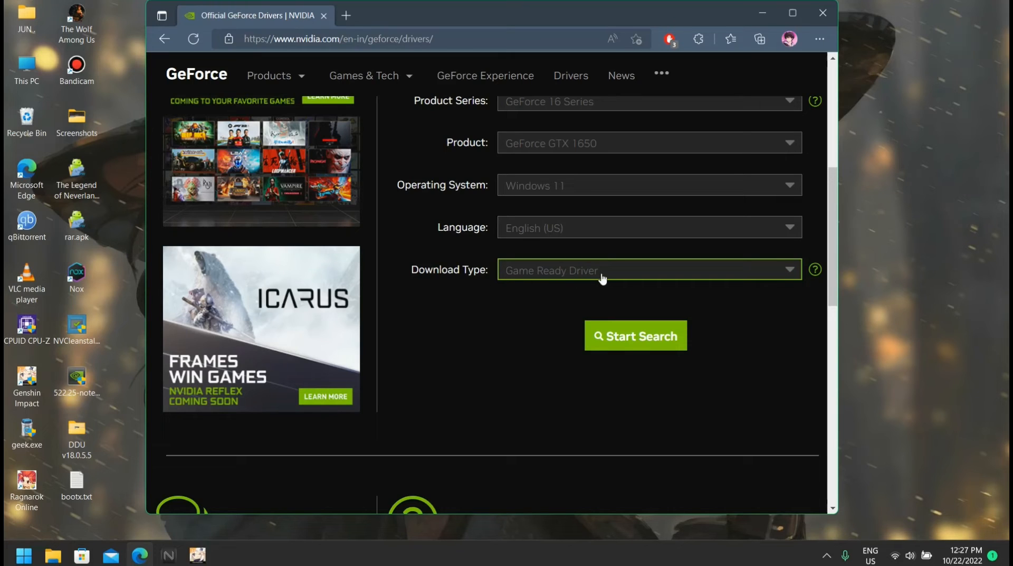
pyautogui.click(648, 269)
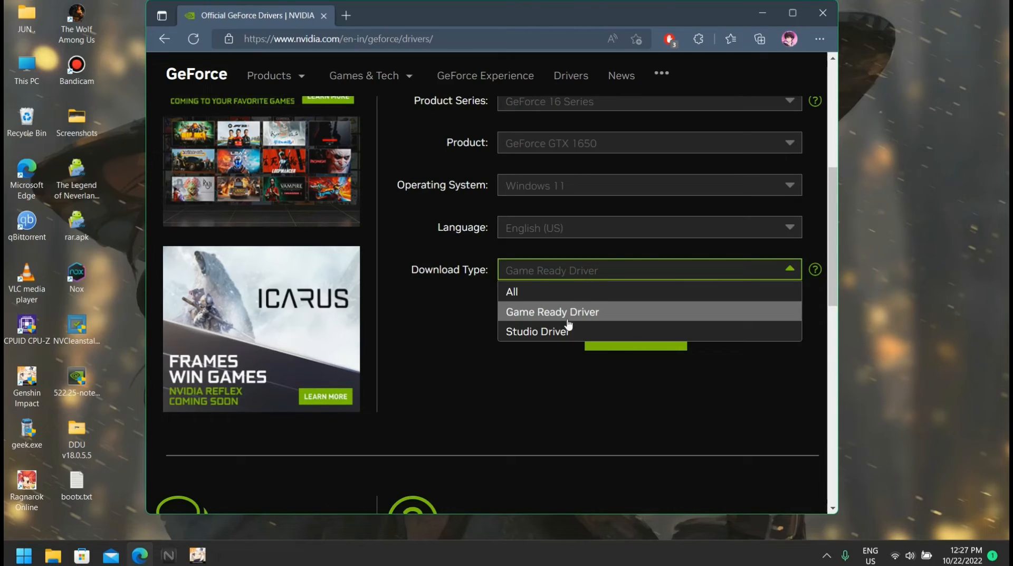
pyautogui.click(552, 311)
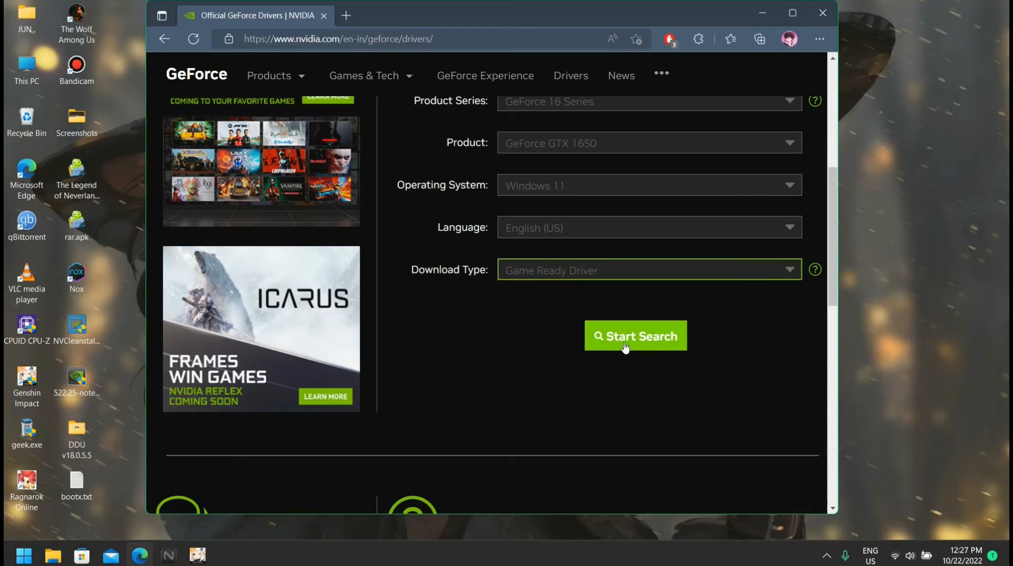
# Run the search, start the 522.25 Game Ready Driver download and dismiss Edge's download prompts
pyautogui.click(636, 336)
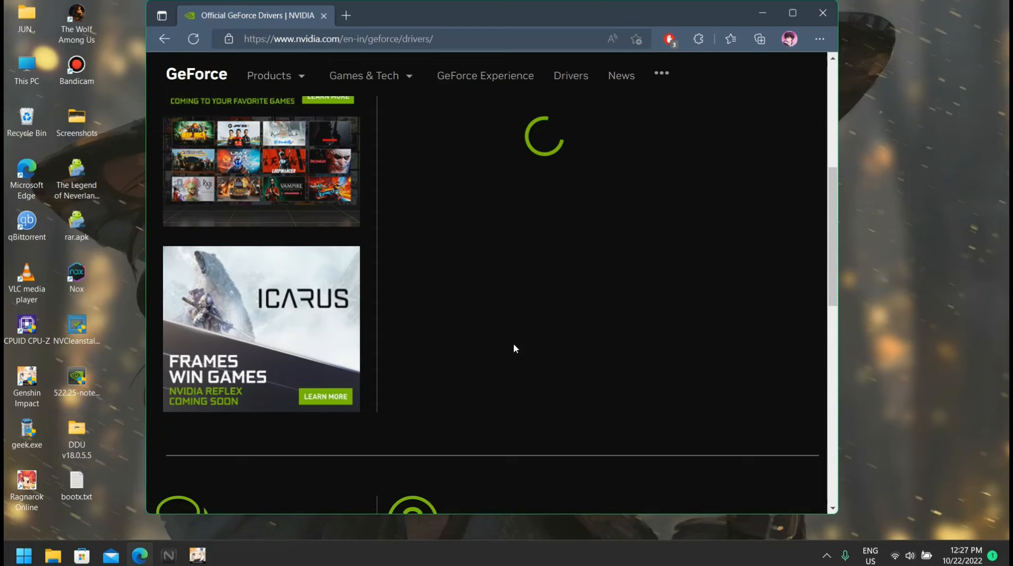
pyautogui.moveTo(486, 338)
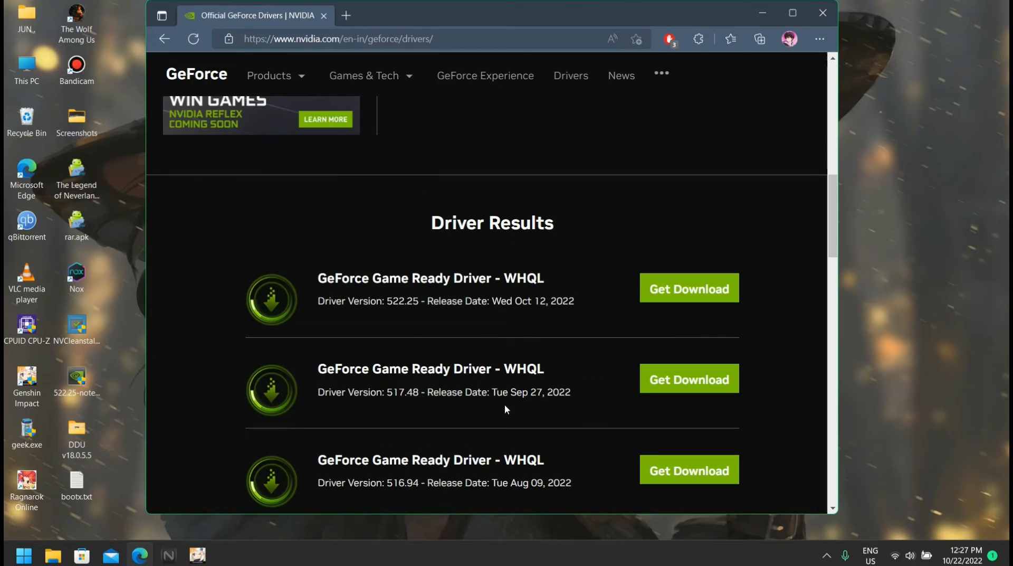
pyautogui.moveTo(532, 312)
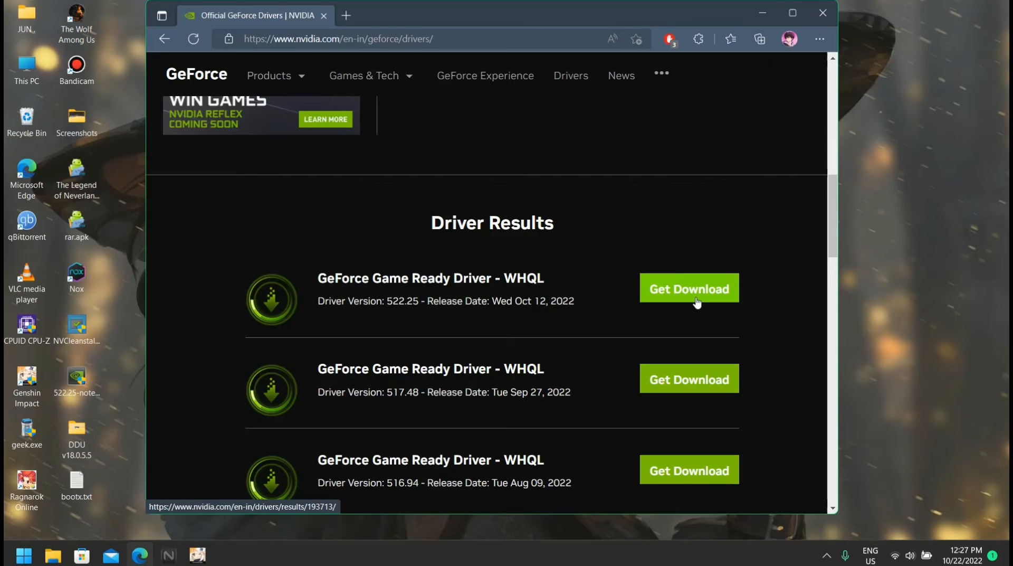
pyautogui.click(689, 288)
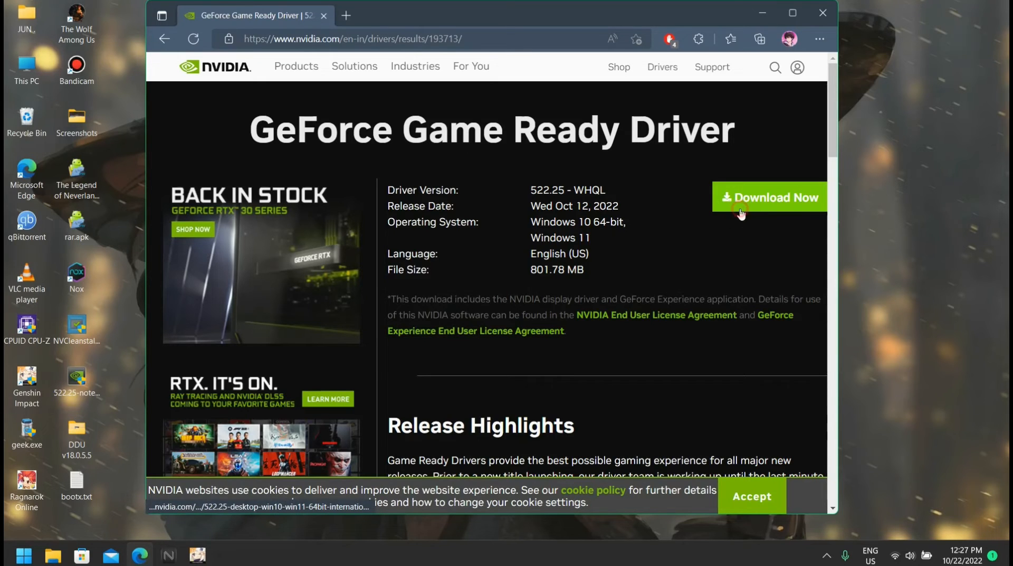
pyautogui.click(770, 198)
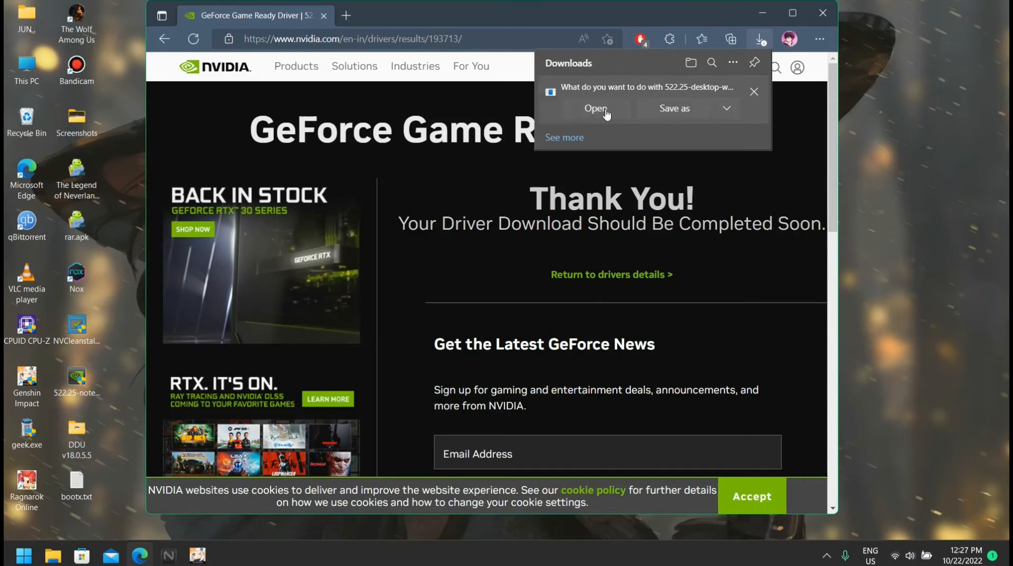
pyautogui.moveTo(740, 103)
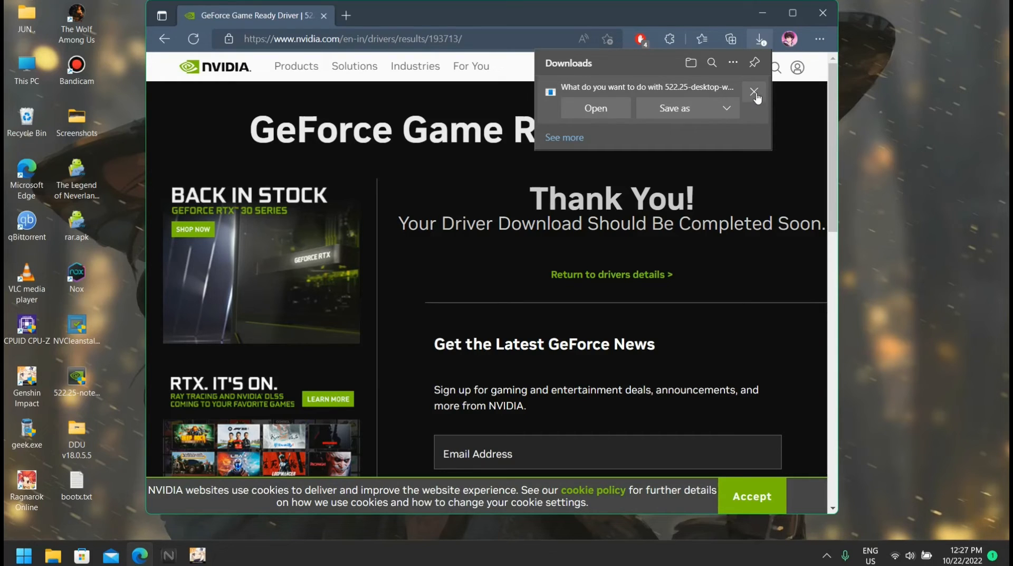
pyautogui.click(754, 92)
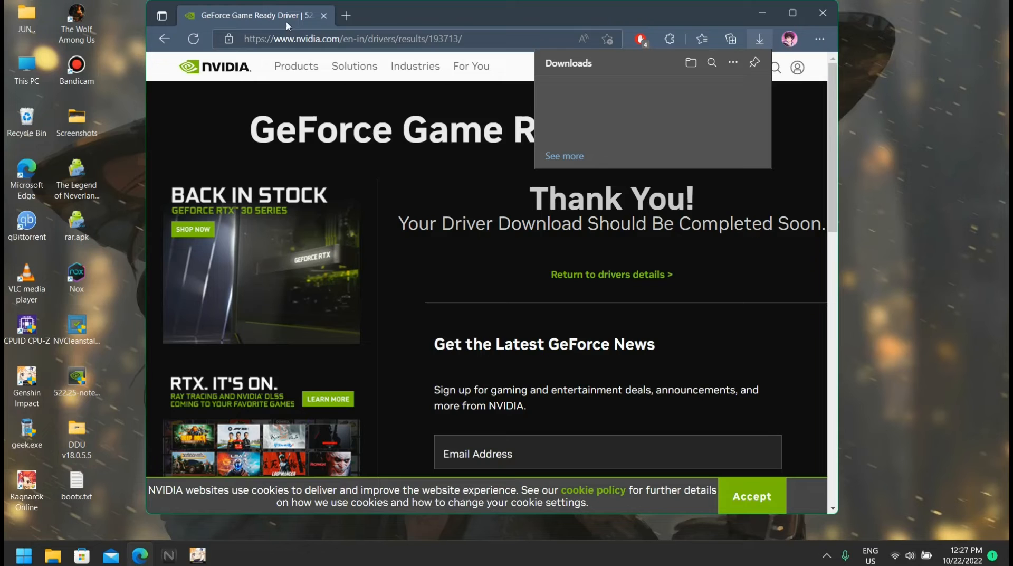
pyautogui.click(323, 16)
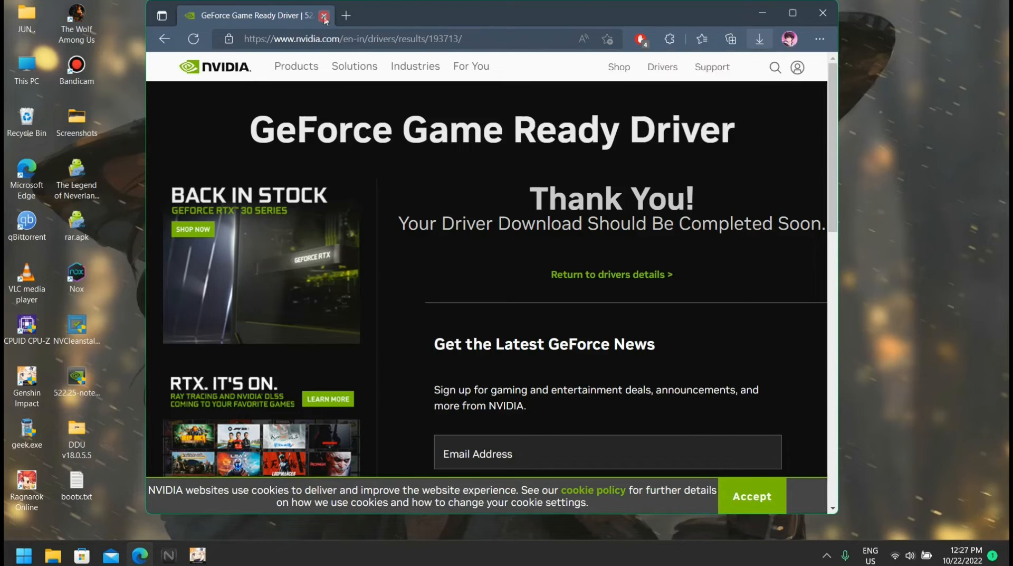
# Close the browser, leaving the 522.25 installer and NVCleanstall on the desktop
pyautogui.click(324, 15)
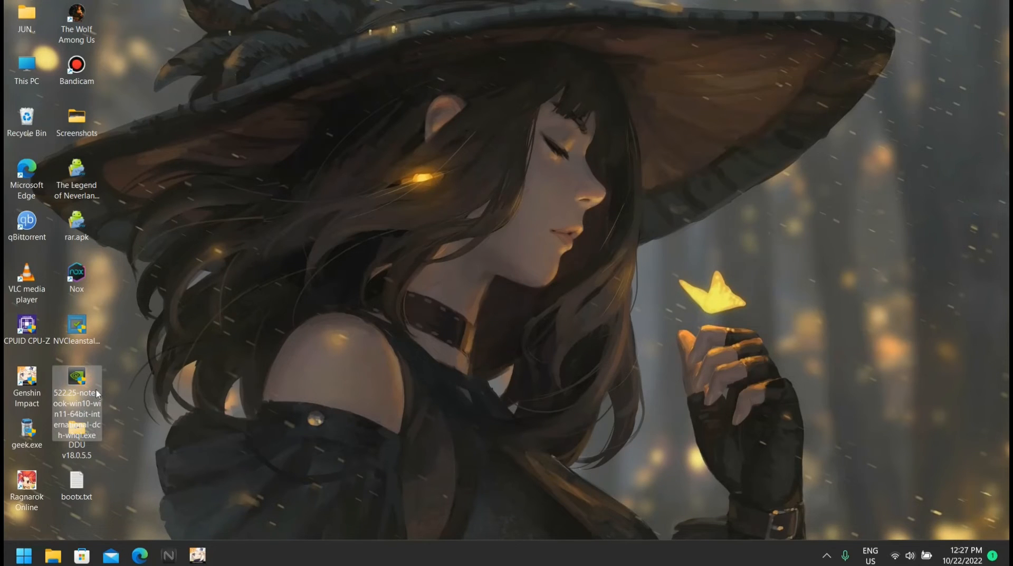
pyautogui.moveTo(77, 388)
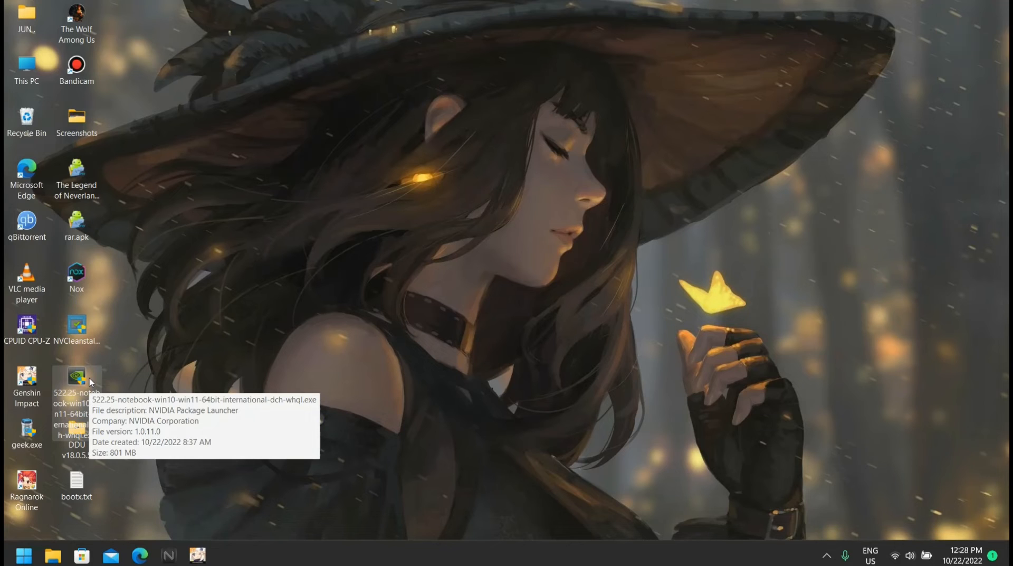
pyautogui.moveTo(153, 370)
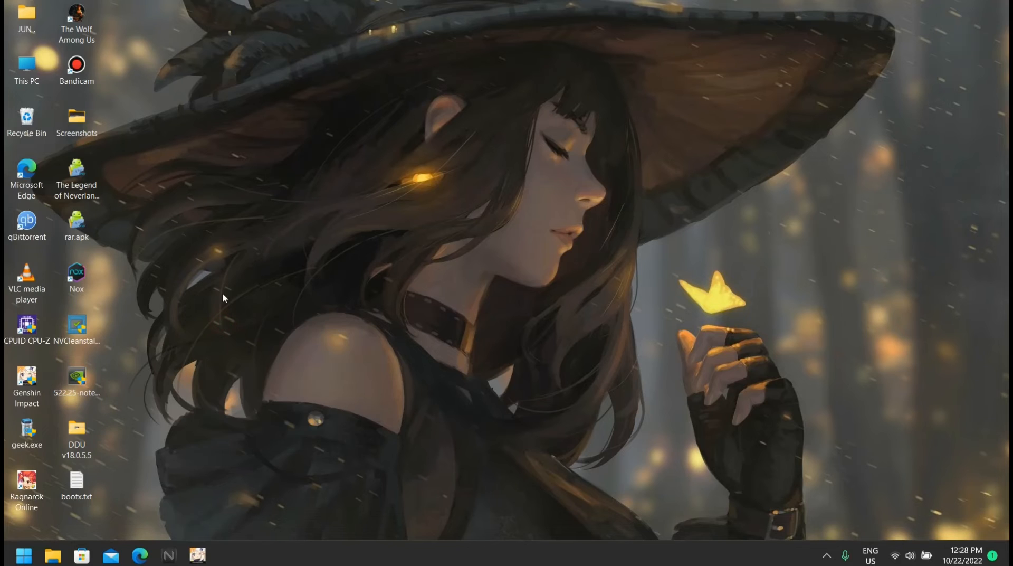
pyautogui.moveTo(76, 326)
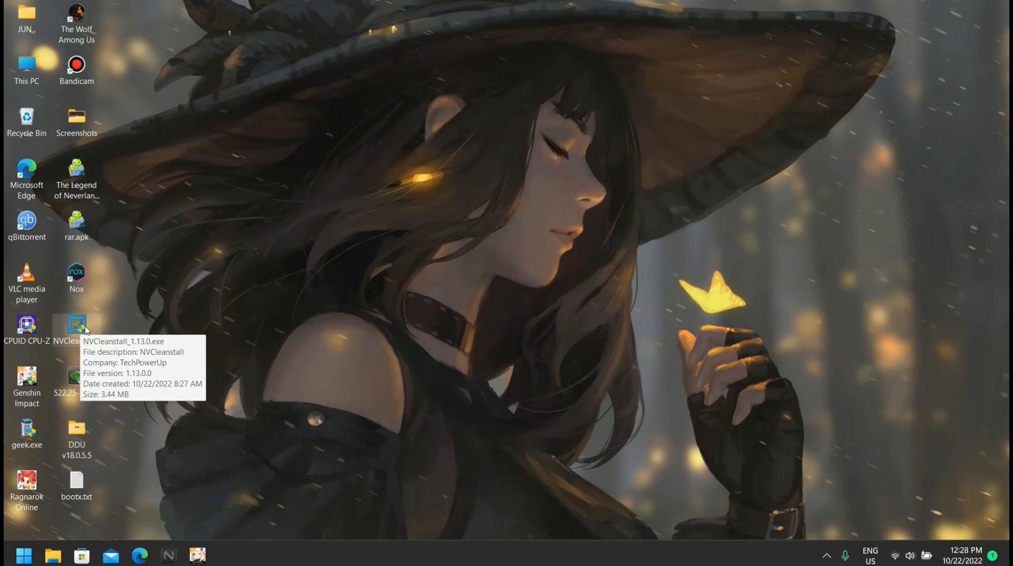
pyautogui.moveTo(134, 309)
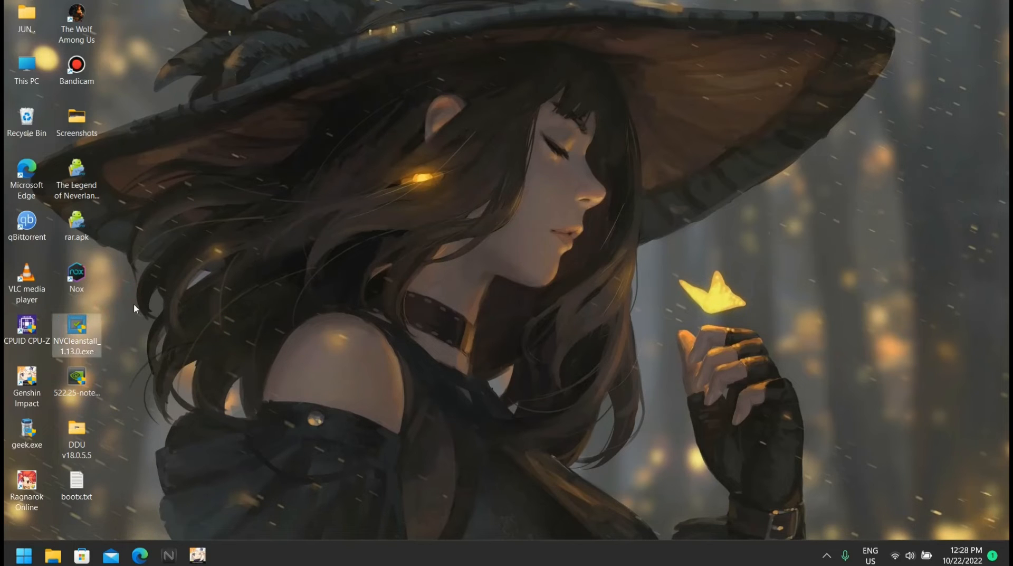
pyautogui.moveTo(76, 326)
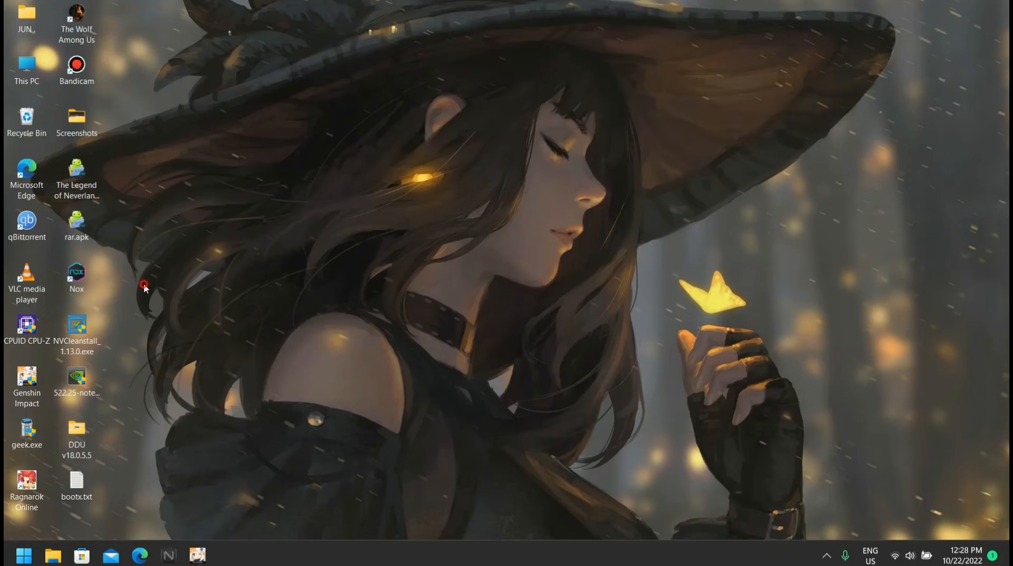
pyautogui.moveTo(254, 292)
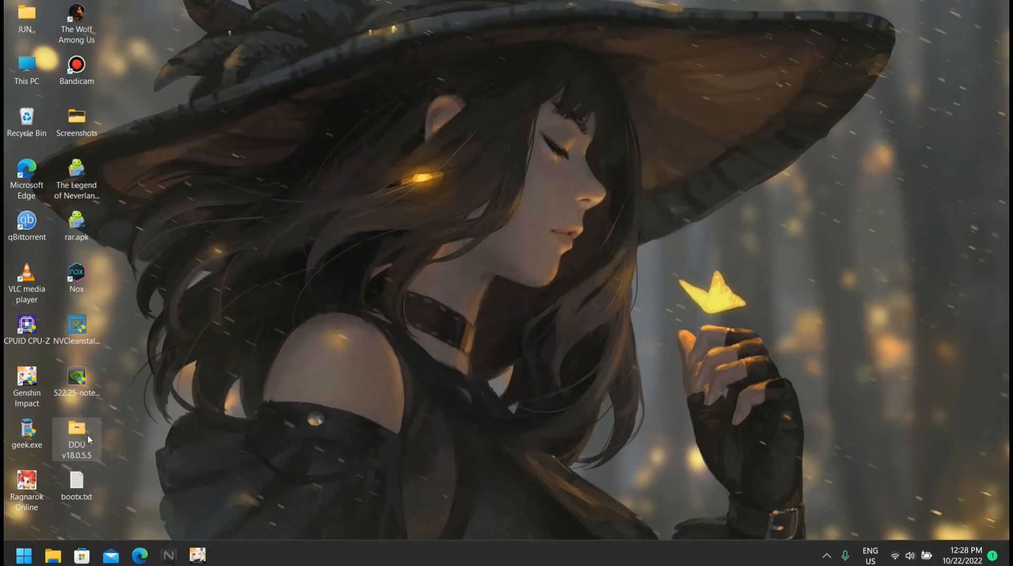
# Launch Display Driver Uninstaller as administrator from the DDU v18.0.5.5 folder
pyautogui.doubleClick(76, 433)
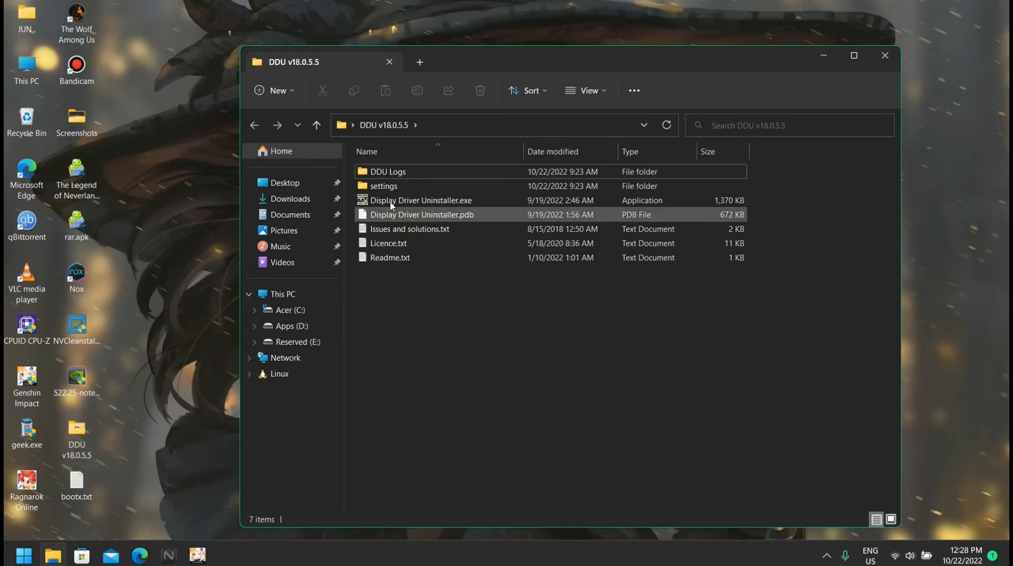
pyautogui.moveTo(420, 199)
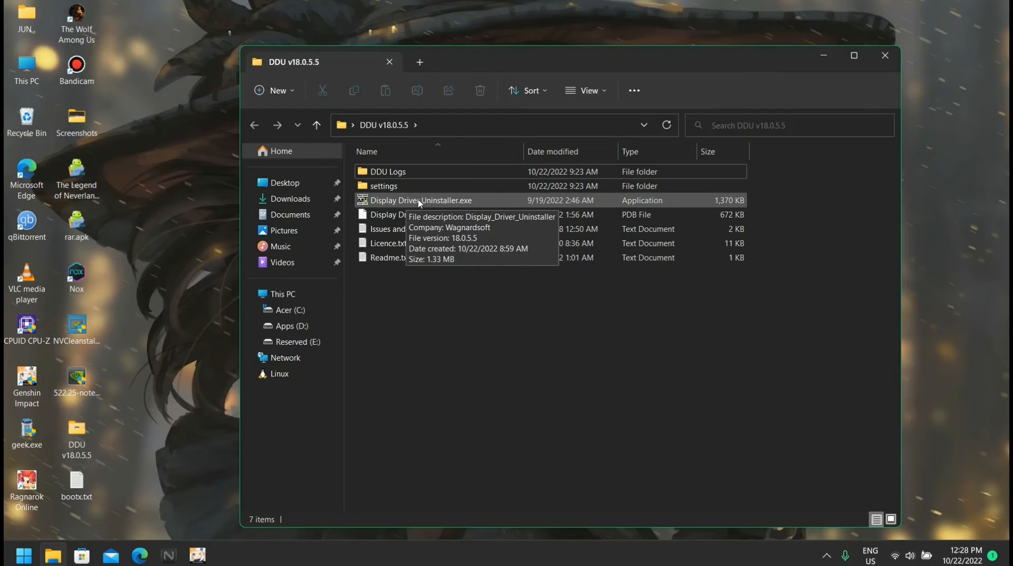
pyautogui.moveTo(391, 414)
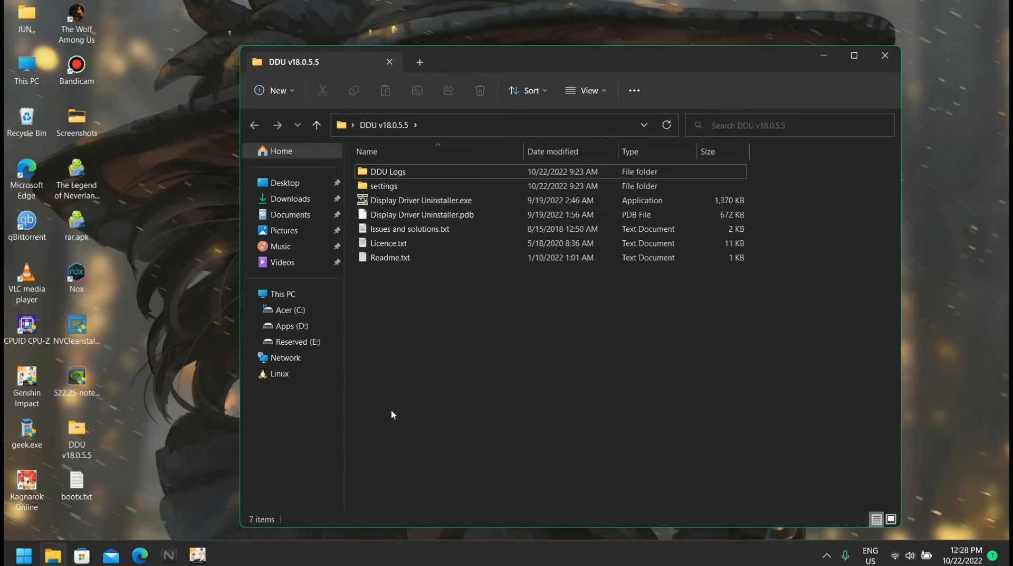
pyautogui.click(421, 201)
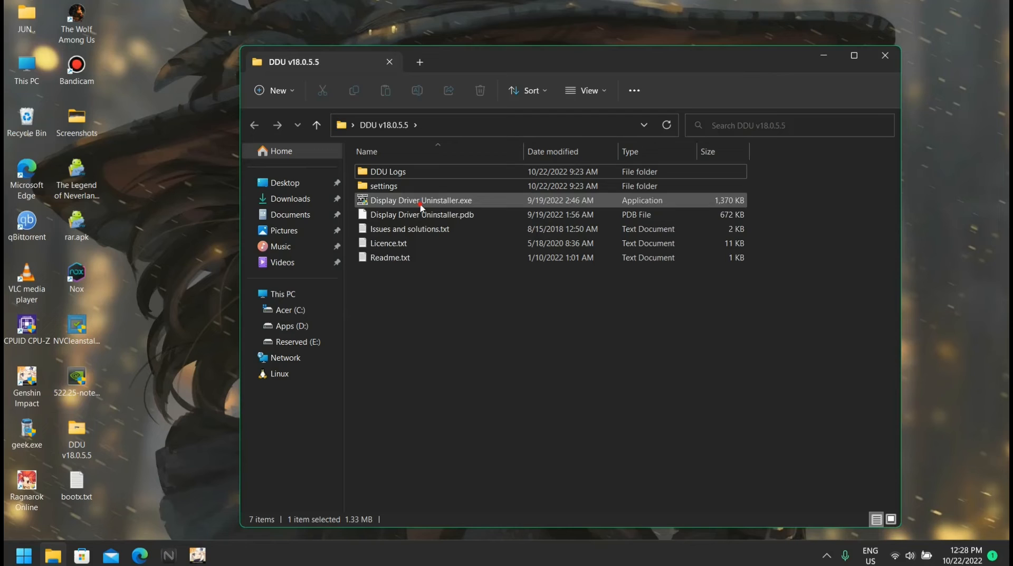
pyautogui.rightClick(420, 199)
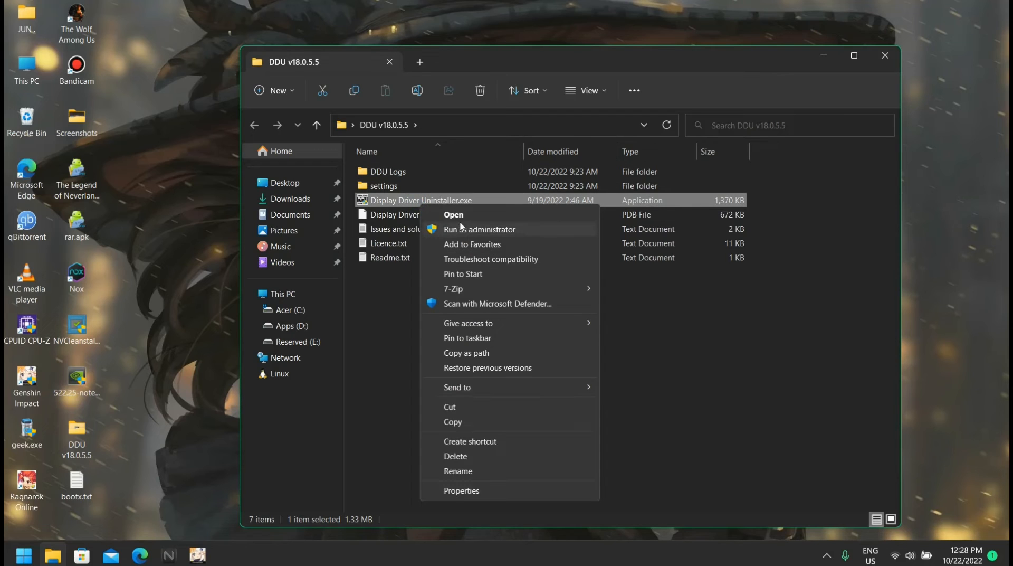
pyautogui.click(479, 229)
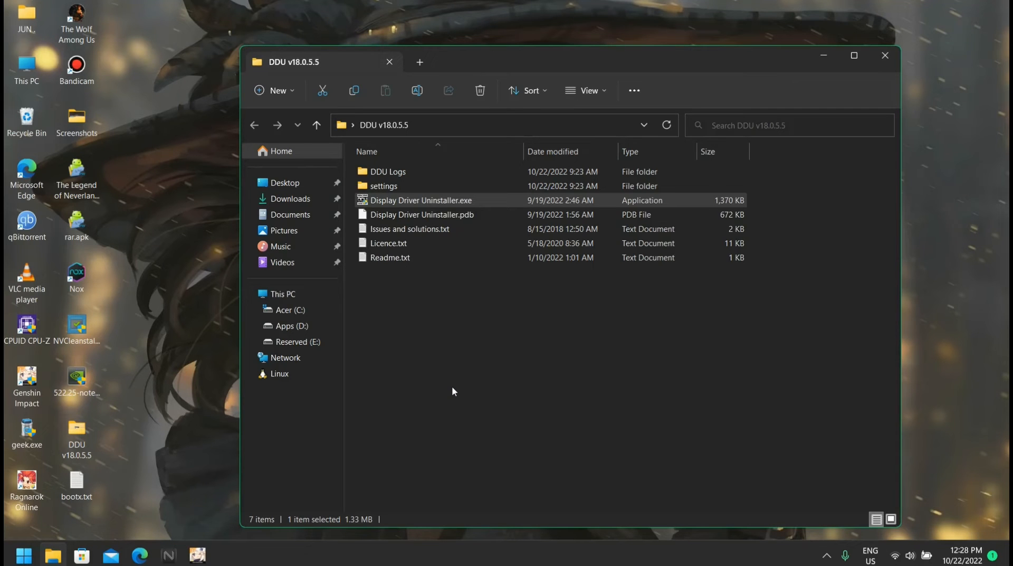
pyautogui.doubleClick(421, 200)
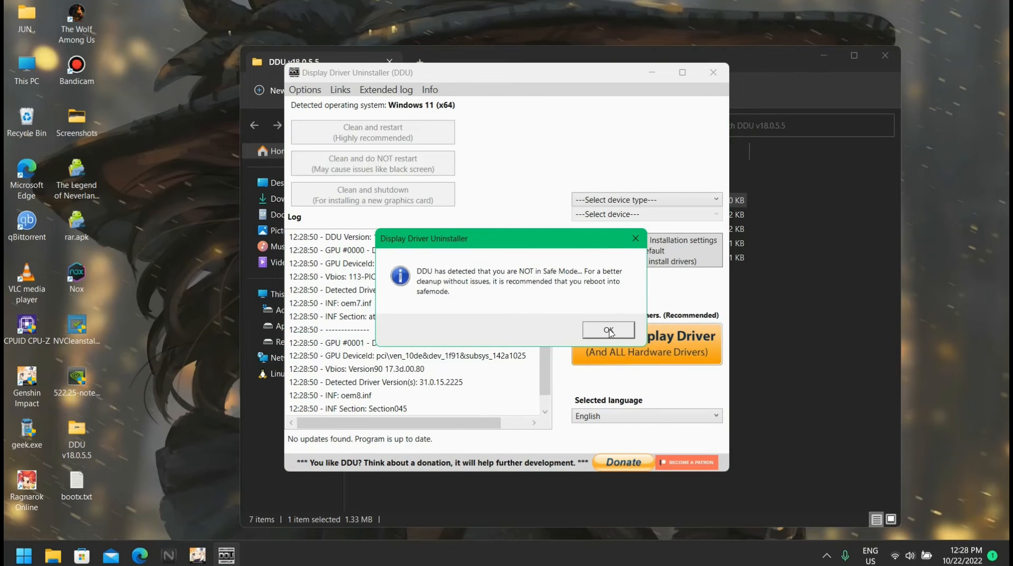
pyautogui.moveTo(447, 289)
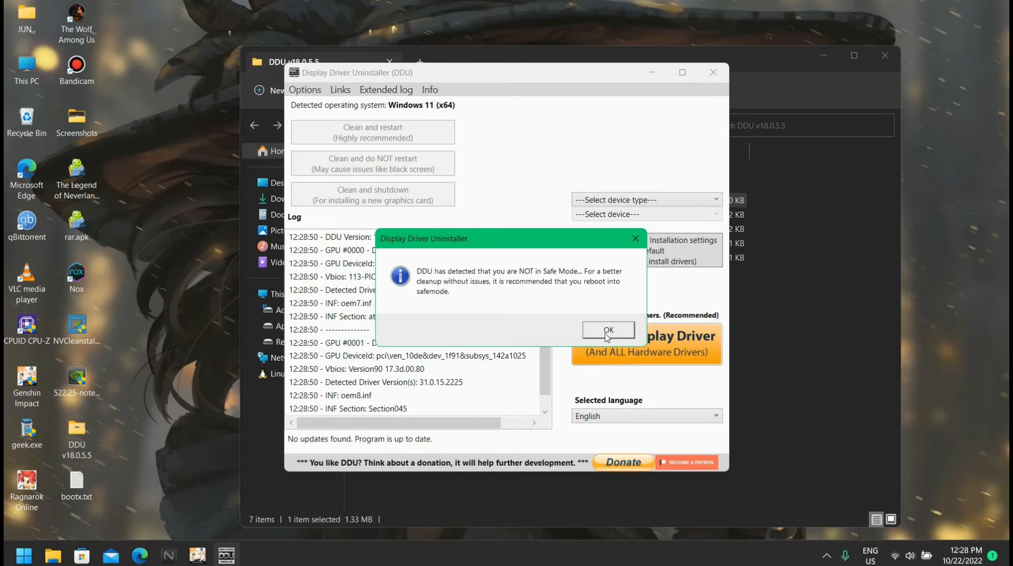
# Dismiss DDU's not-in-Safe-Mode warning and close the uninstaller and its folder
pyautogui.click(608, 329)
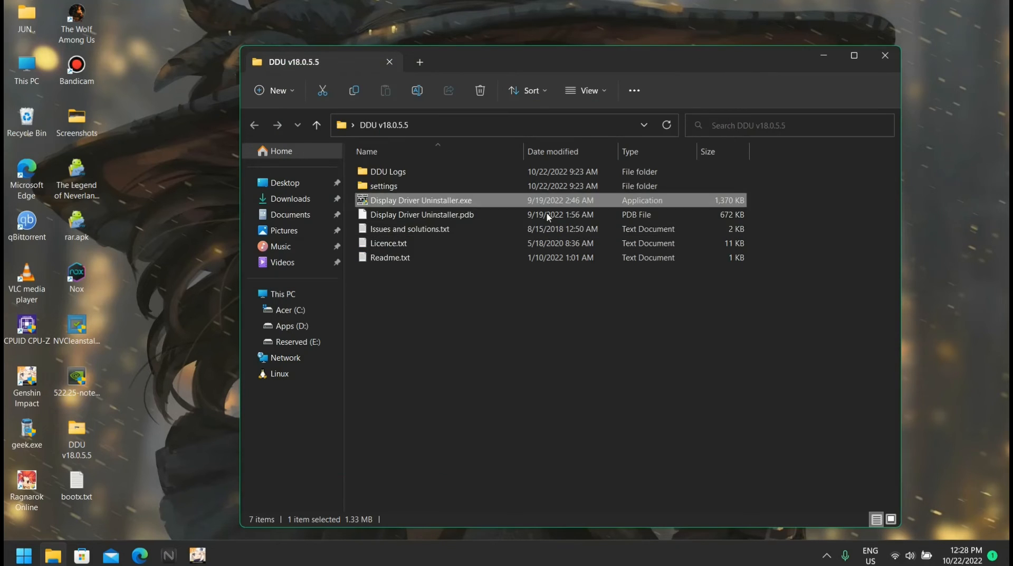
pyautogui.click(884, 55)
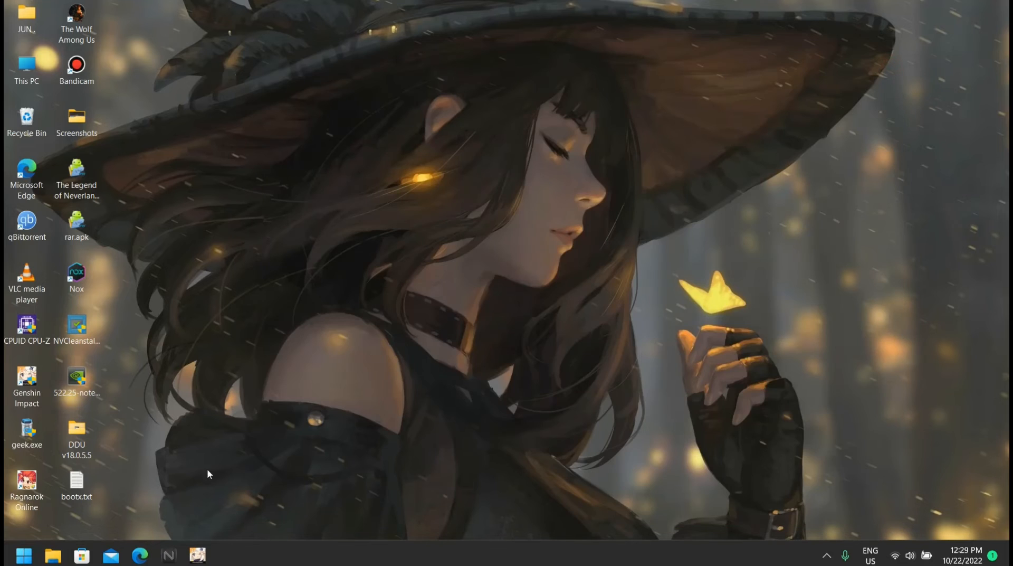
# Start Command Prompt with administrator rights via a 'cmd' Start search
pyautogui.click(24, 555)
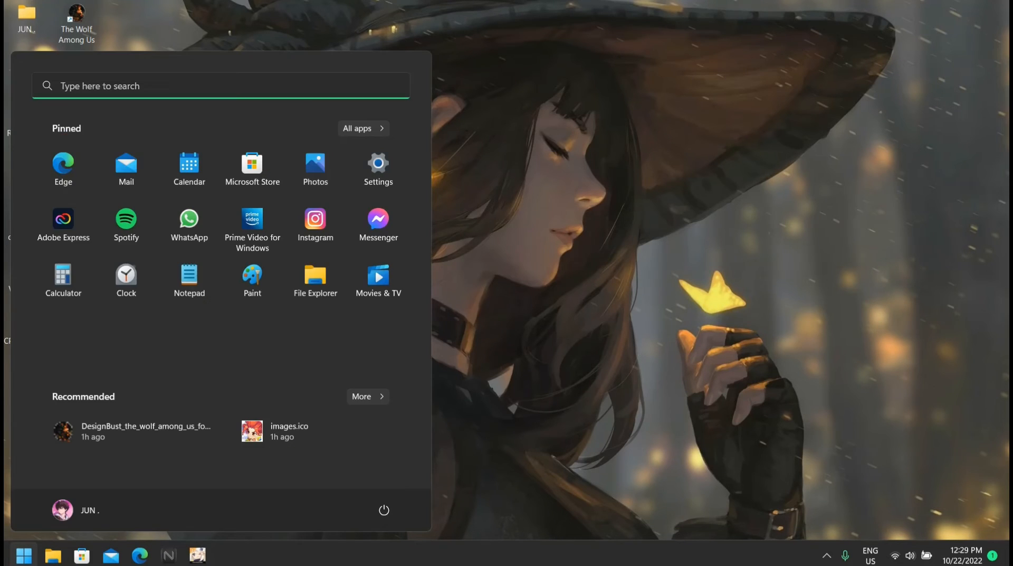
pyautogui.write('cmd')
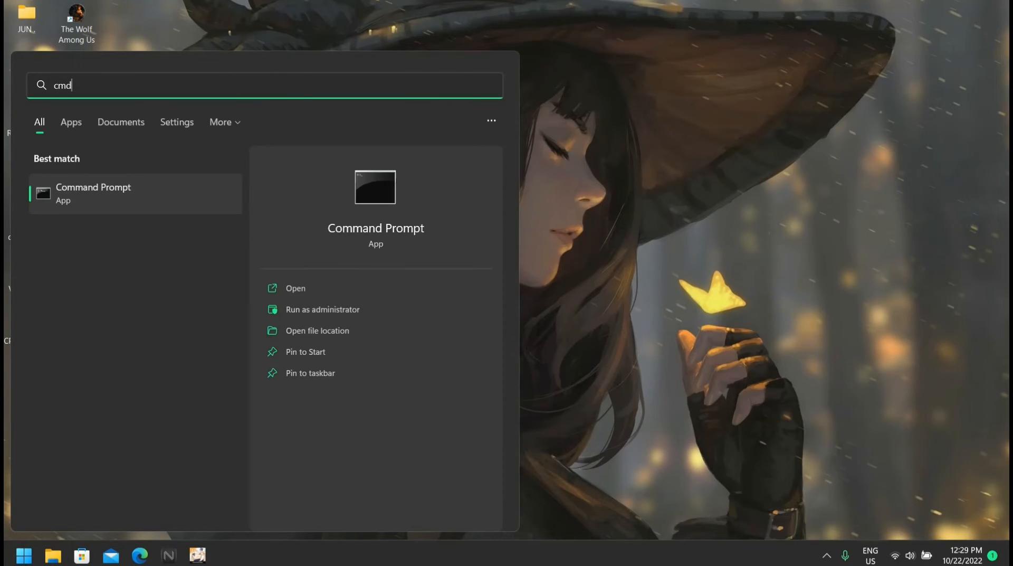
pyautogui.moveTo(323, 309)
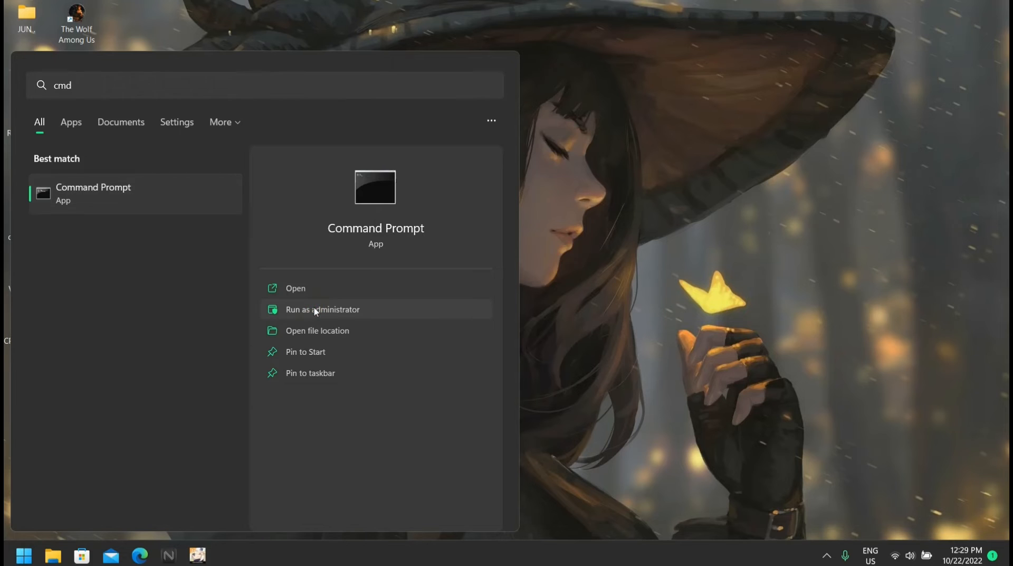
pyautogui.click(322, 310)
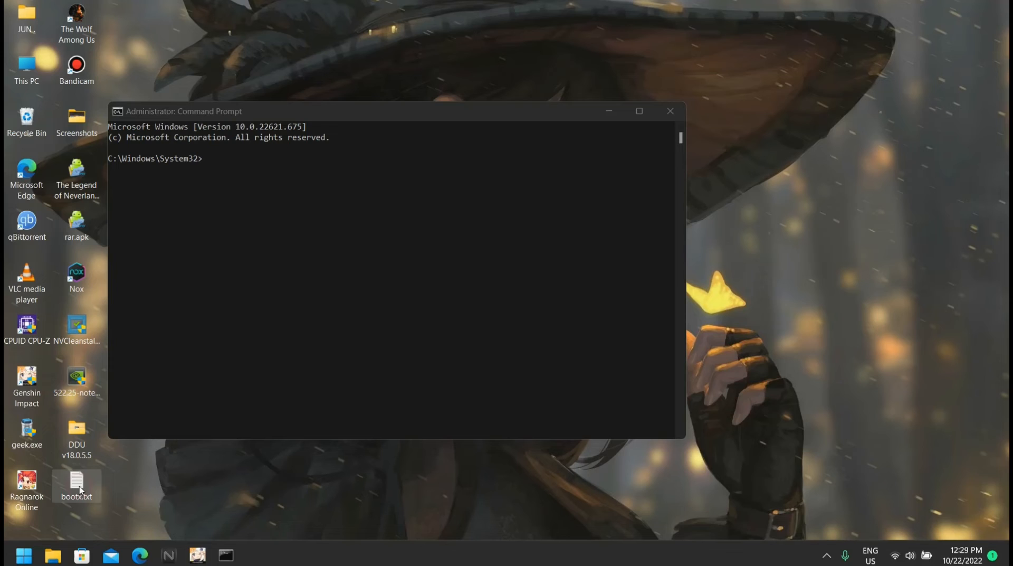
# Run 'bcdedit /set {current} safeboot minimal' copied from bootx.txt in the admin prompt
pyautogui.doubleClick(76, 484)
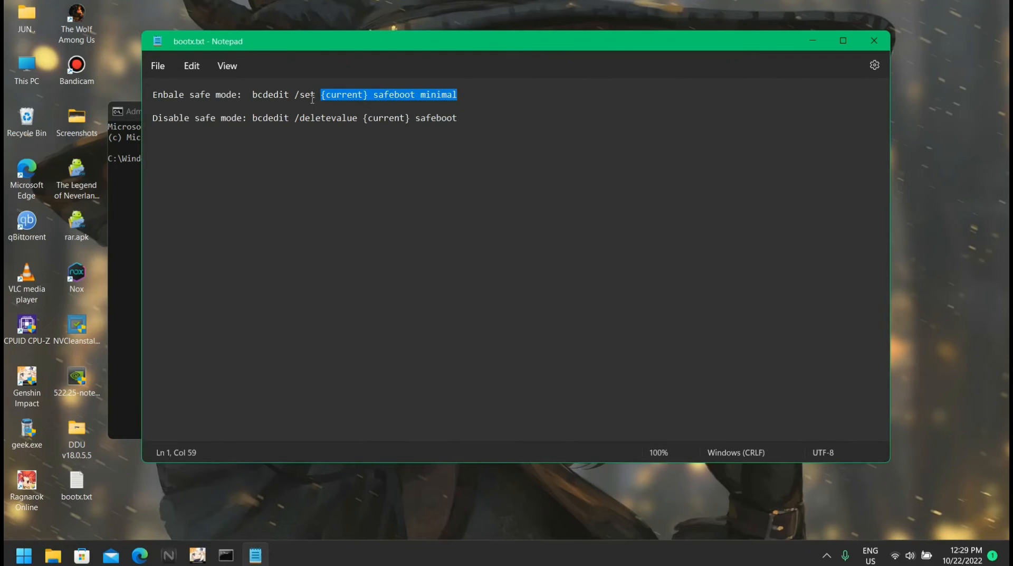
pyautogui.moveTo(313, 94); pyautogui.dragTo(252, 94)
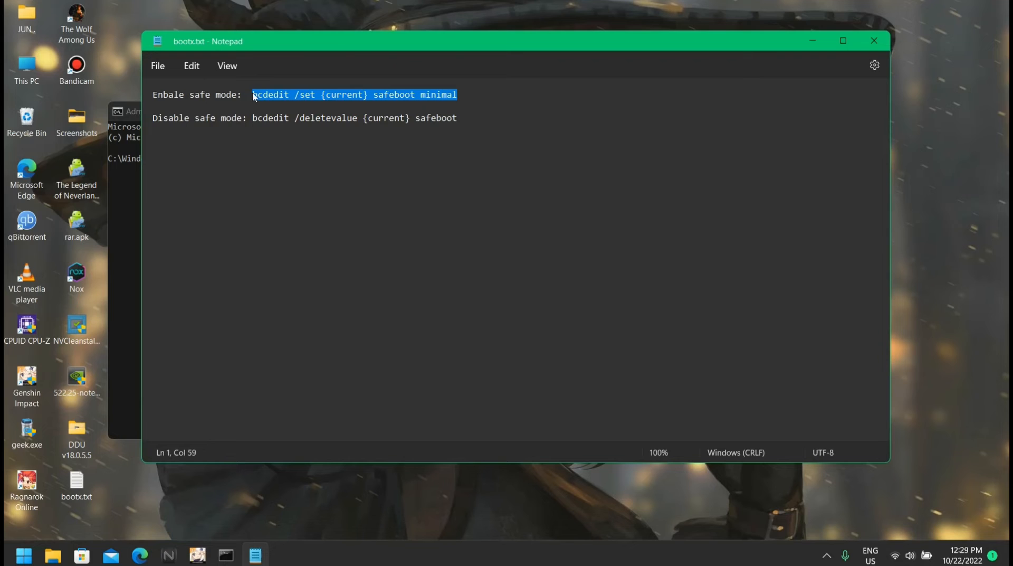
pyautogui.rightClick(355, 94)
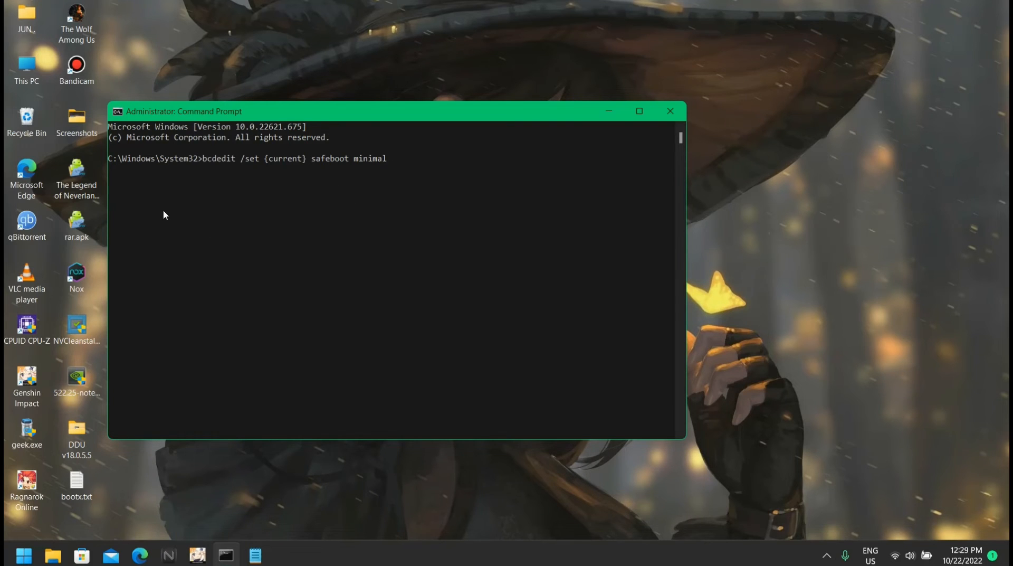
pyautogui.press('Return')
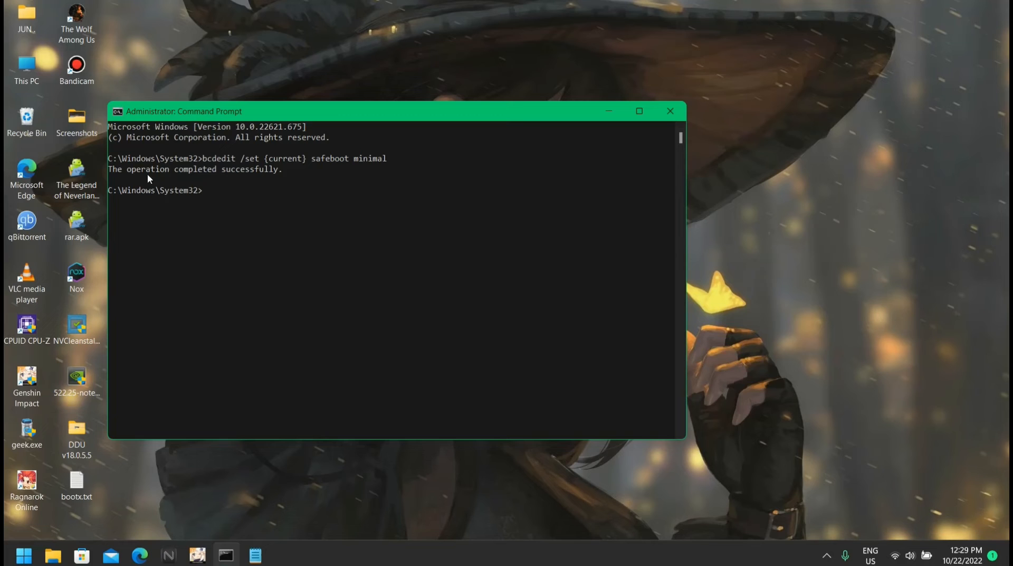
pyautogui.moveTo(618, 118)
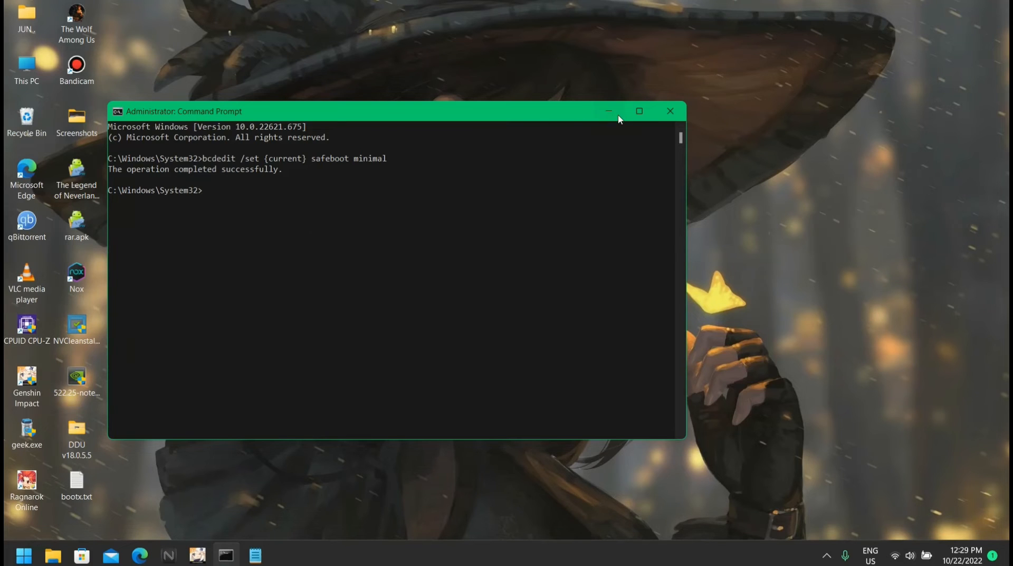
# Hide the Command Prompt and reach the Start menu power options for a restart
pyautogui.click(24, 555)
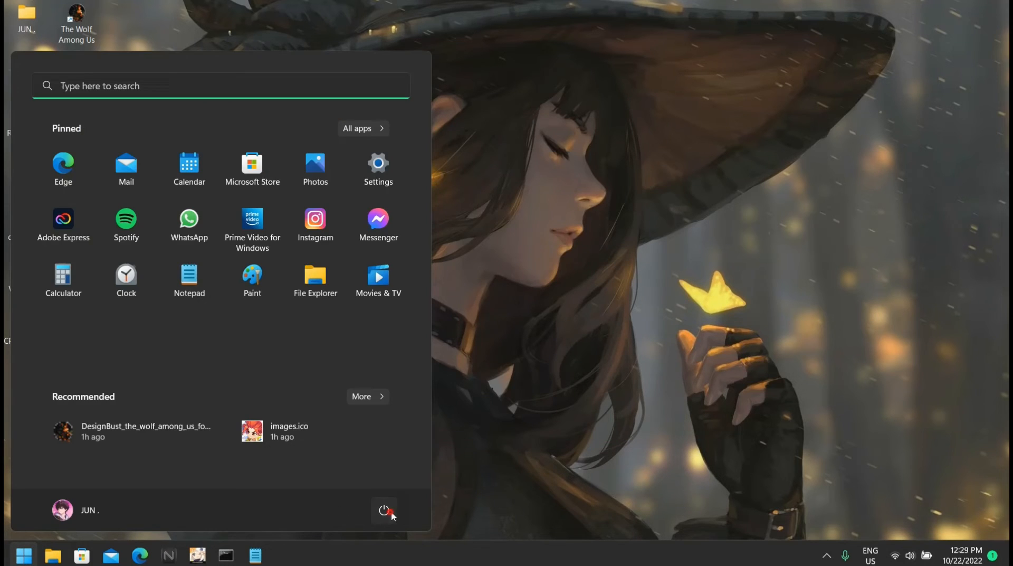
pyautogui.click(384, 510)
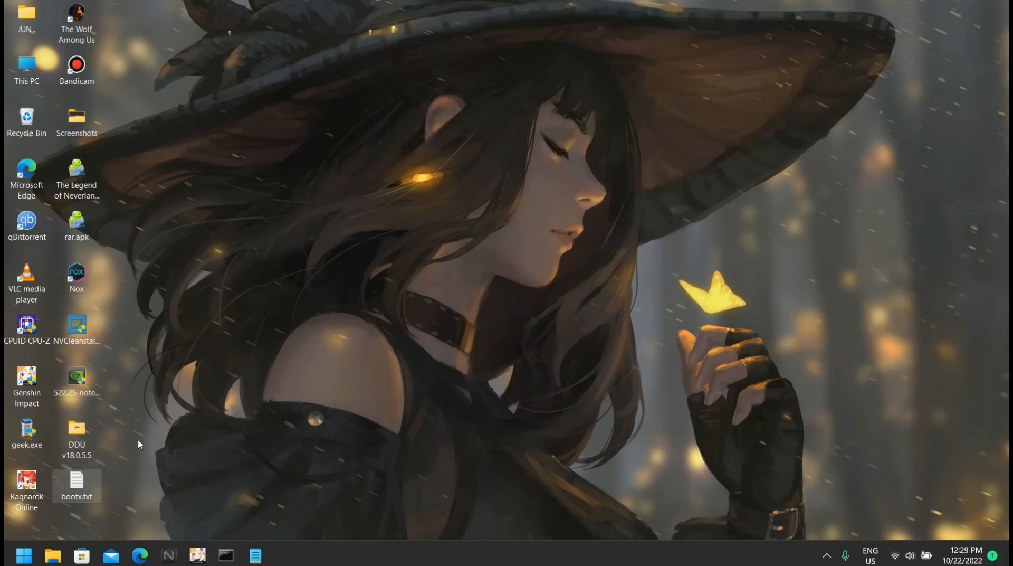
pyautogui.moveTo(76, 492)
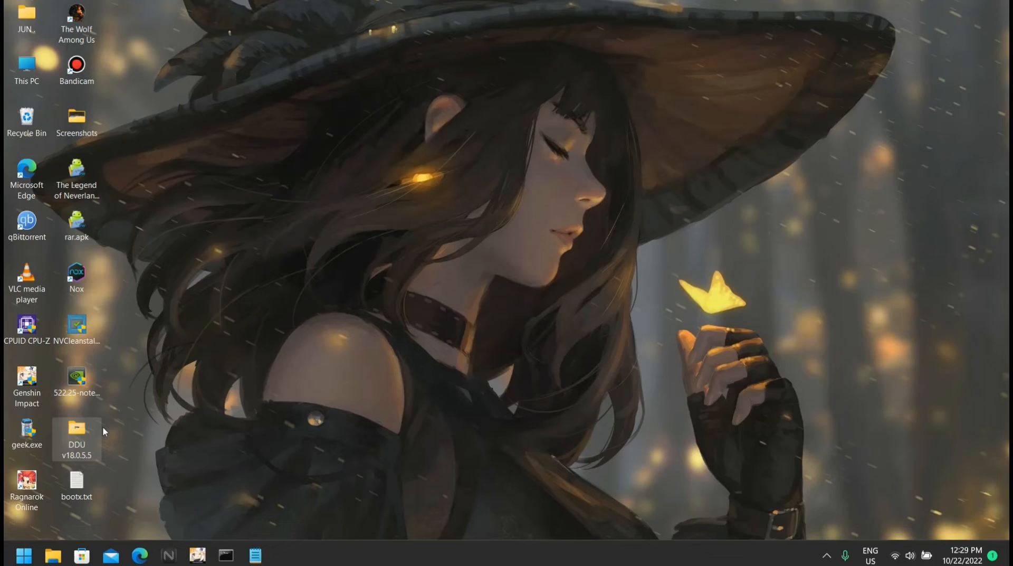
# Launch Display Driver Uninstaller from the DDU v18.0.5.5 folder and dismiss the not-in-safe-mode warning
pyautogui.doubleClick(76, 432)
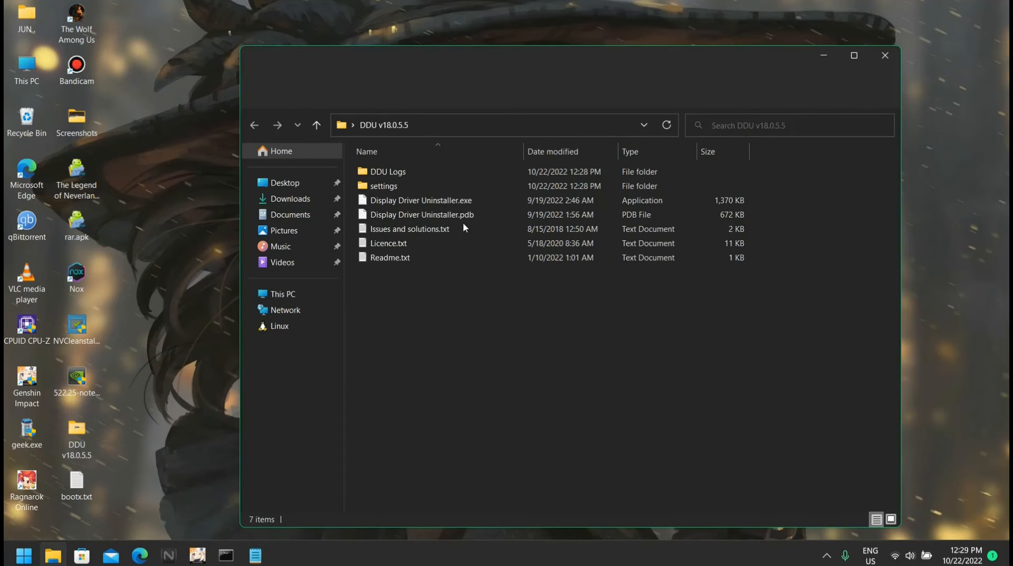
pyautogui.click(421, 199)
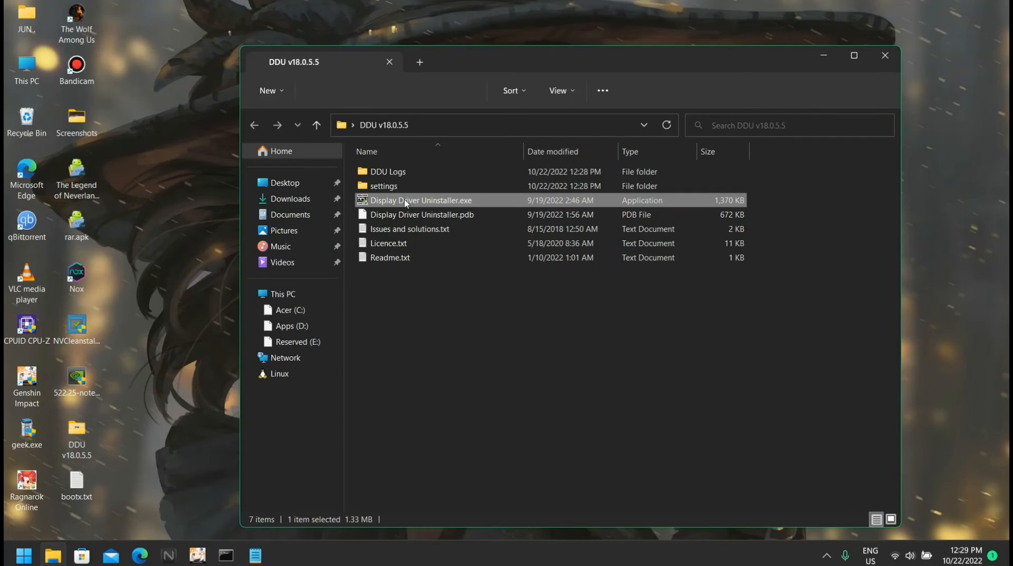
pyautogui.rightClick(422, 199)
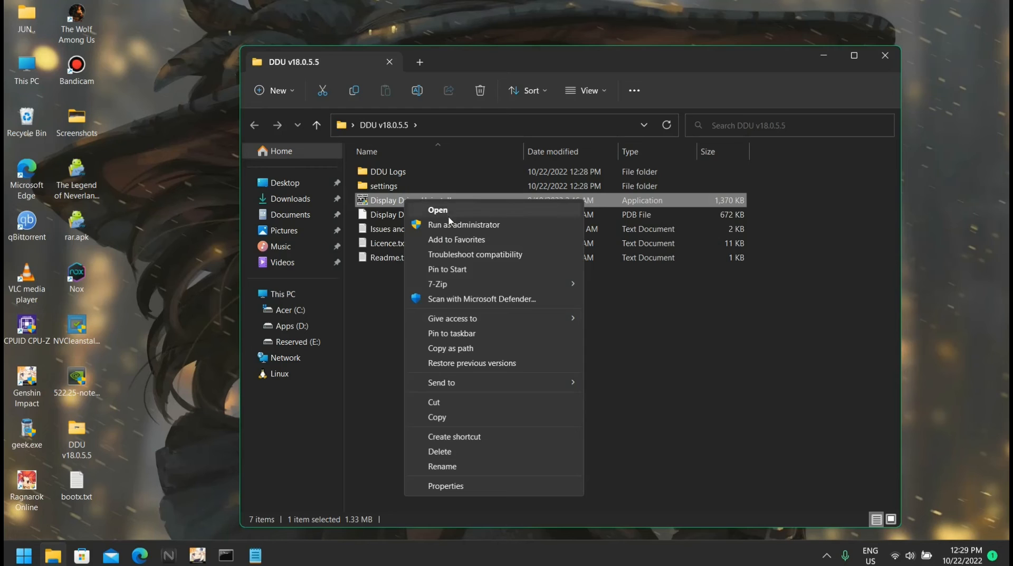
pyautogui.click(437, 209)
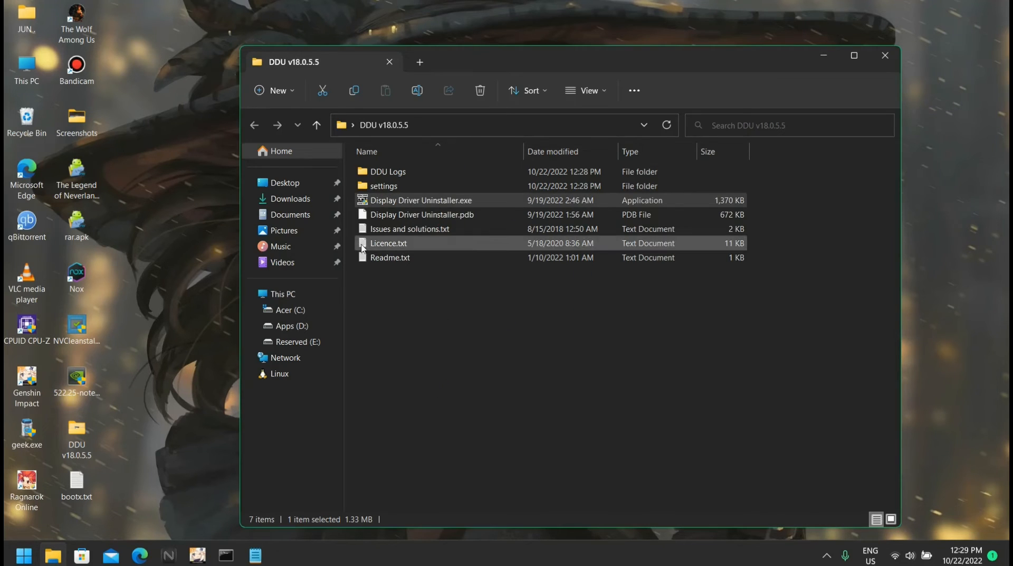
pyautogui.doubleClick(421, 200)
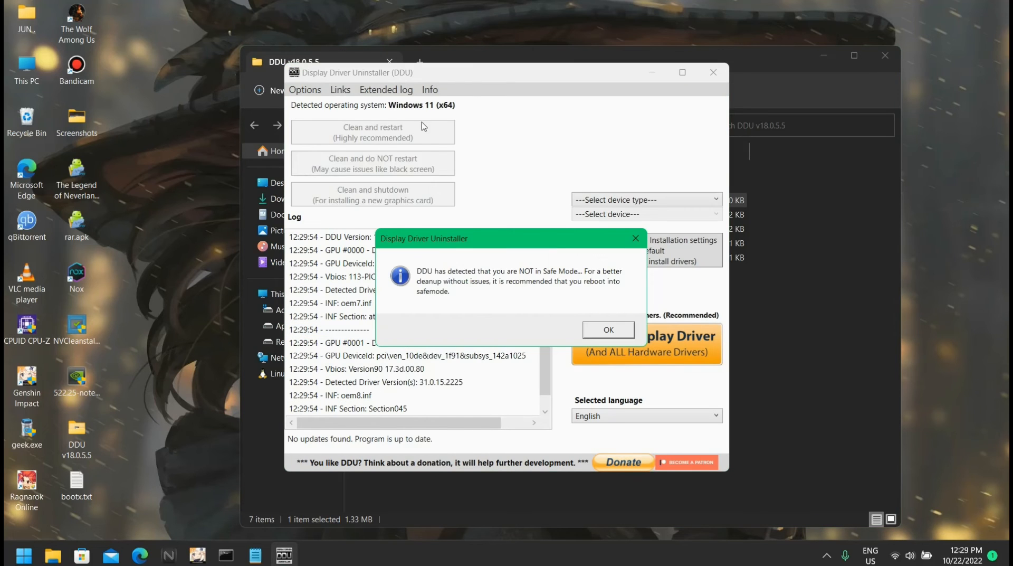
pyautogui.click(608, 330)
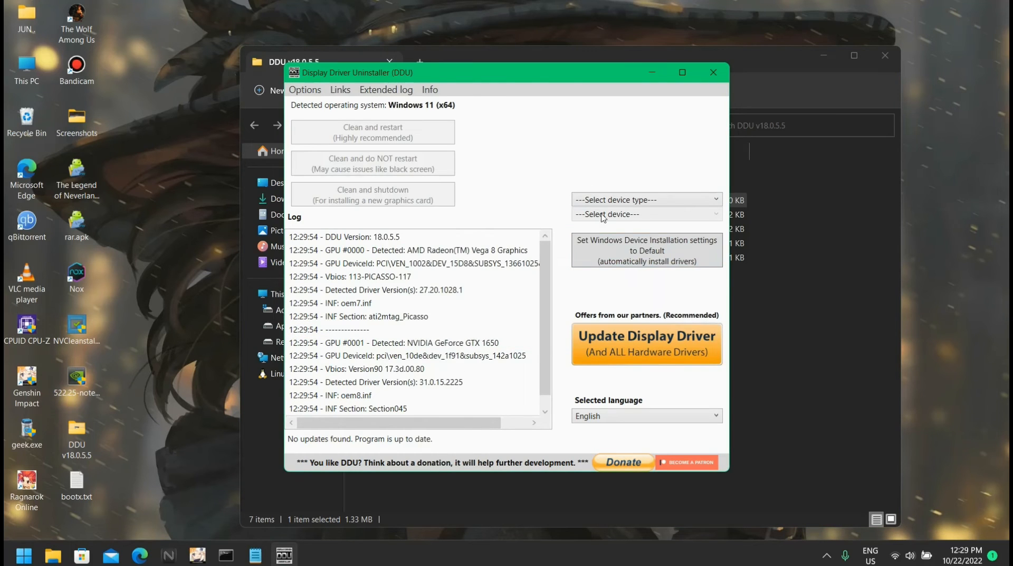
# Select GPU / NVIDIA as the device to clean, then close the uninstaller without cleaning
pyautogui.click(645, 214)
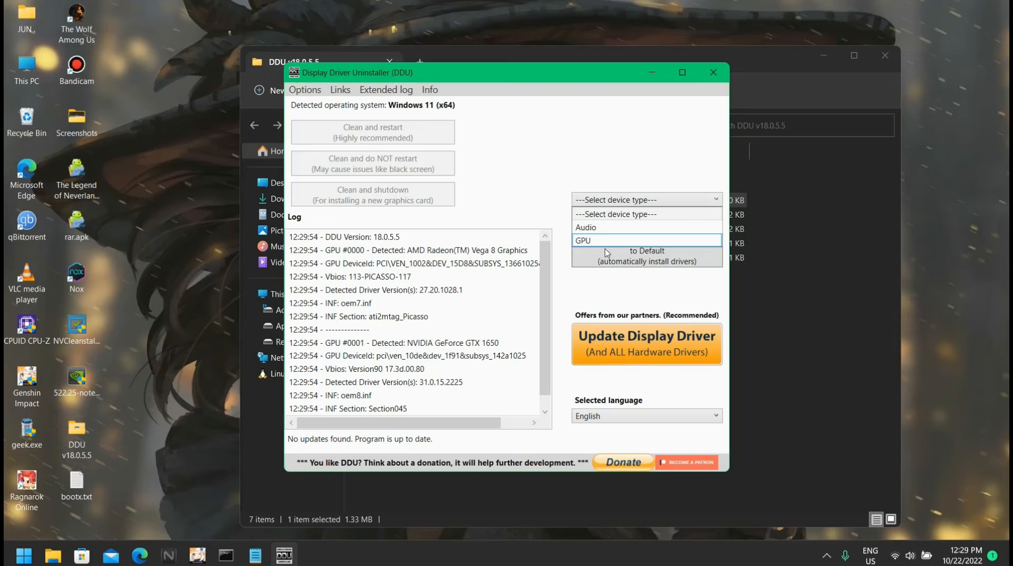
pyautogui.click(582, 239)
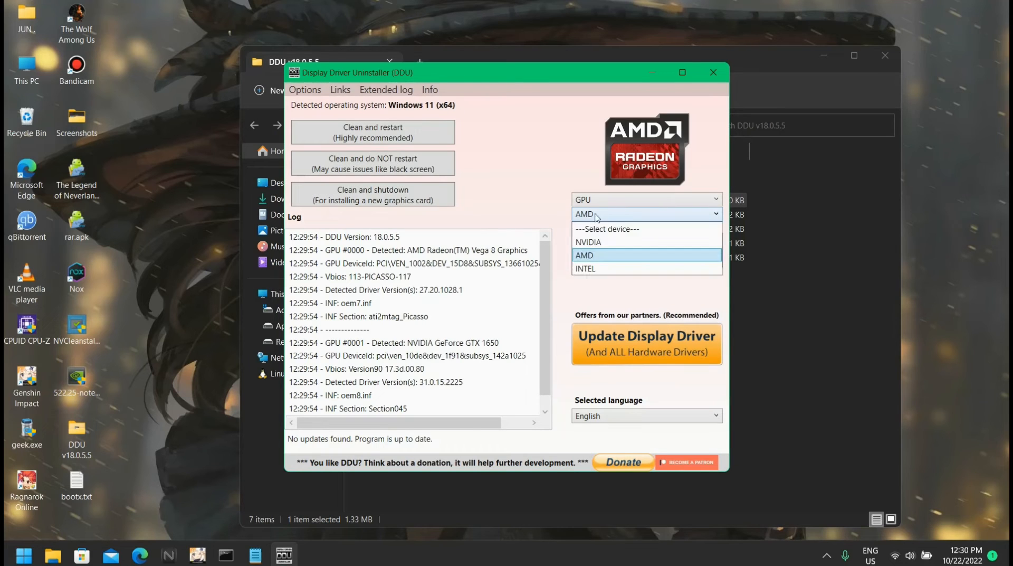
pyautogui.moveTo(608, 242)
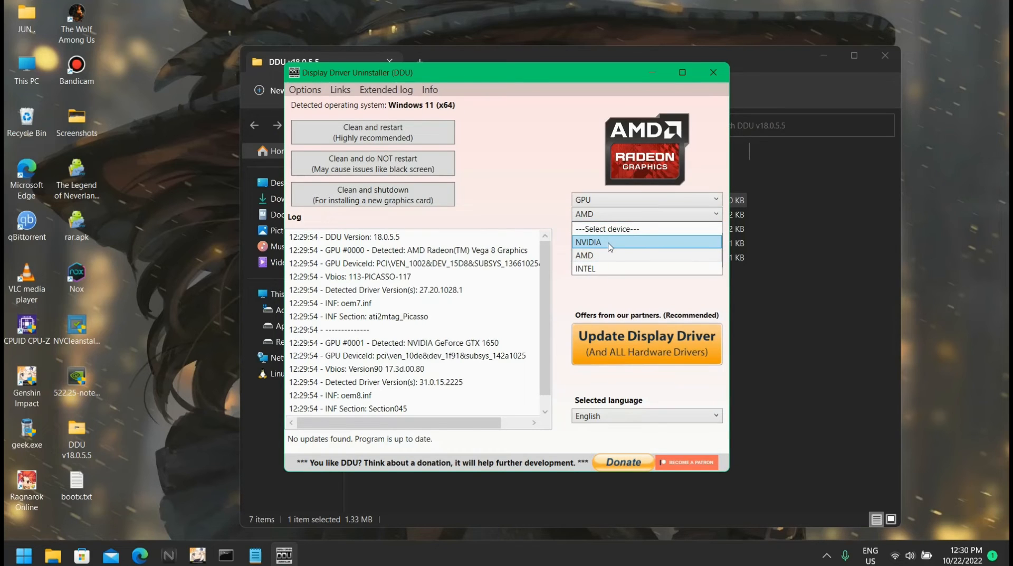
pyautogui.click(588, 242)
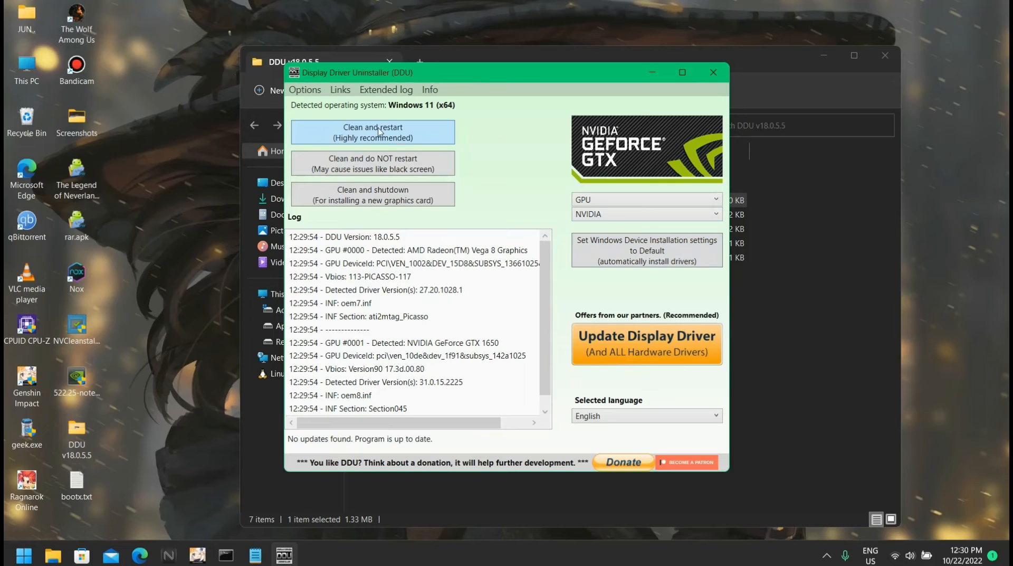
pyautogui.moveTo(372, 136)
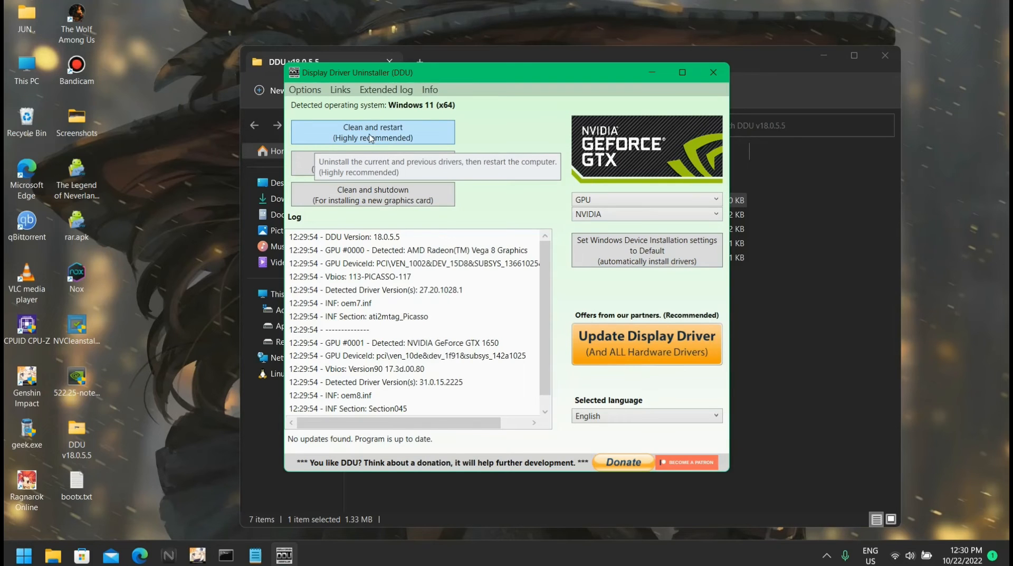
pyautogui.moveTo(384, 137)
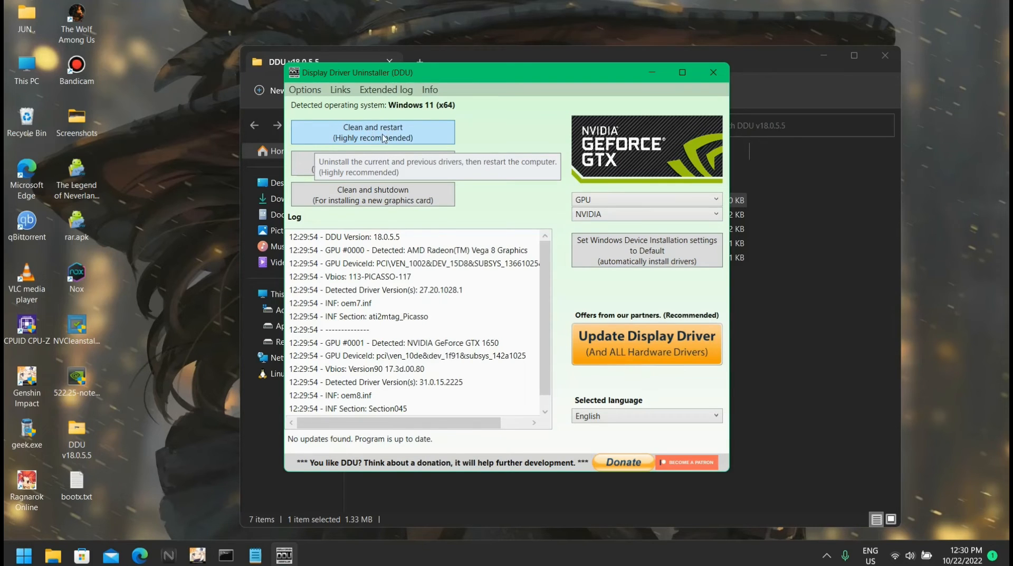
pyautogui.moveTo(380, 137)
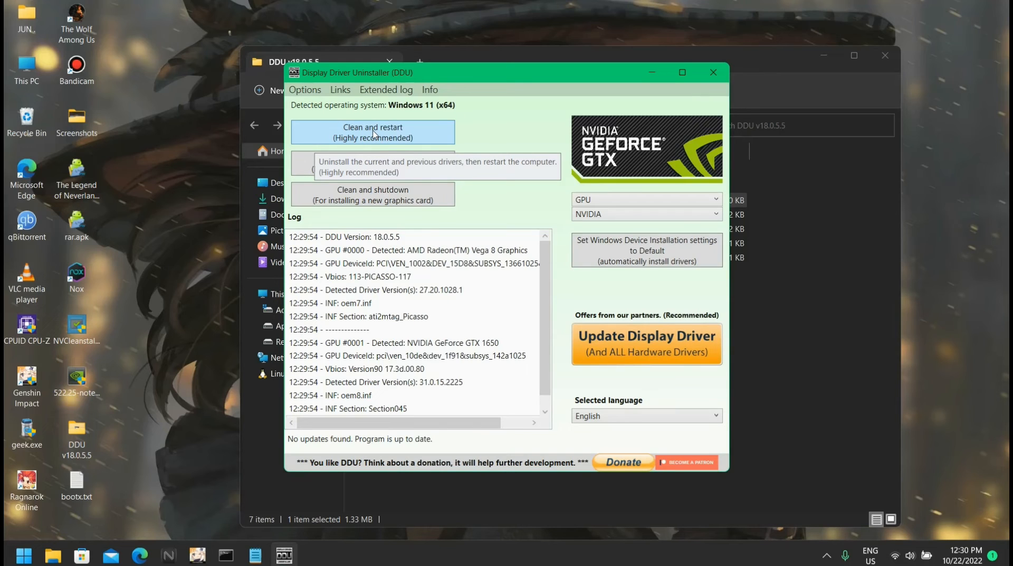
pyautogui.moveTo(724, 76)
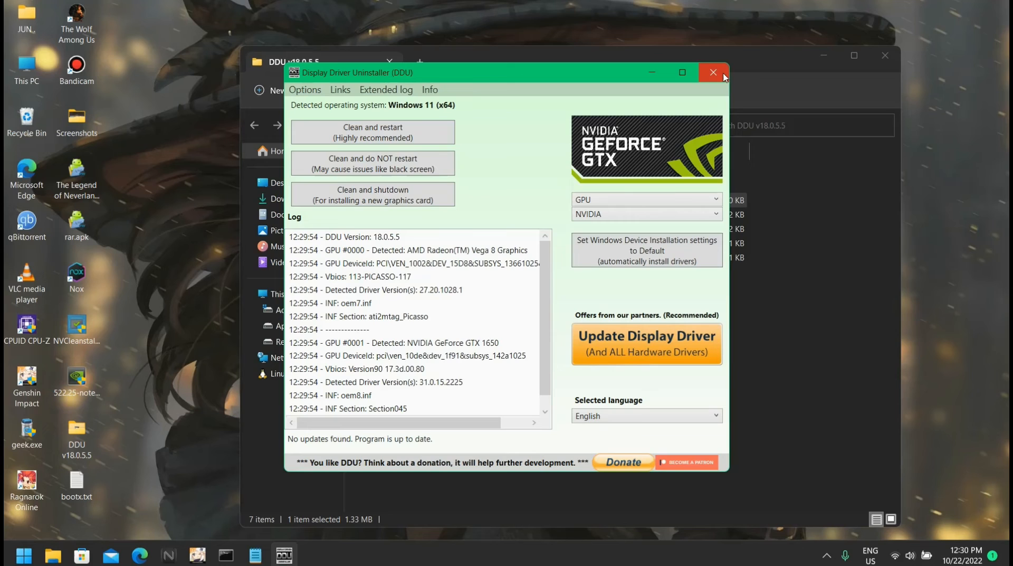
pyautogui.moveTo(704, 91)
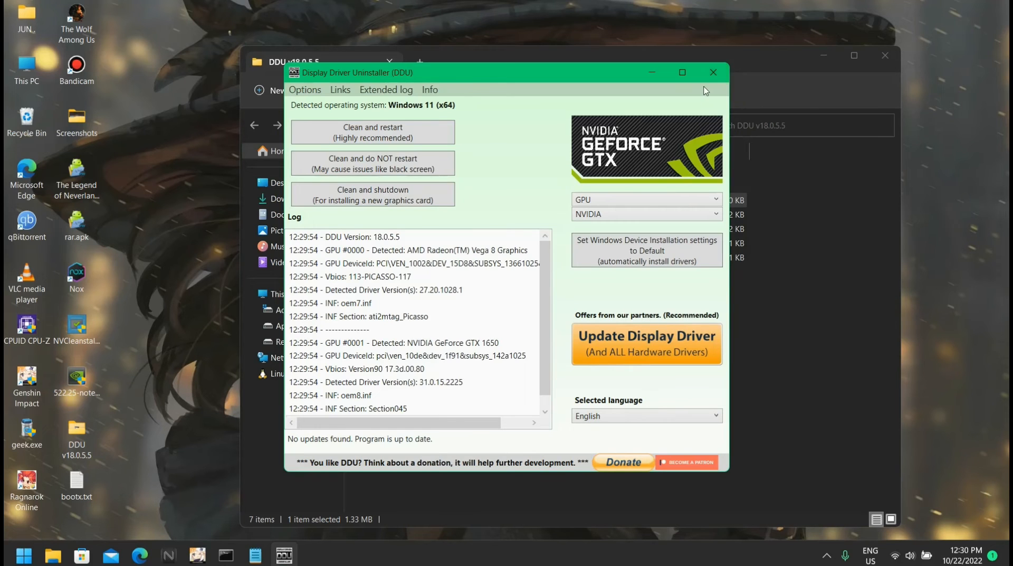
pyautogui.click(712, 72)
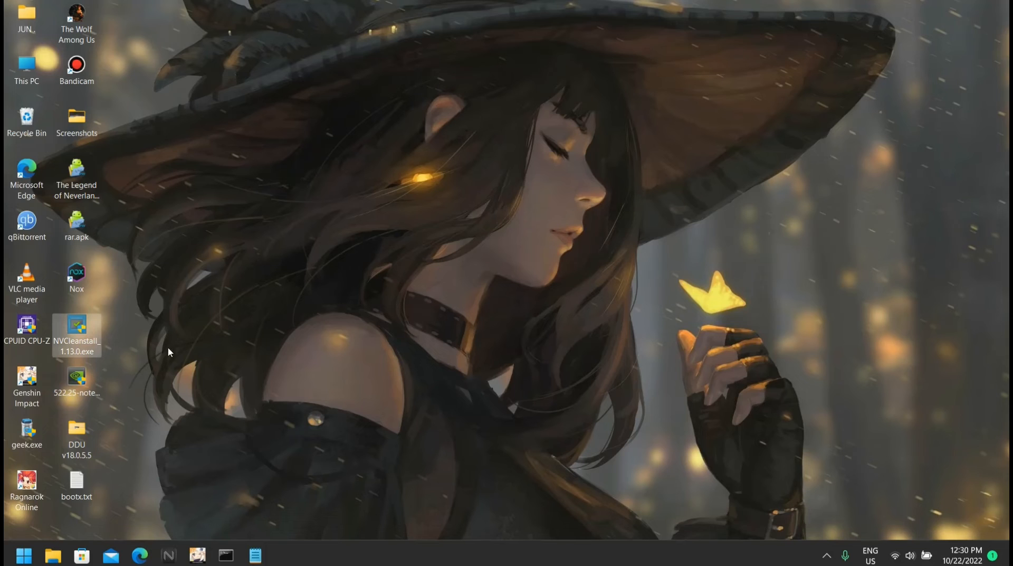
pyautogui.moveTo(95, 388)
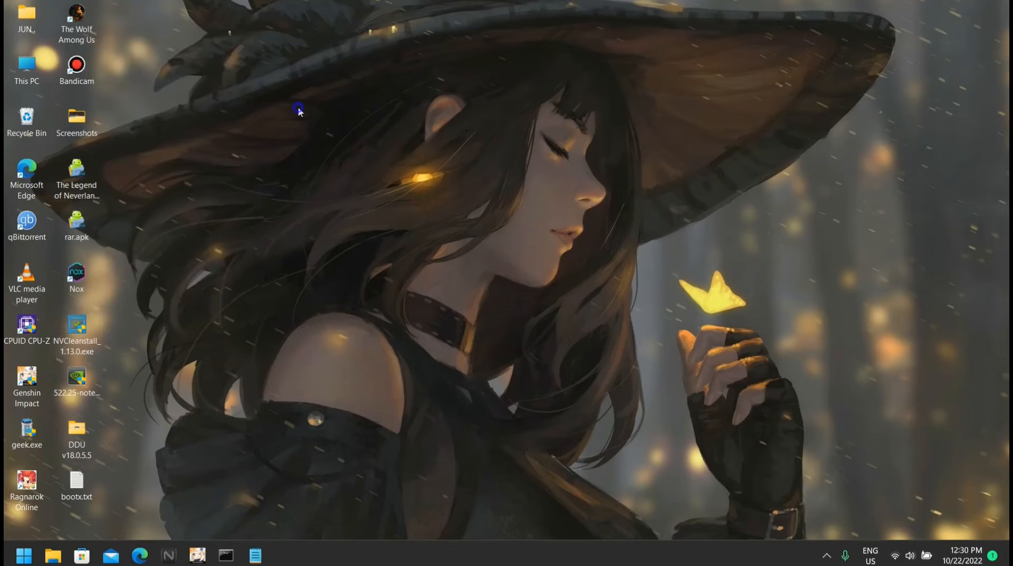
# Check the desktop context menu for NVIDIA entries, then launch NVCleanstall_1.13.0.exe via Open
pyautogui.rightClick(298, 110)
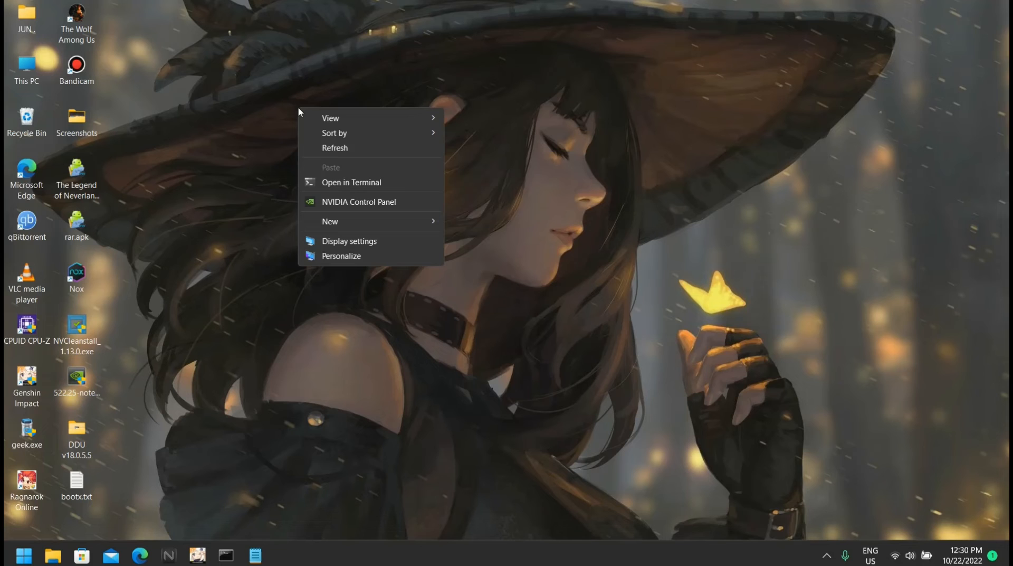
pyautogui.moveTo(167, 315)
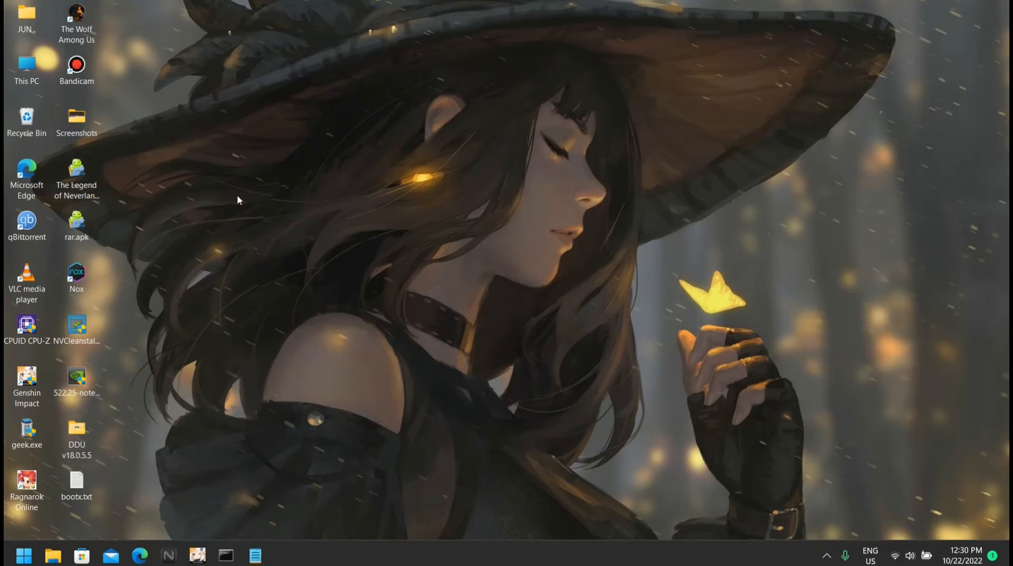
pyautogui.moveTo(76, 378)
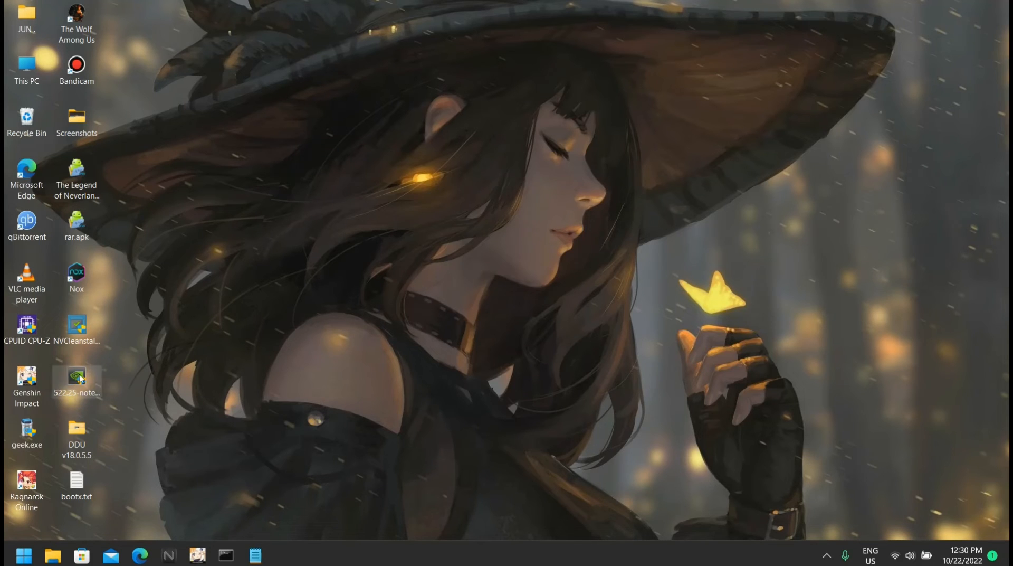
pyautogui.rightClick(76, 329)
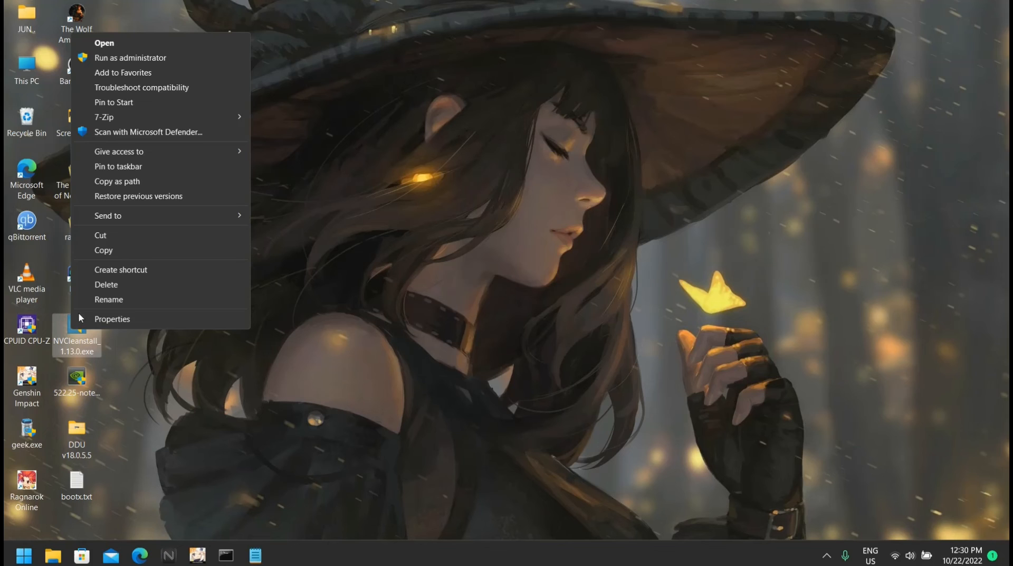
pyautogui.click(159, 67)
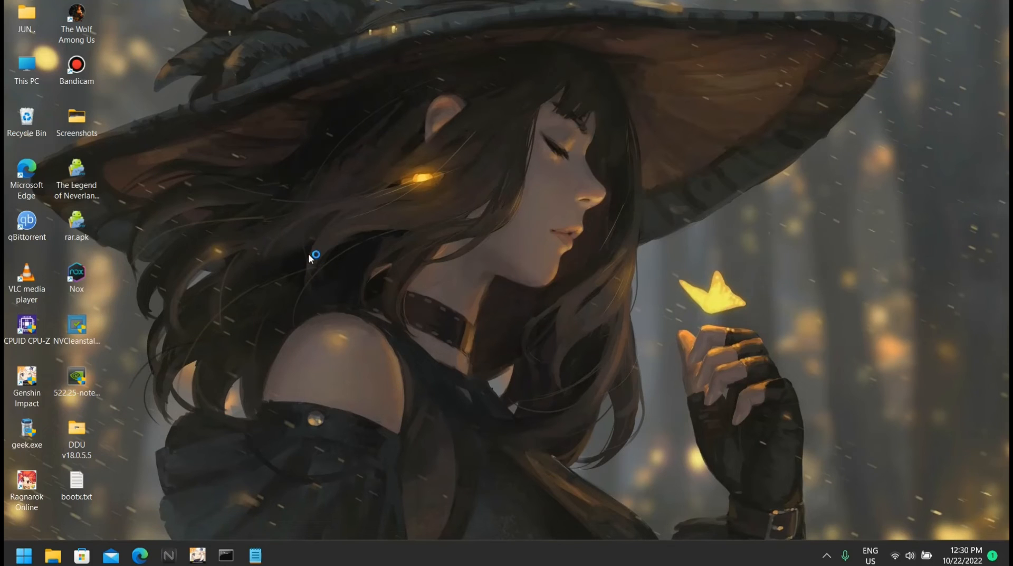
pyautogui.moveTo(187, 307)
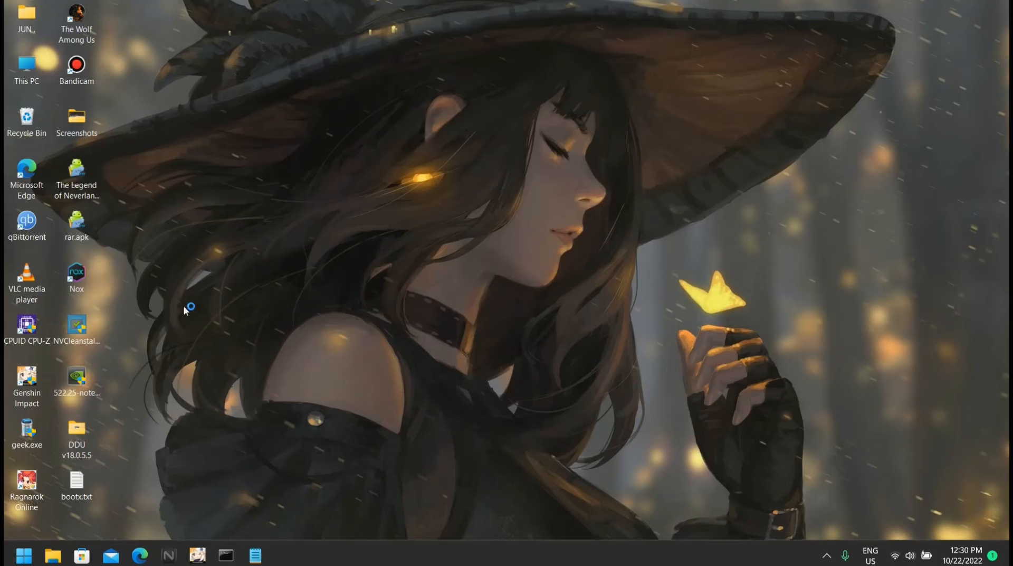
pyautogui.moveTo(235, 283)
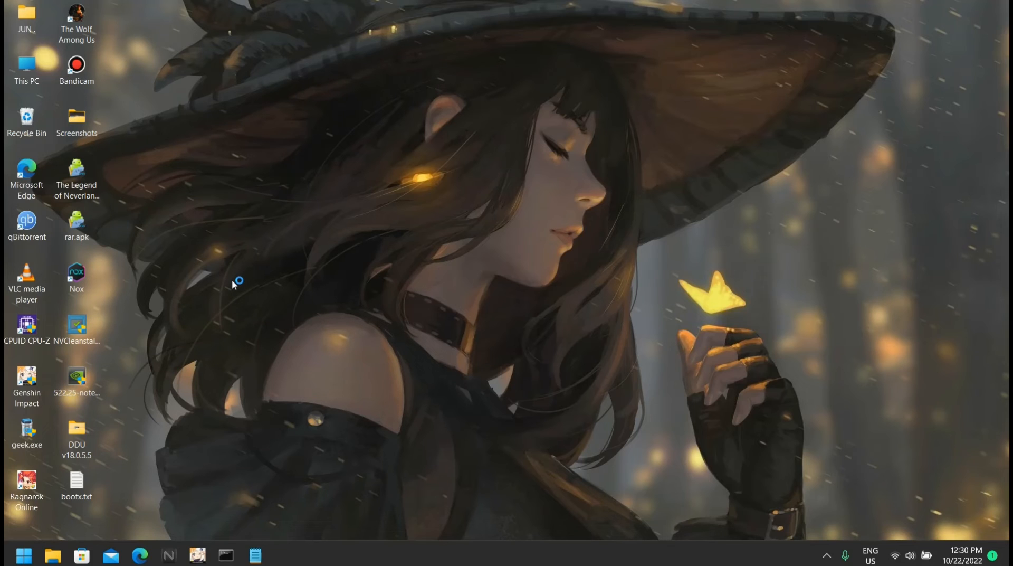
# Choose the 522.25-notebook-win10-win11 driver exe on the Desktop as the disk source and proceed
pyautogui.doubleClick(76, 328)
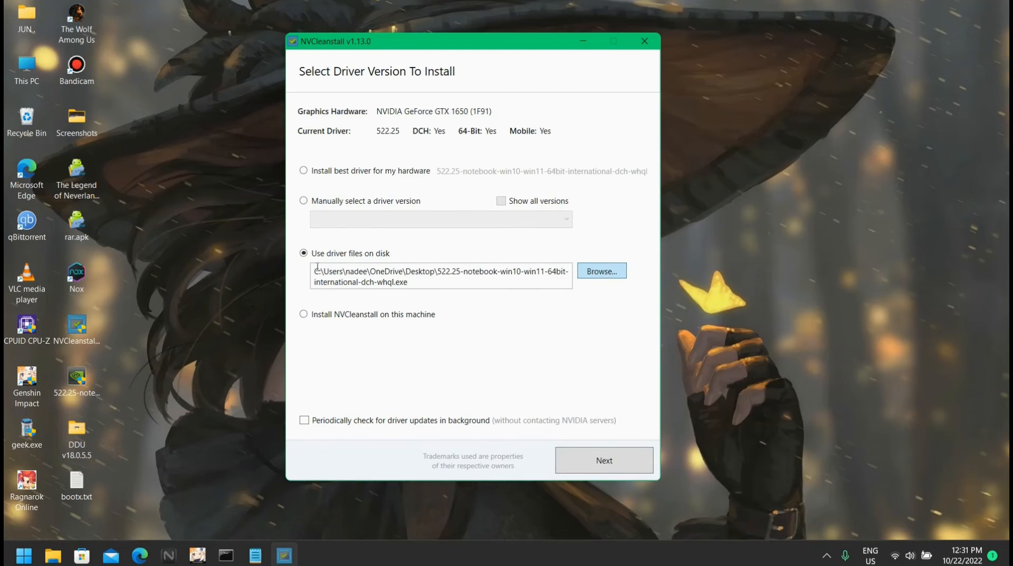
pyautogui.moveTo(56, 377)
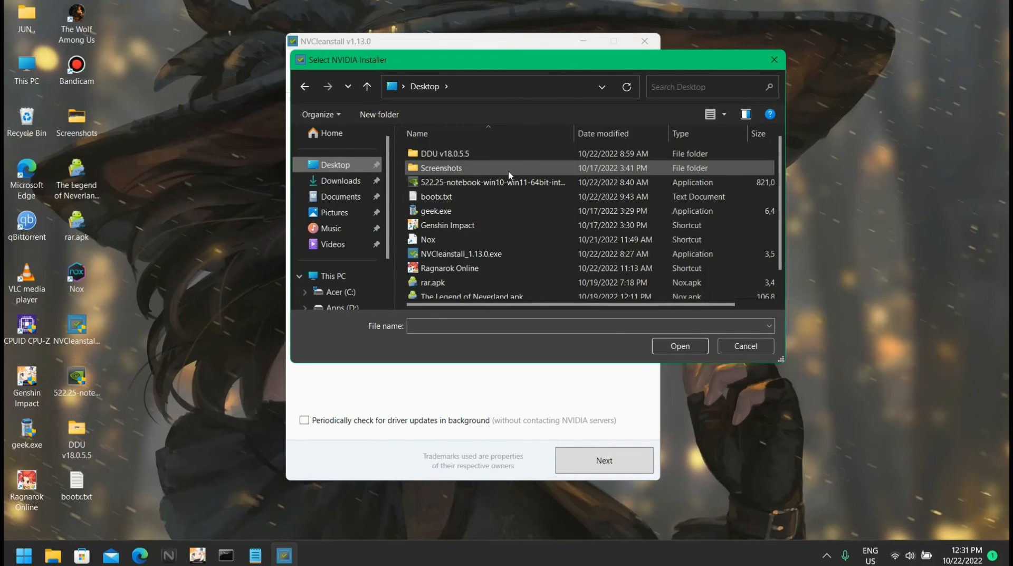
pyautogui.click(493, 181)
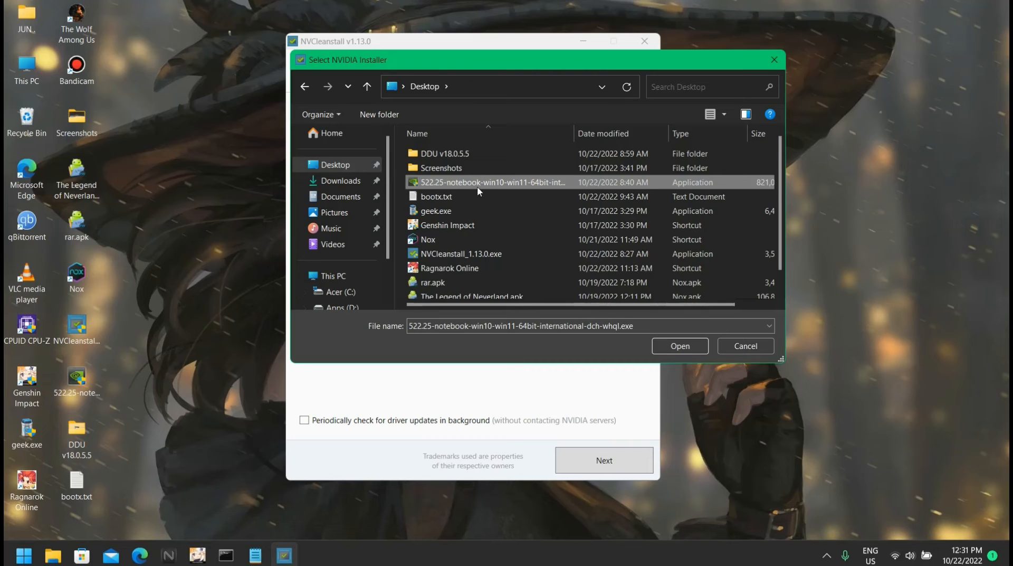
pyautogui.moveTo(650, 229)
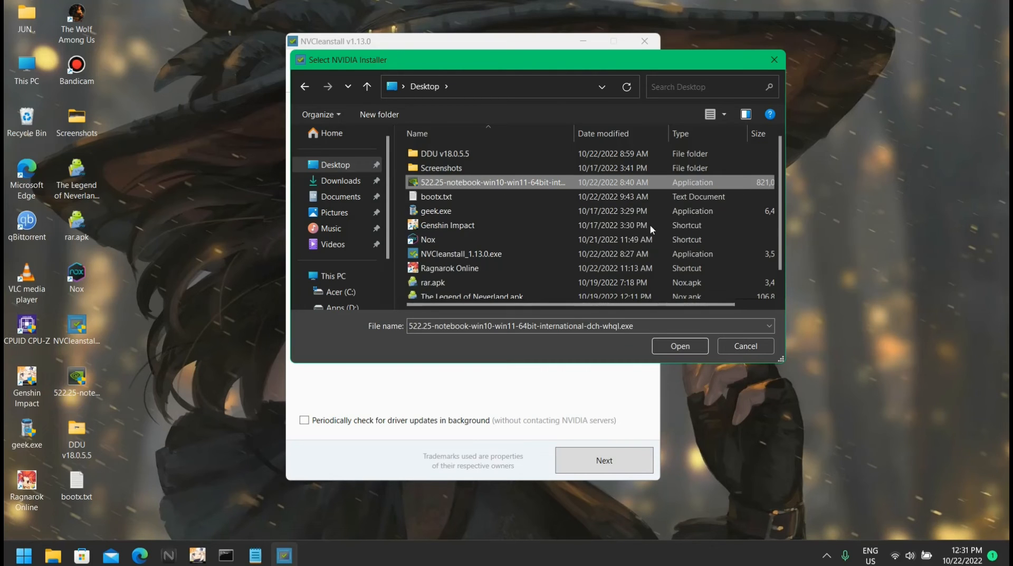
pyautogui.click(679, 345)
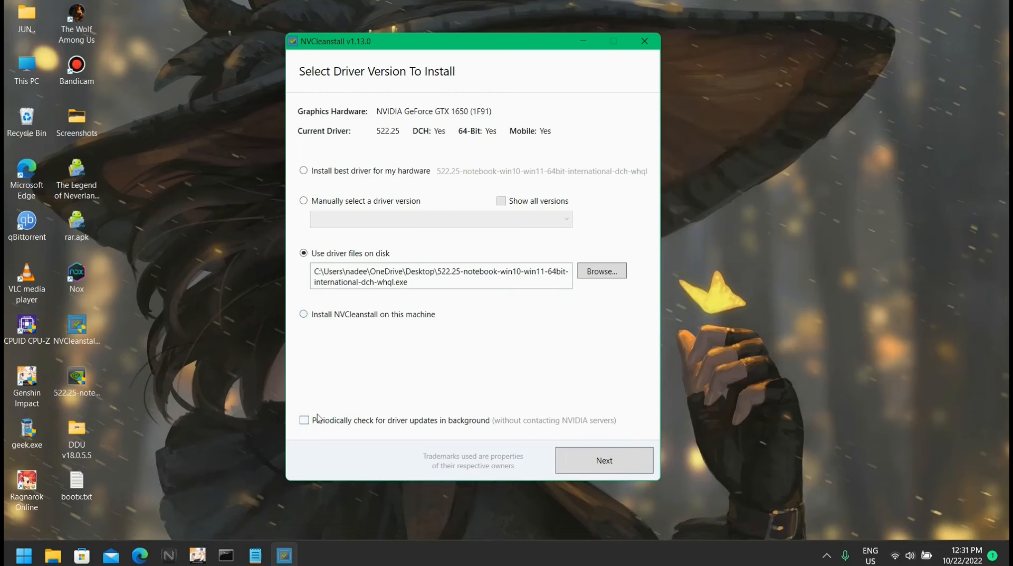
pyautogui.click(602, 460)
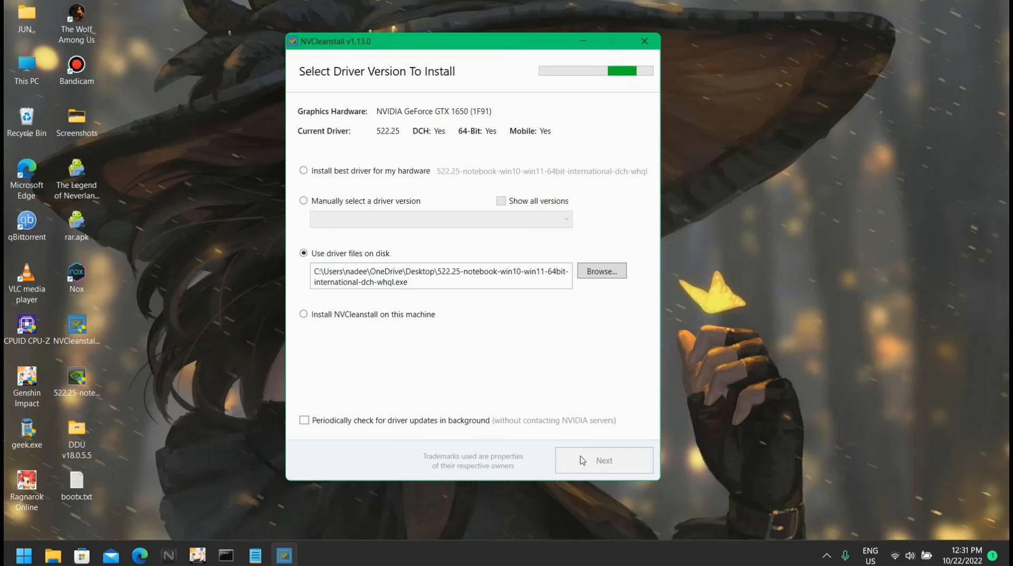
# Move to the component list and review component descriptions such as PhysX
pyautogui.click(602, 461)
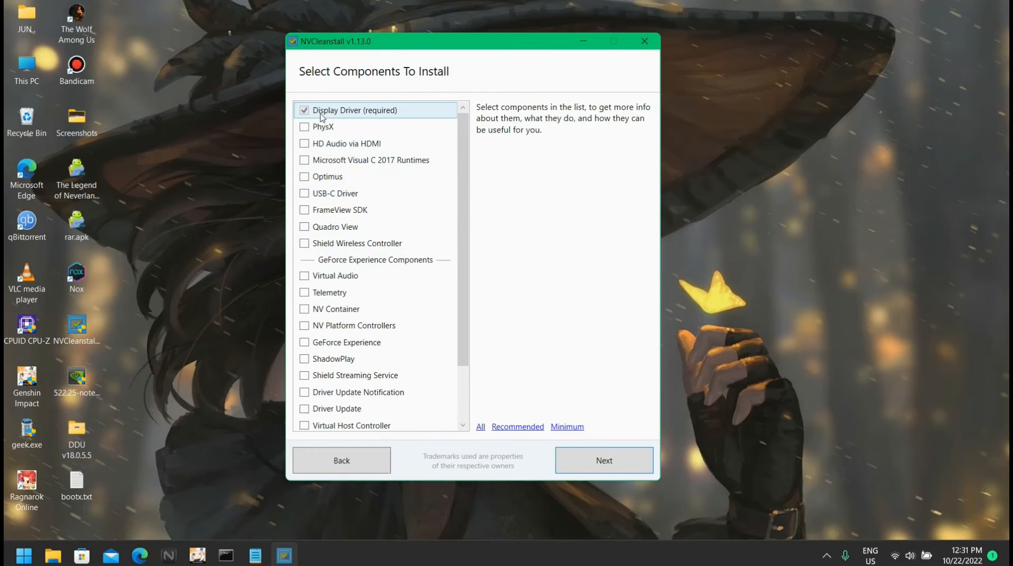
pyautogui.click(341, 209)
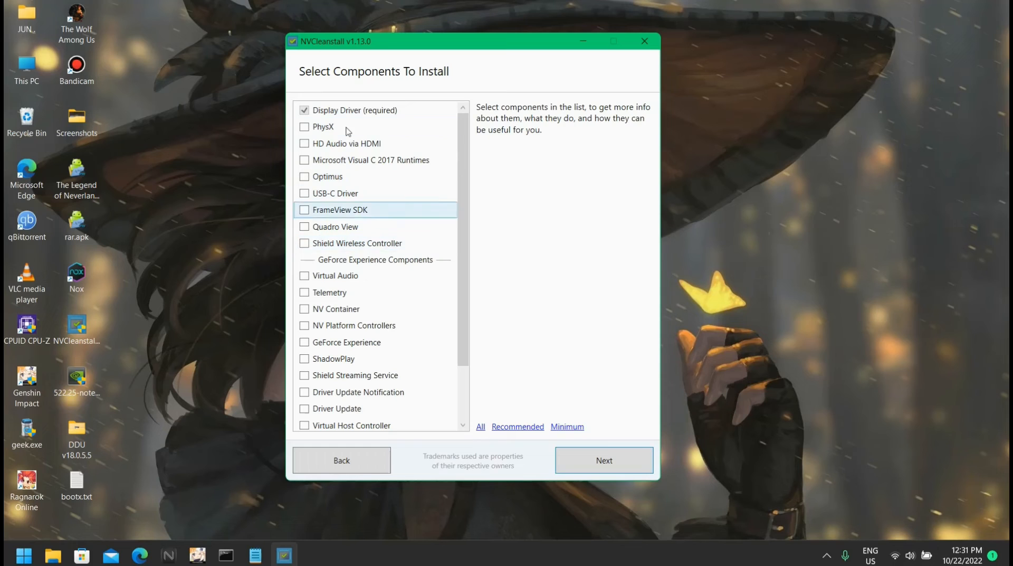
pyautogui.click(356, 110)
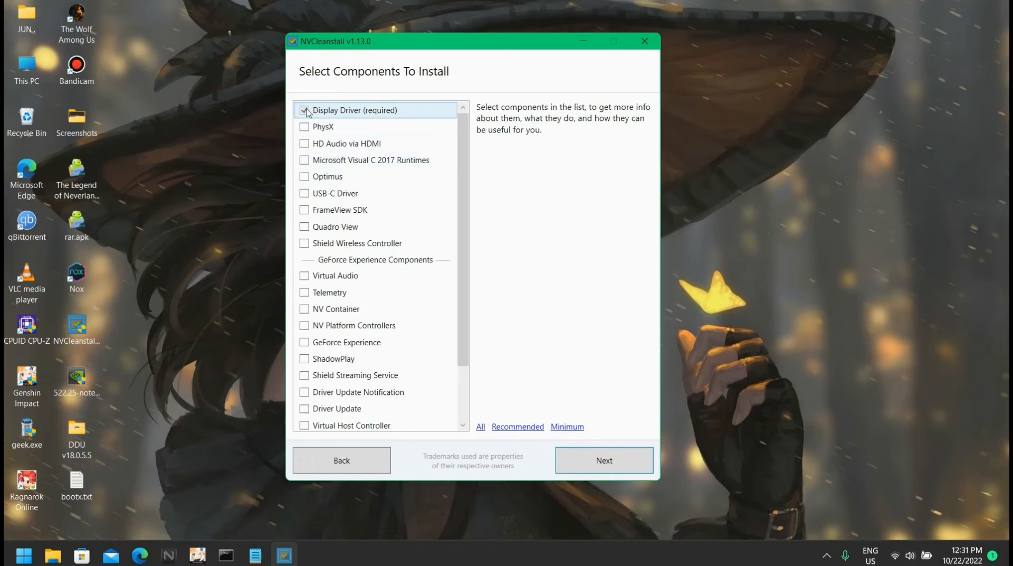
pyautogui.click(356, 110)
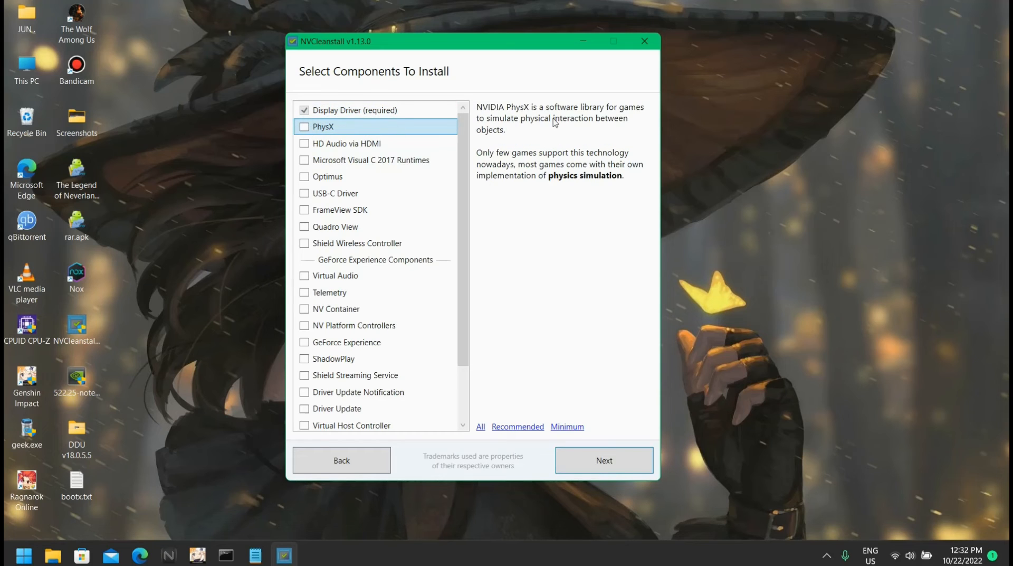
pyautogui.moveTo(459, 164)
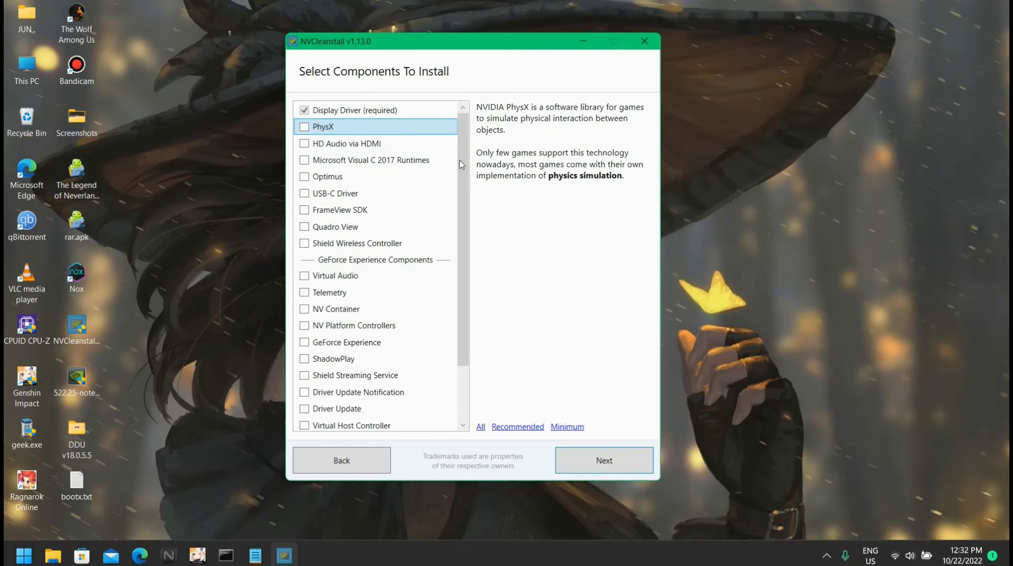
pyautogui.moveTo(585, 116)
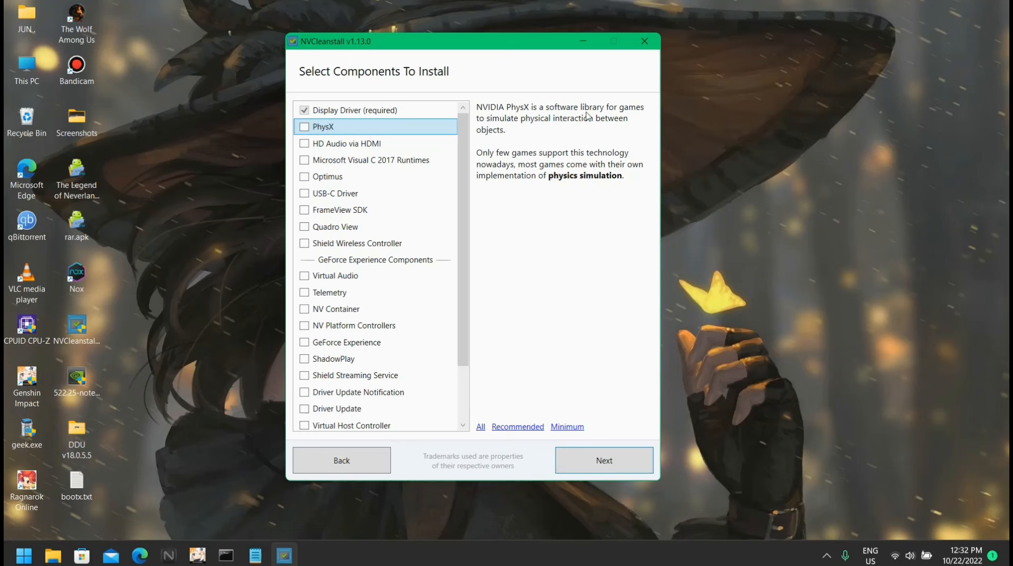
pyautogui.moveTo(394, 151)
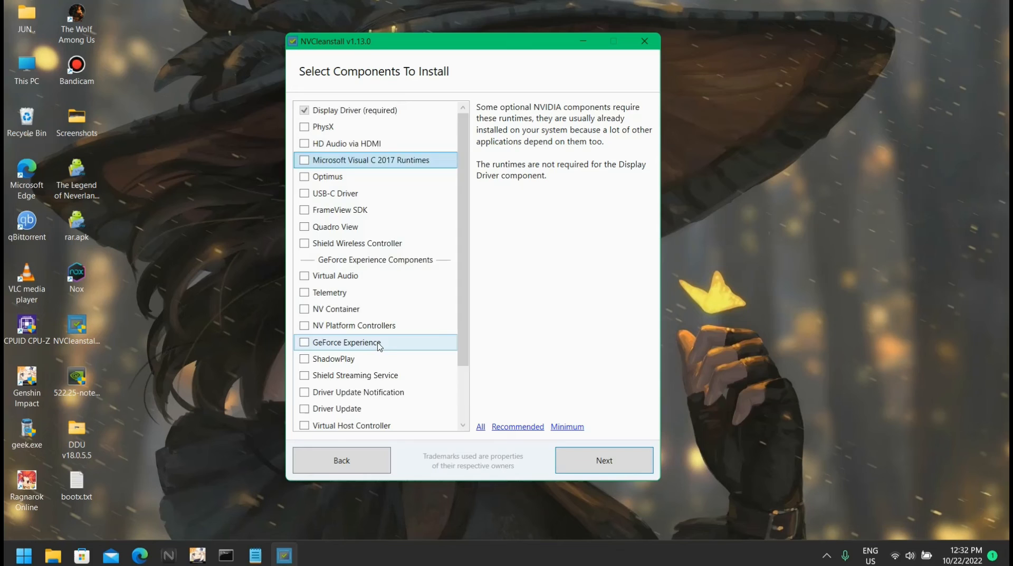
pyautogui.scroll(-3)
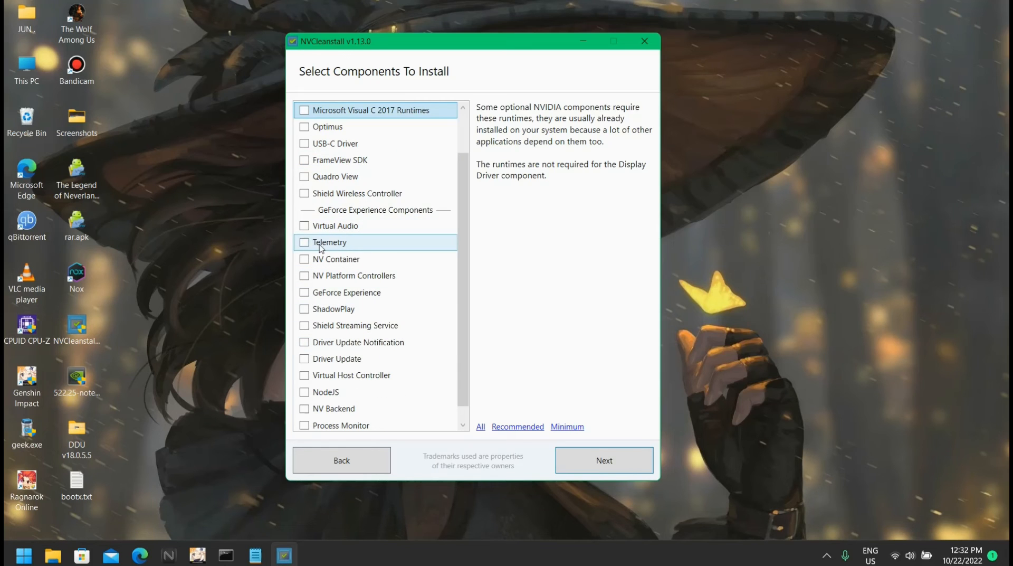
pyautogui.moveTo(364, 218)
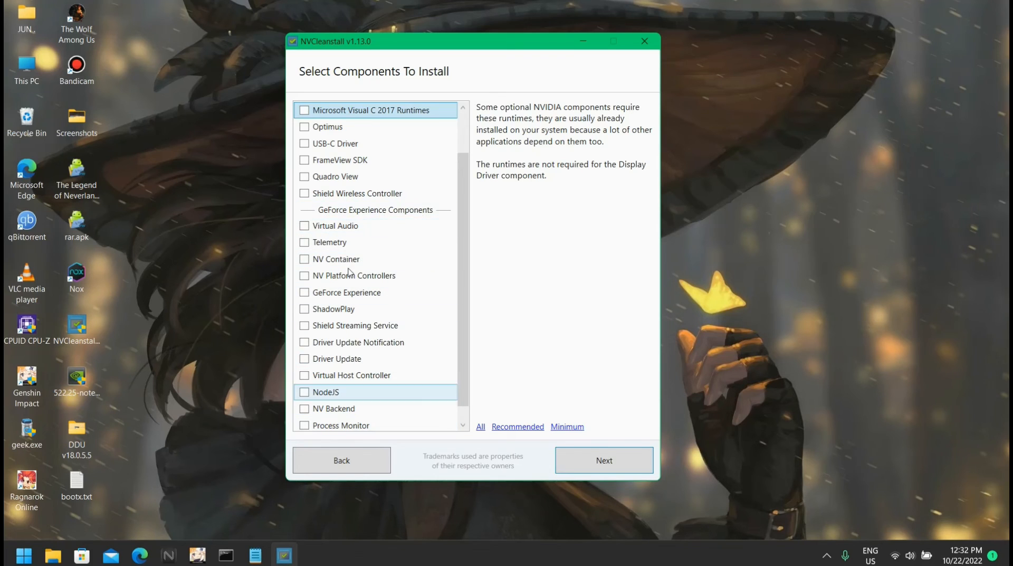
pyautogui.moveTo(393, 213)
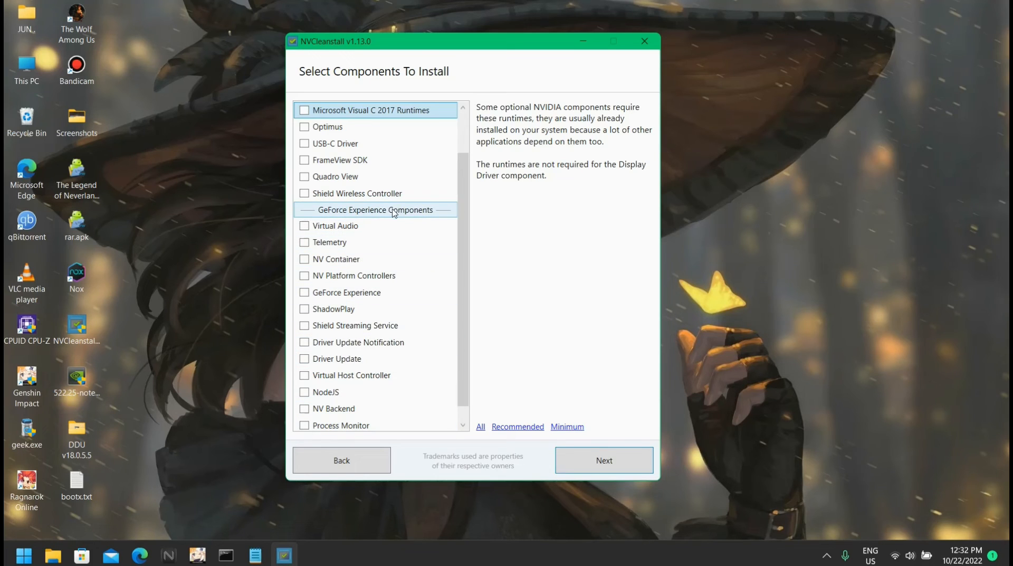
pyautogui.scroll(-3)
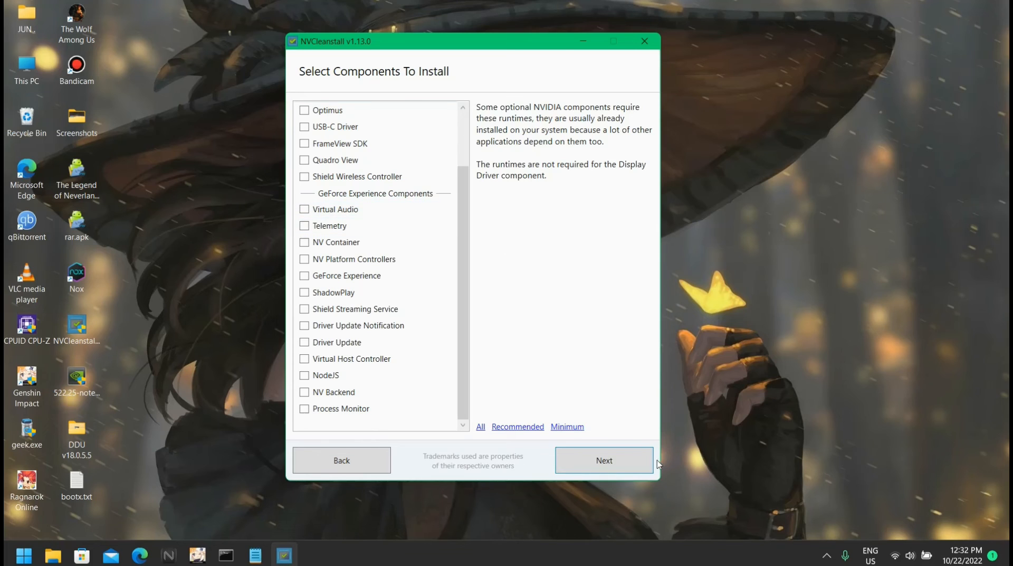
pyautogui.moveTo(364, 174)
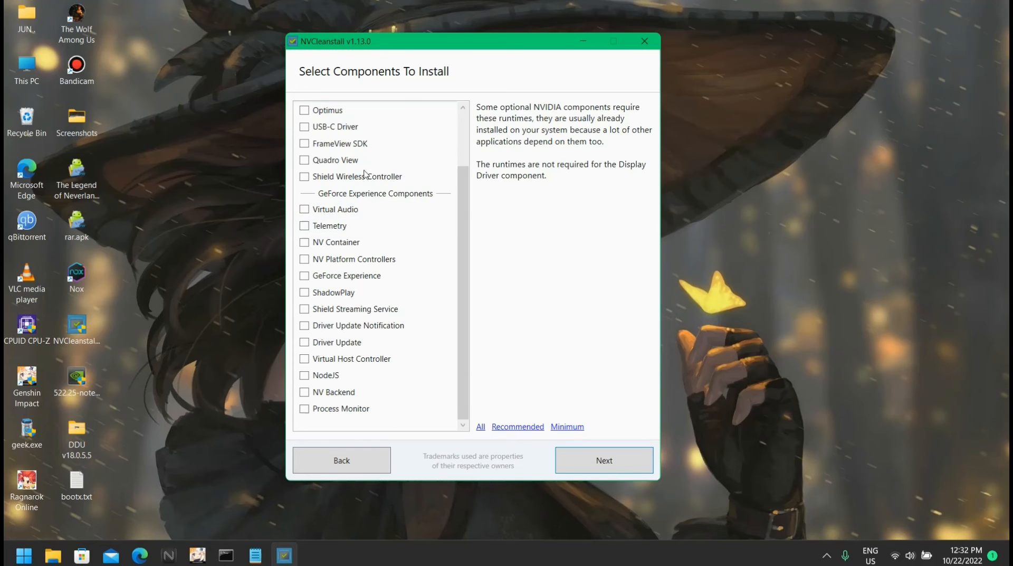
pyautogui.scroll(3)
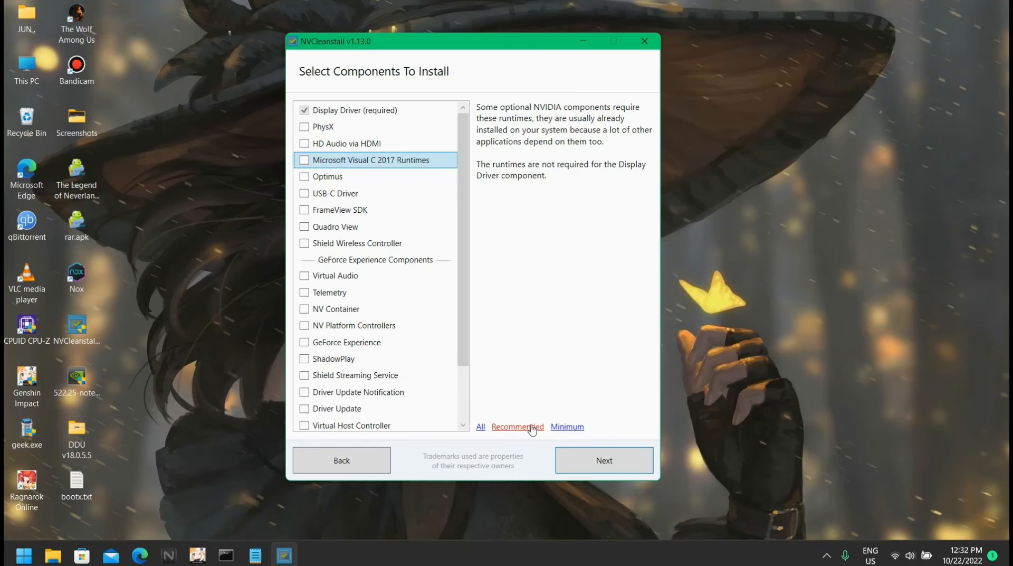
# Add Optimus and Microsoft Visual C 2017 Runtimes to the selection and start preparing the driver
pyautogui.click(517, 426)
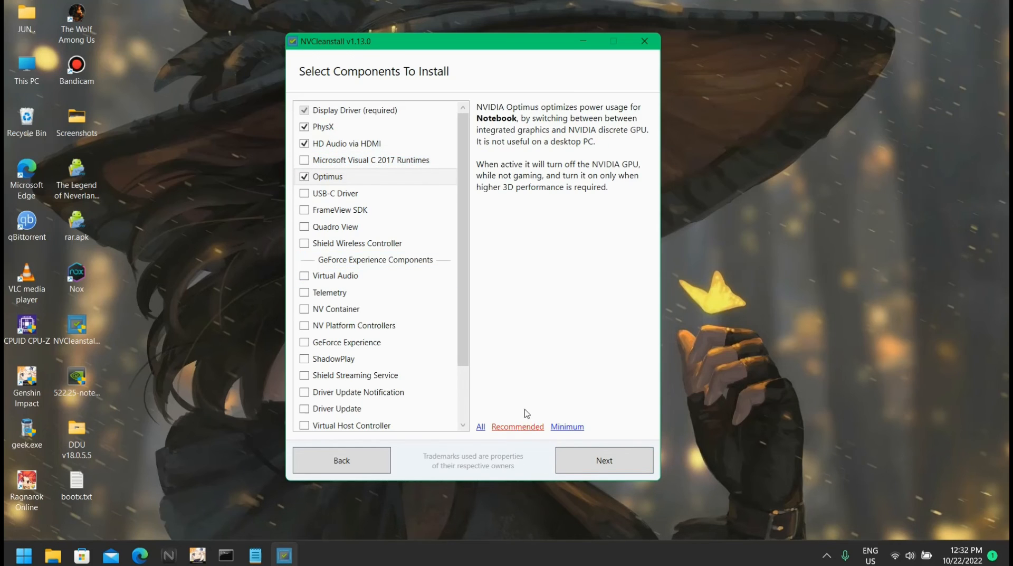
pyautogui.moveTo(393, 182)
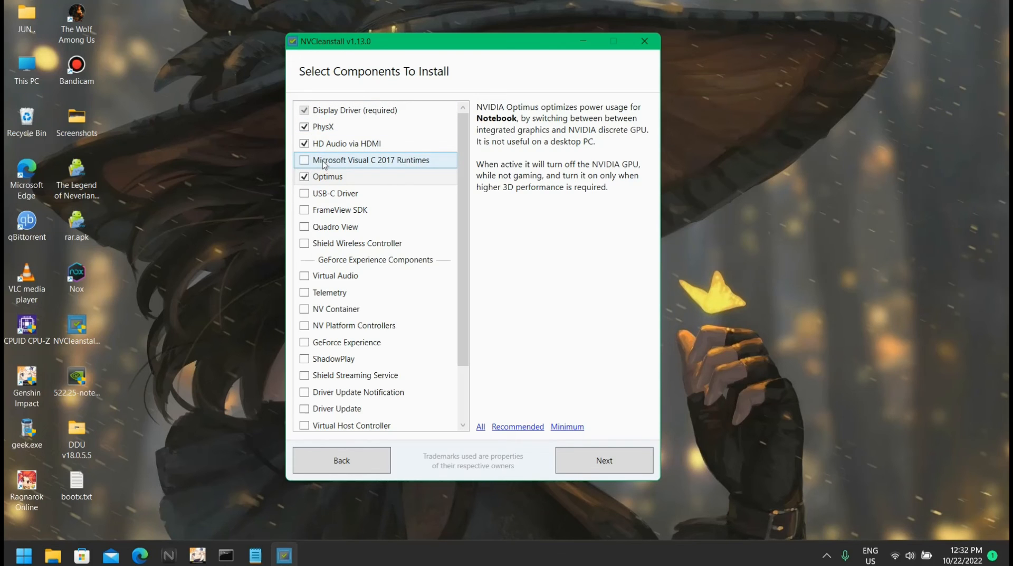
pyautogui.click(304, 159)
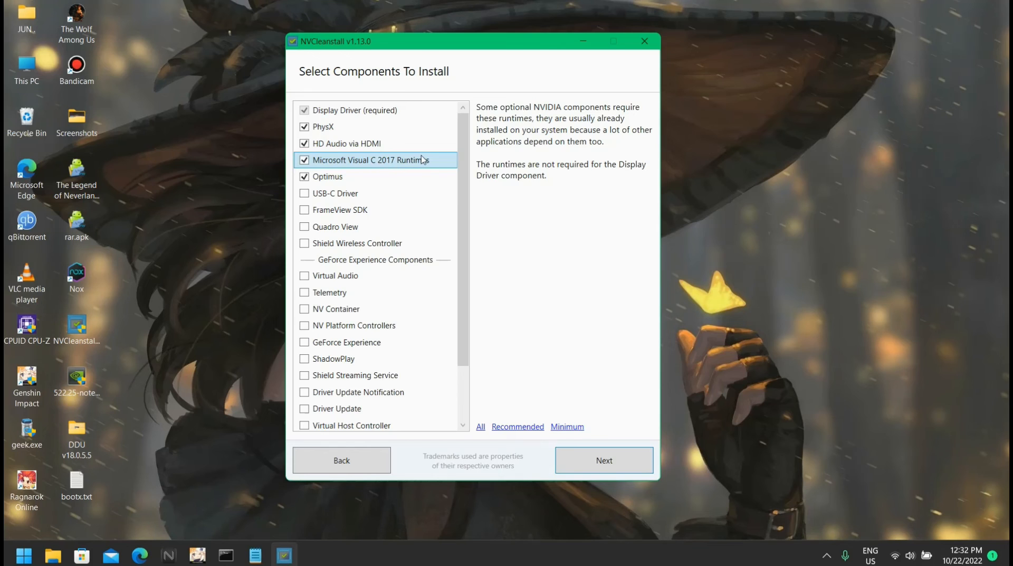
pyautogui.moveTo(623, 342)
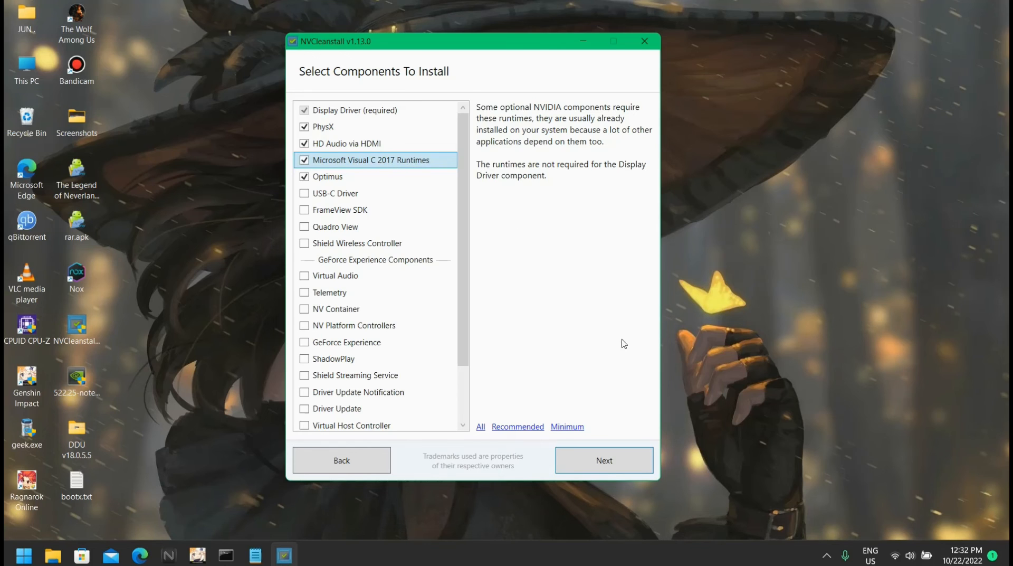
pyautogui.click(603, 460)
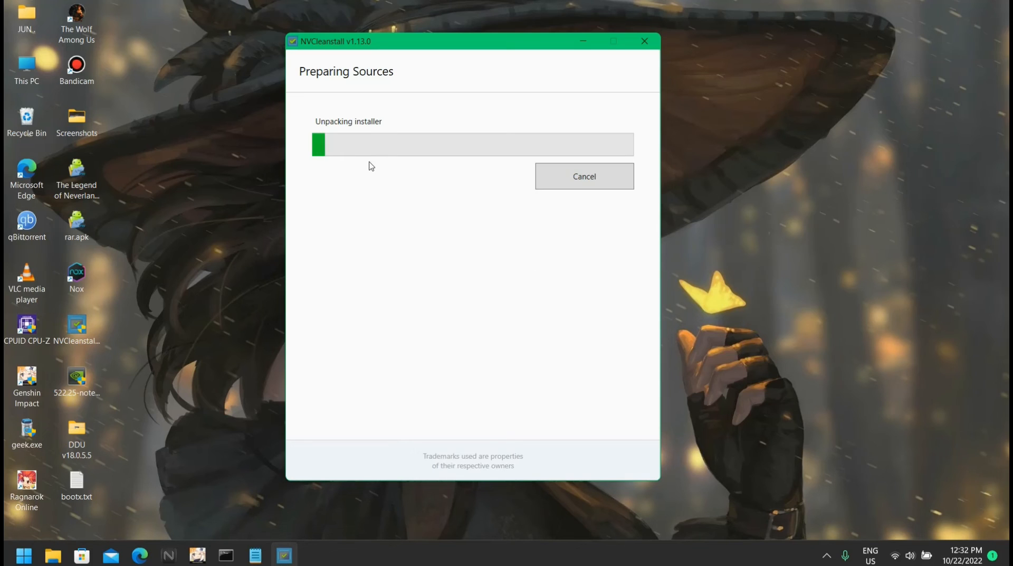
pyautogui.moveTo(452, 162)
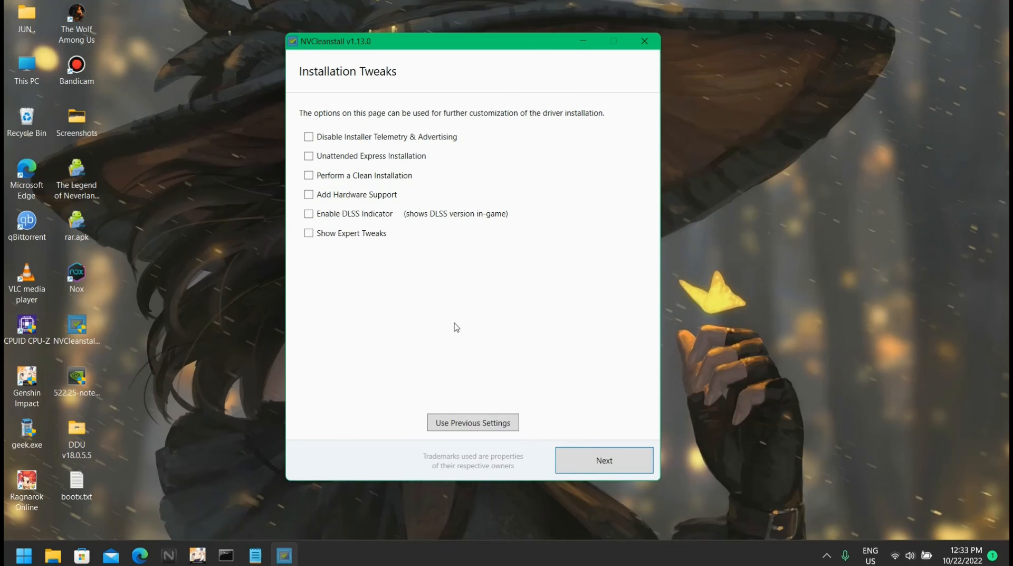
pyautogui.moveTo(341, 147)
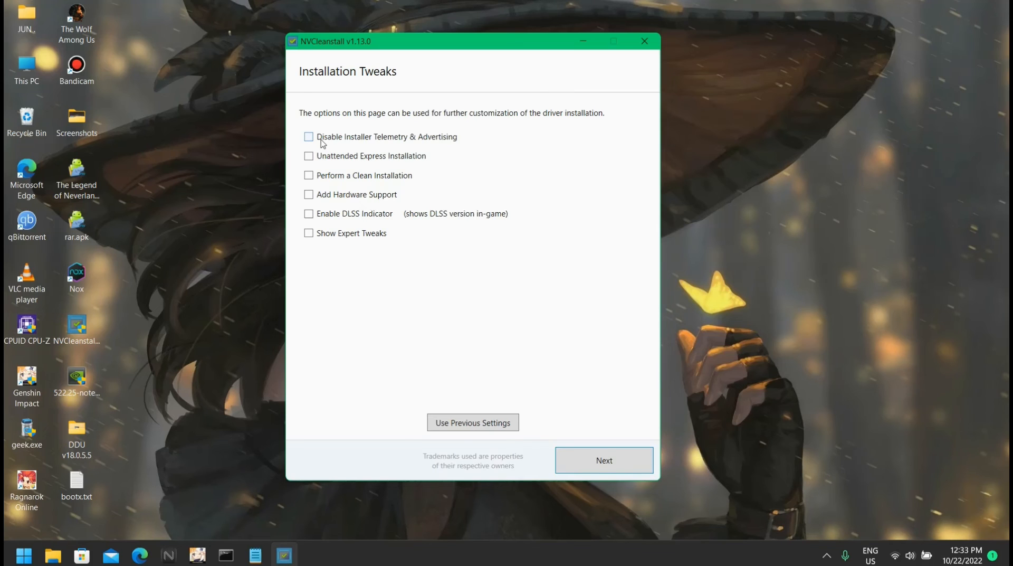
pyautogui.moveTo(332, 146)
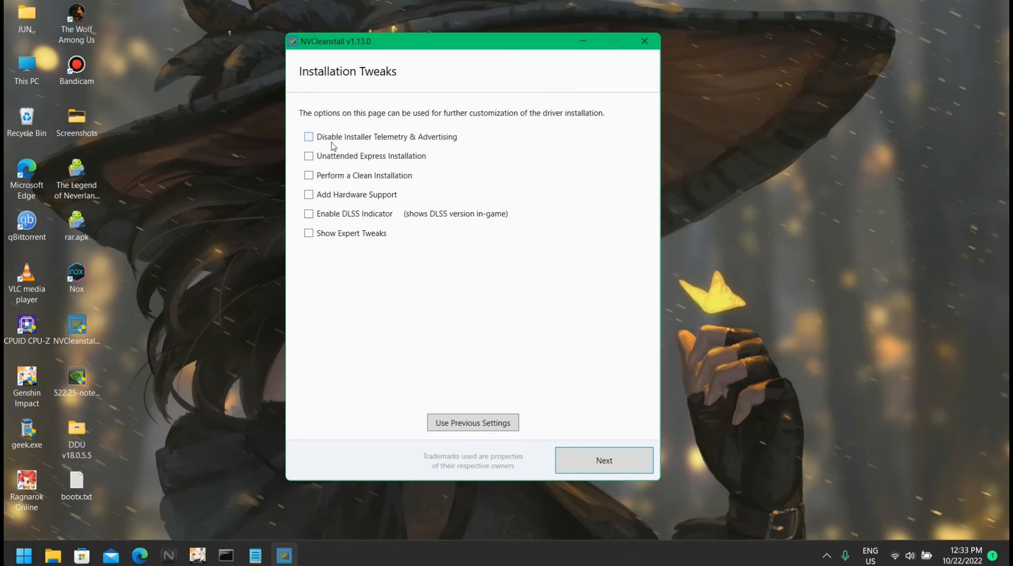
# Tick Disable Installer Telemetry & Advertising and finish building the customized installer
pyautogui.click(310, 136)
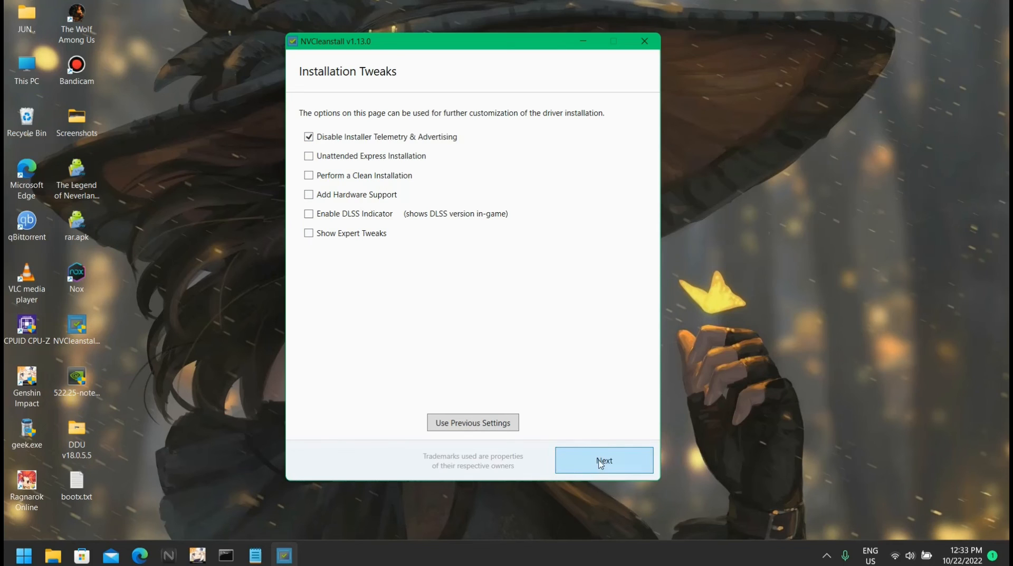
pyautogui.click(603, 460)
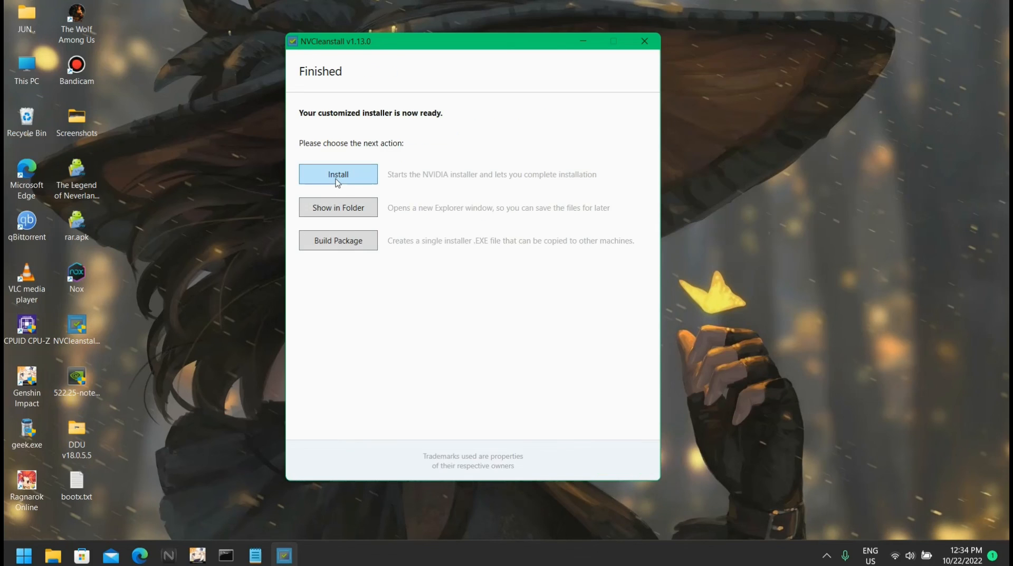
# Run the 522.25 NVIDIA installer, accept the license, cancel at Installation options, and close NVCleanstall
pyautogui.click(337, 174)
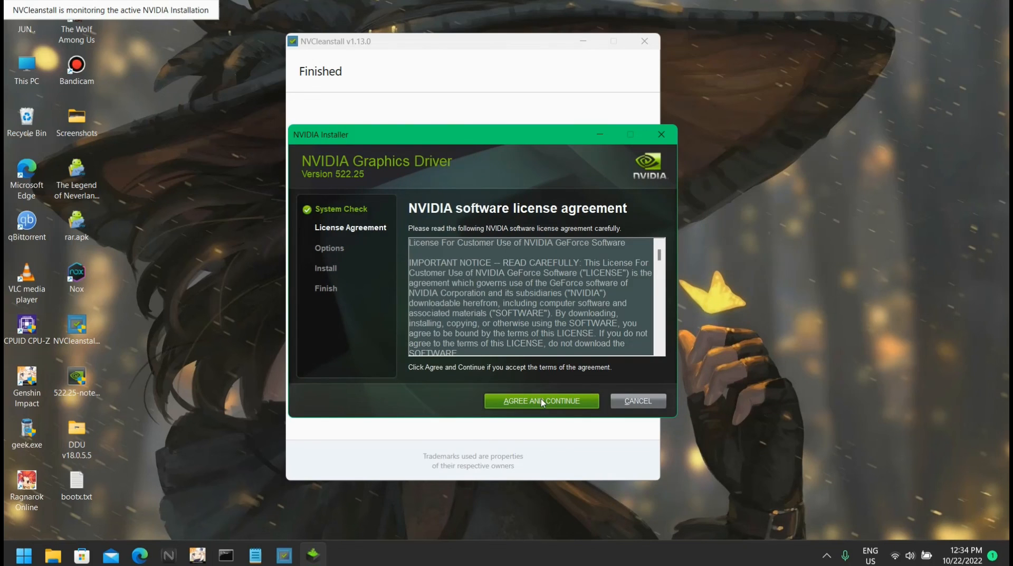
pyautogui.click(540, 400)
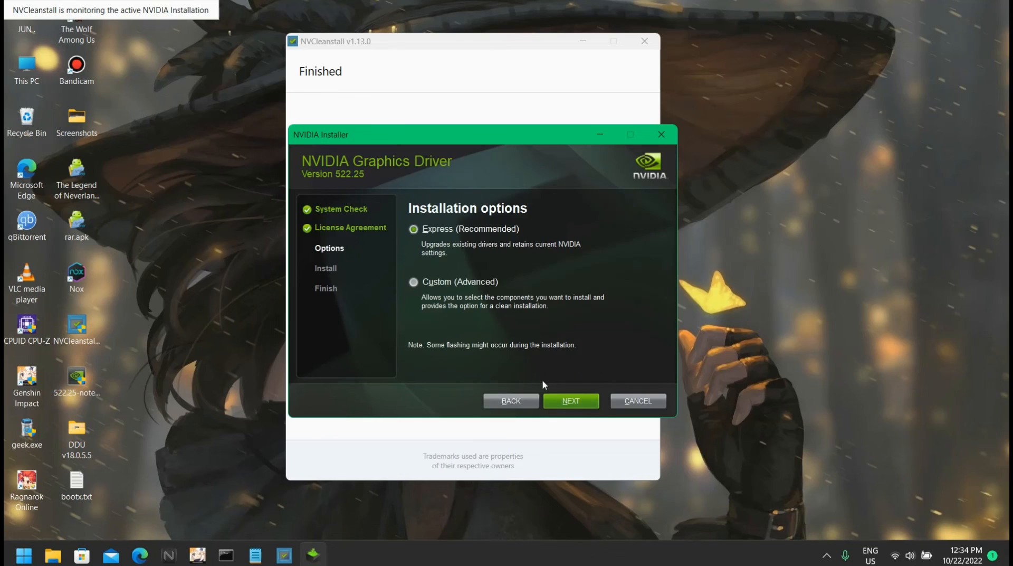
pyautogui.moveTo(661, 134)
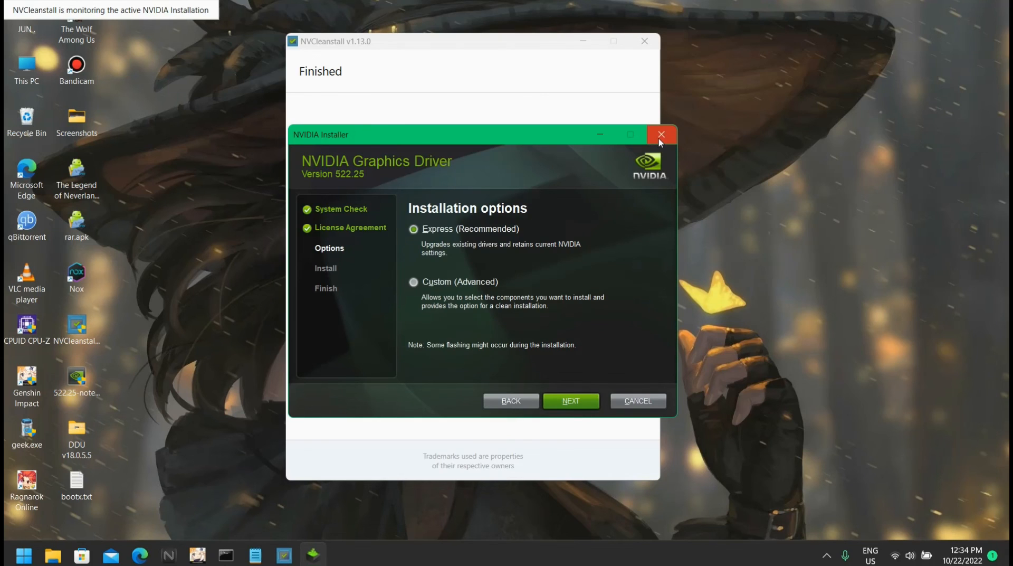
pyautogui.moveTo(672, 144)
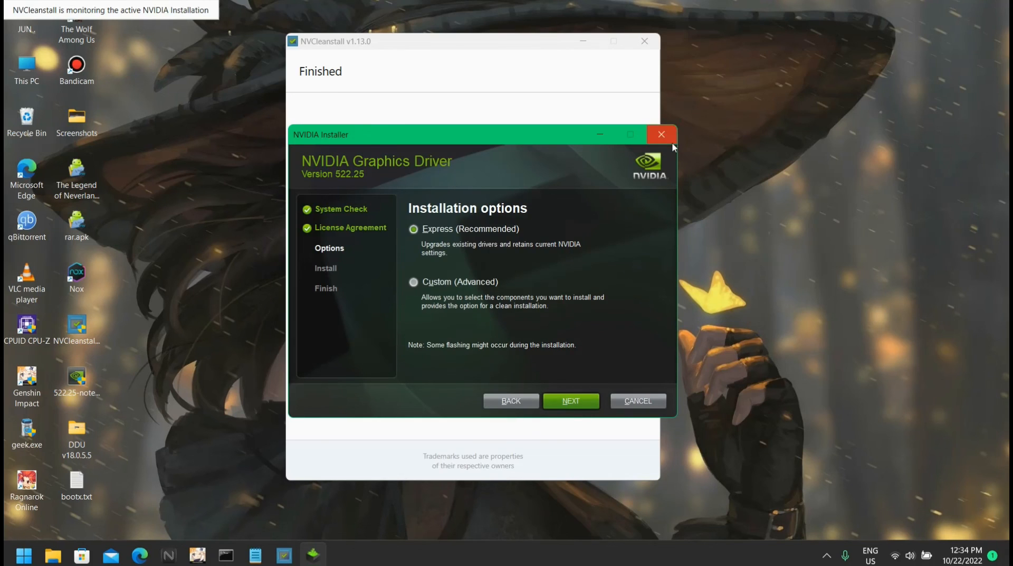
pyautogui.click(661, 134)
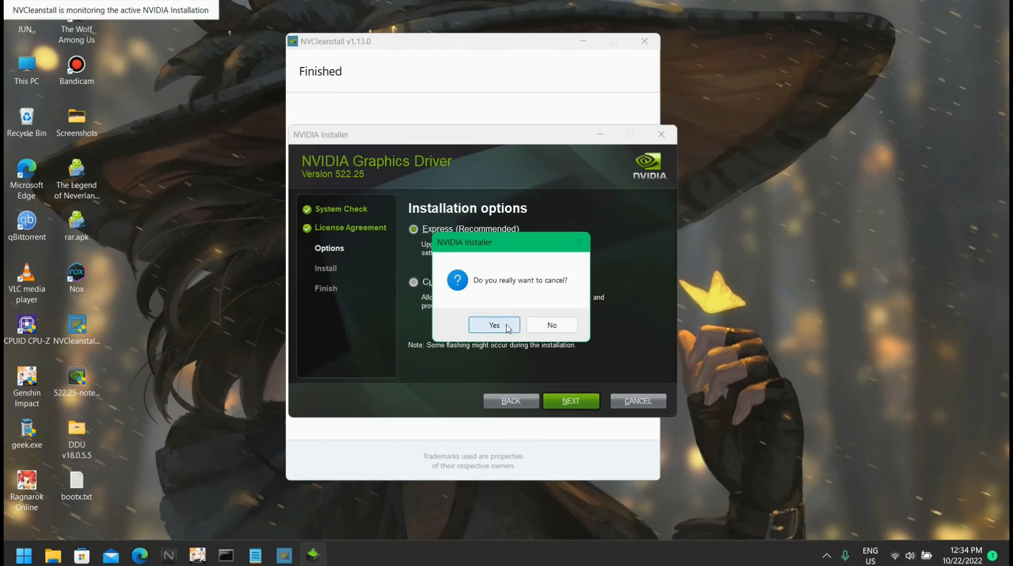
pyautogui.click(493, 325)
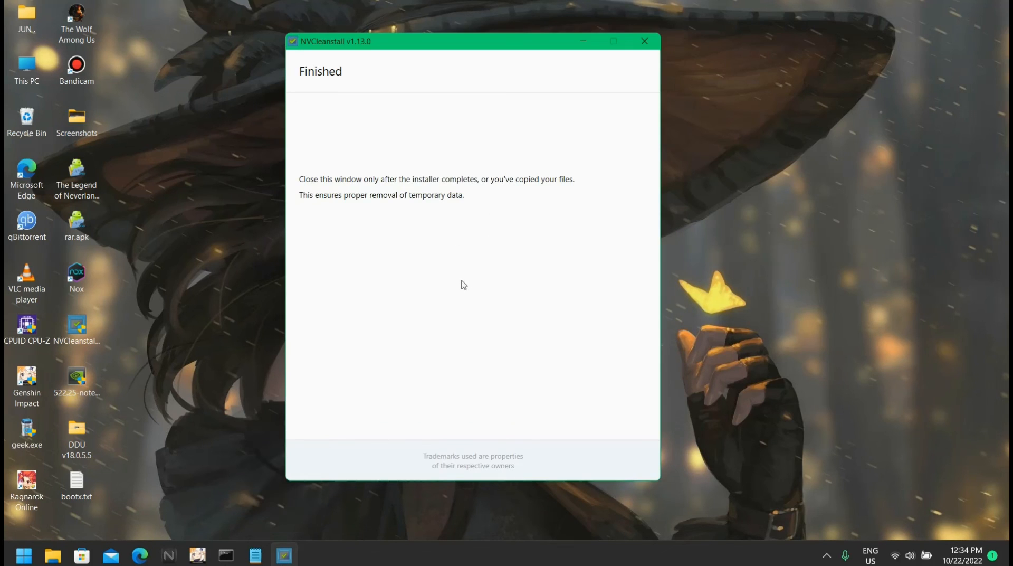
pyautogui.moveTo(643, 41)
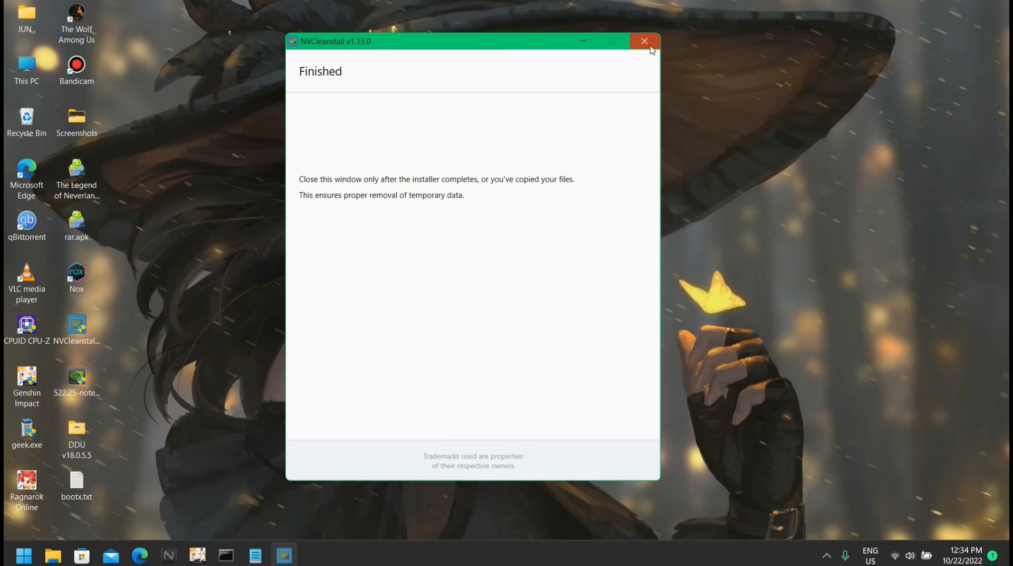
pyautogui.click(643, 41)
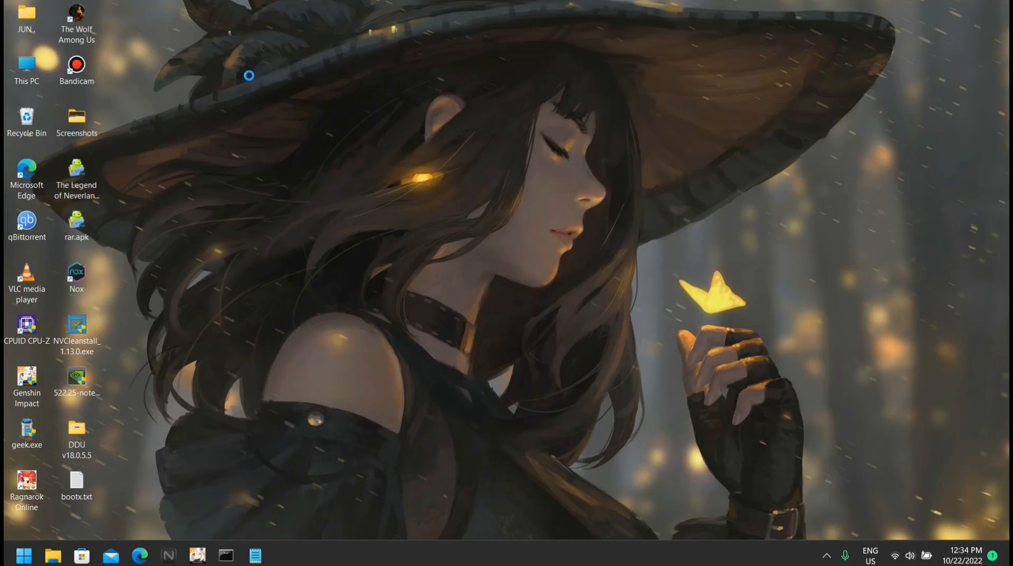
pyautogui.moveTo(199, 363)
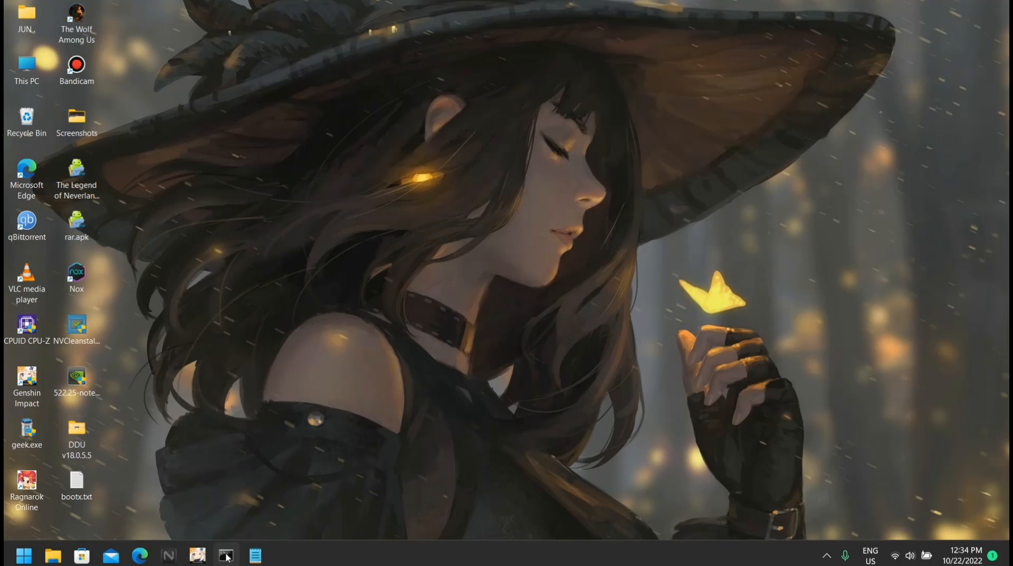
# Run bcdedit /deletevalue {current} safeboot in the administrator prompt and close bootx.txt
pyautogui.click(225, 555)
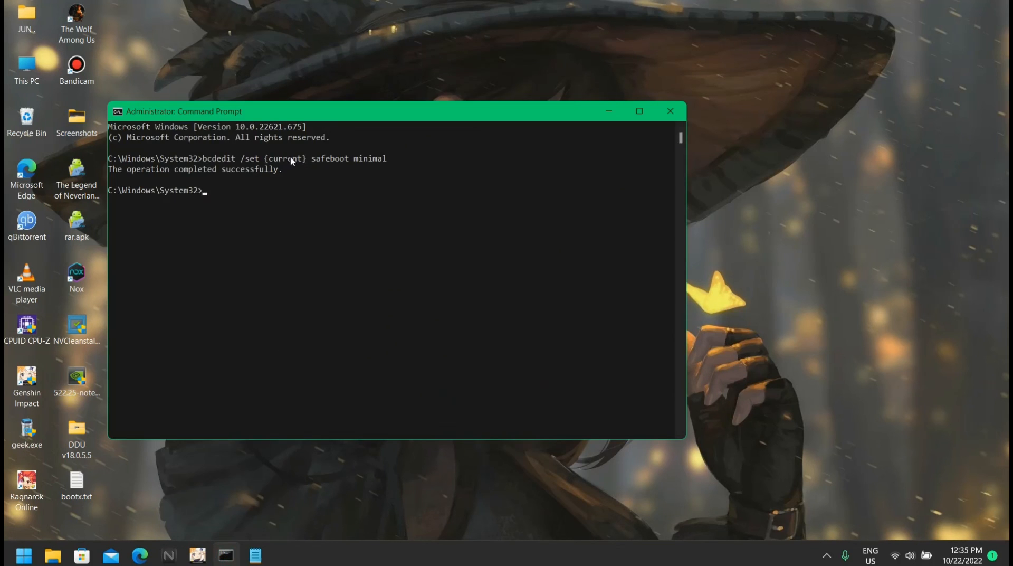
pyautogui.moveTo(95, 496)
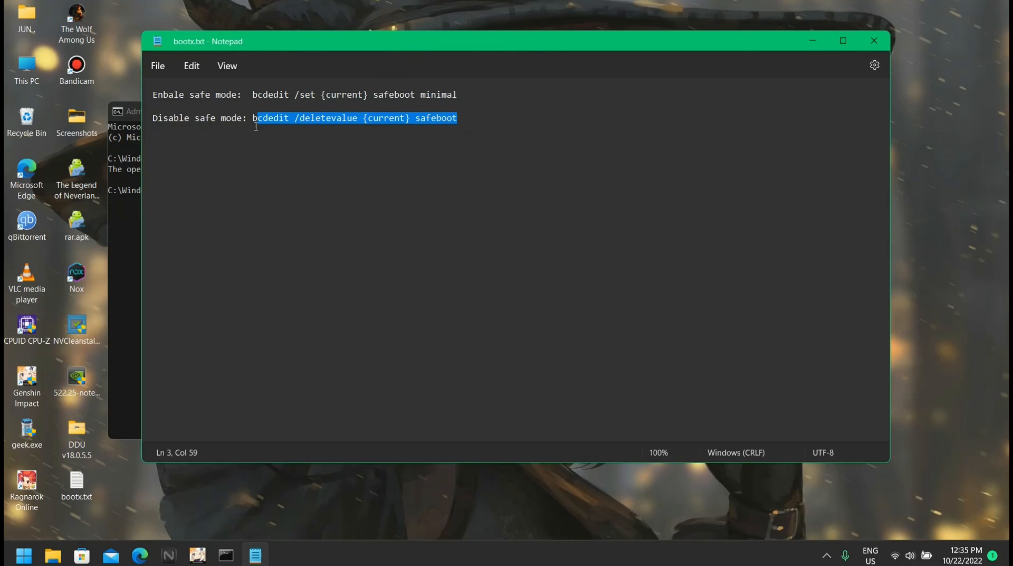
pyautogui.moveTo(119, 252)
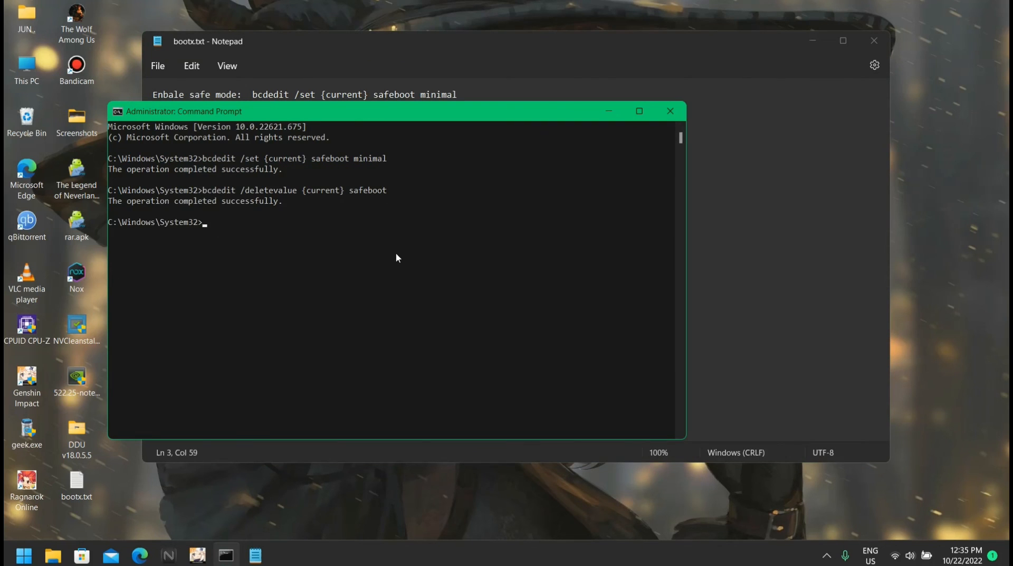
pyautogui.moveTo(443, 162)
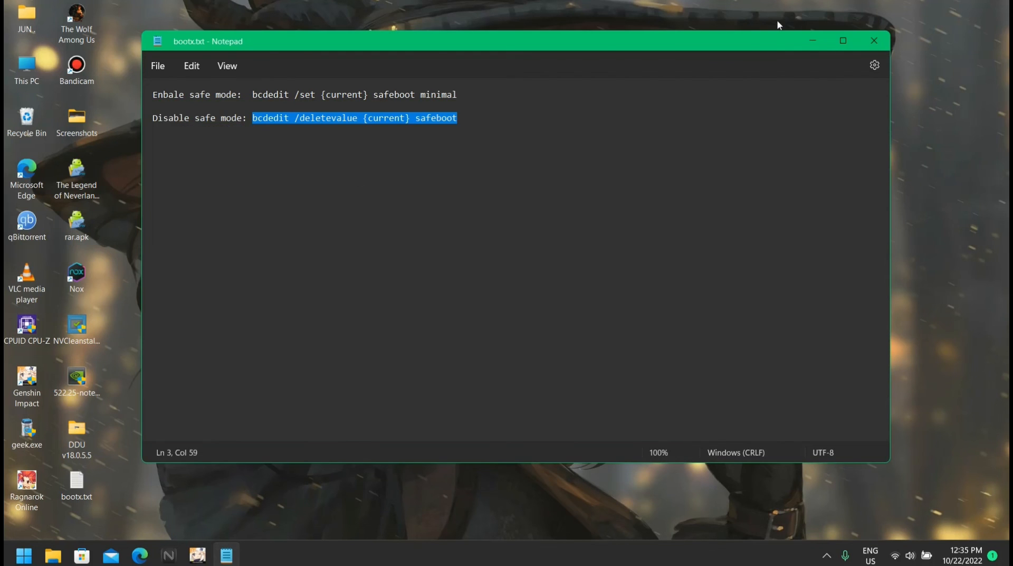
pyautogui.click(874, 41)
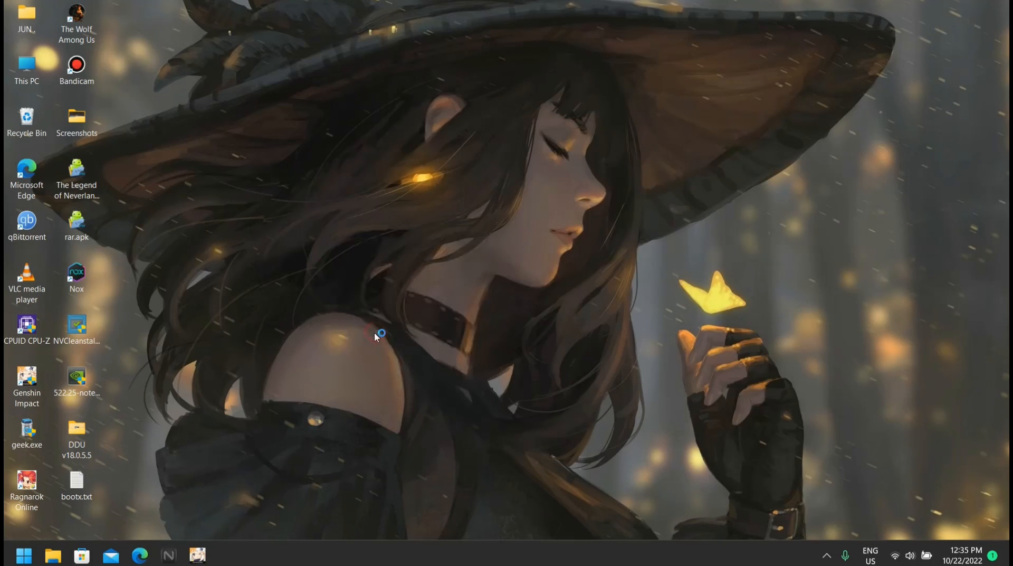
pyautogui.moveTo(262, 231)
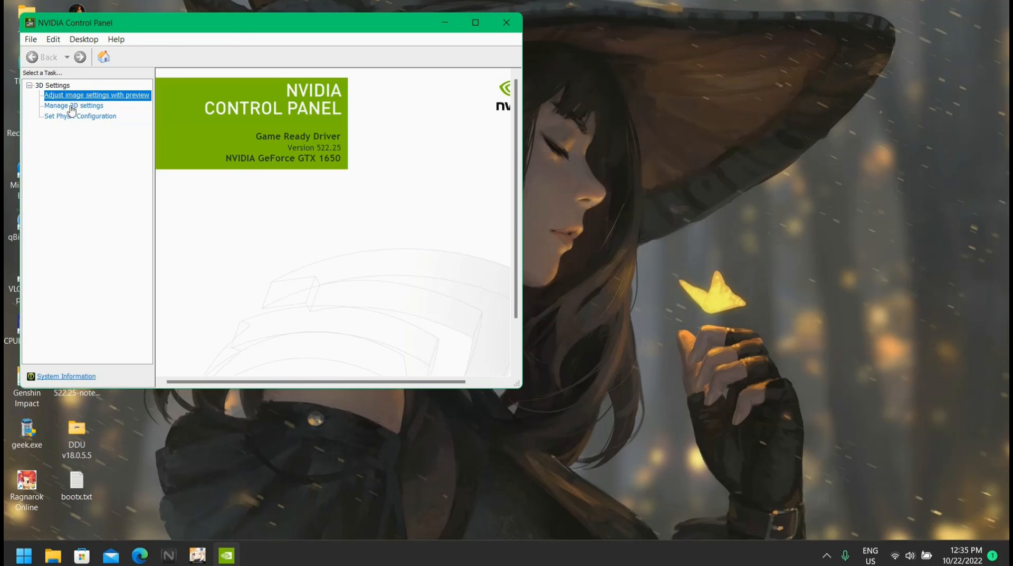
pyautogui.moveTo(506, 28)
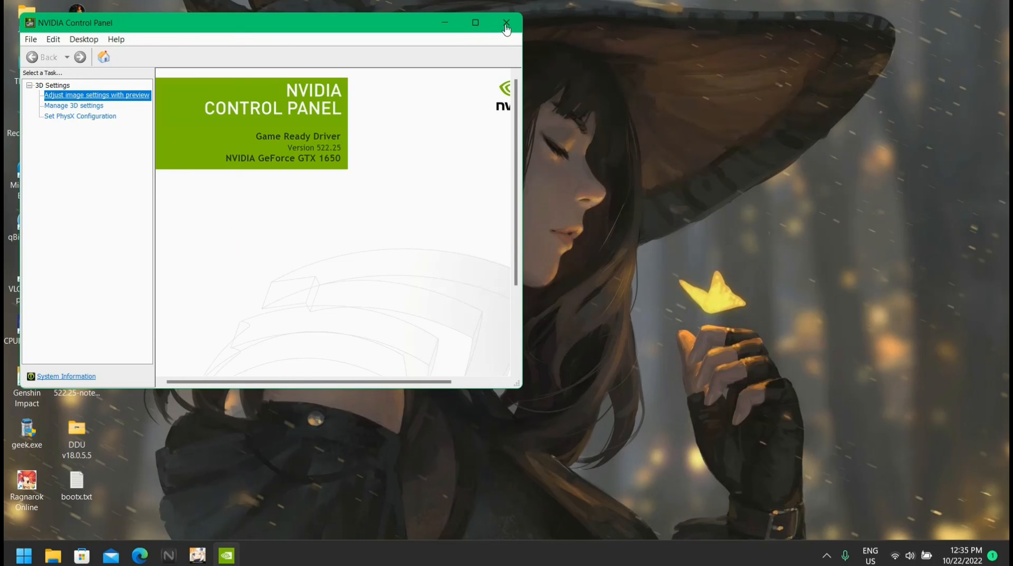
pyautogui.click(506, 23)
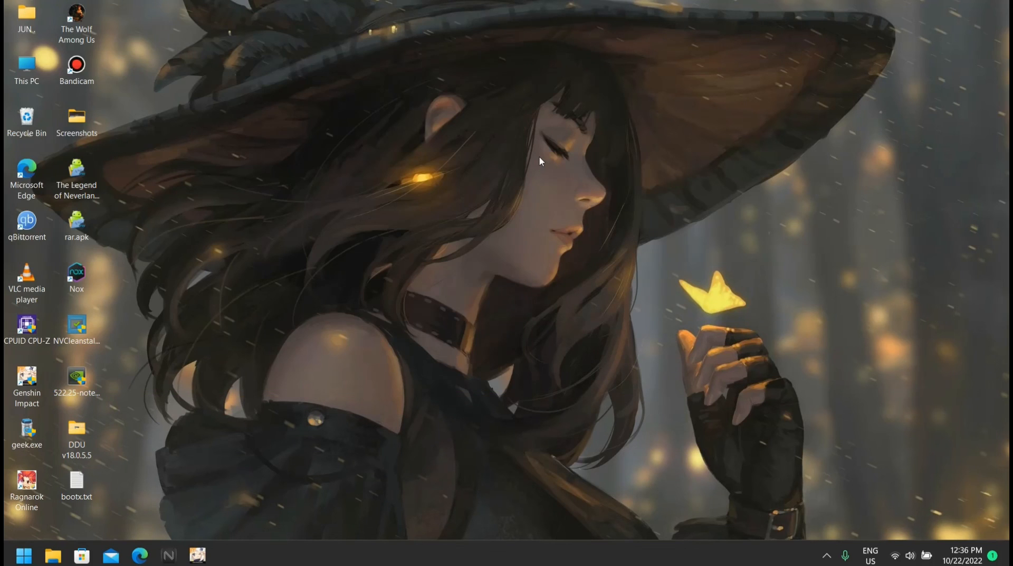